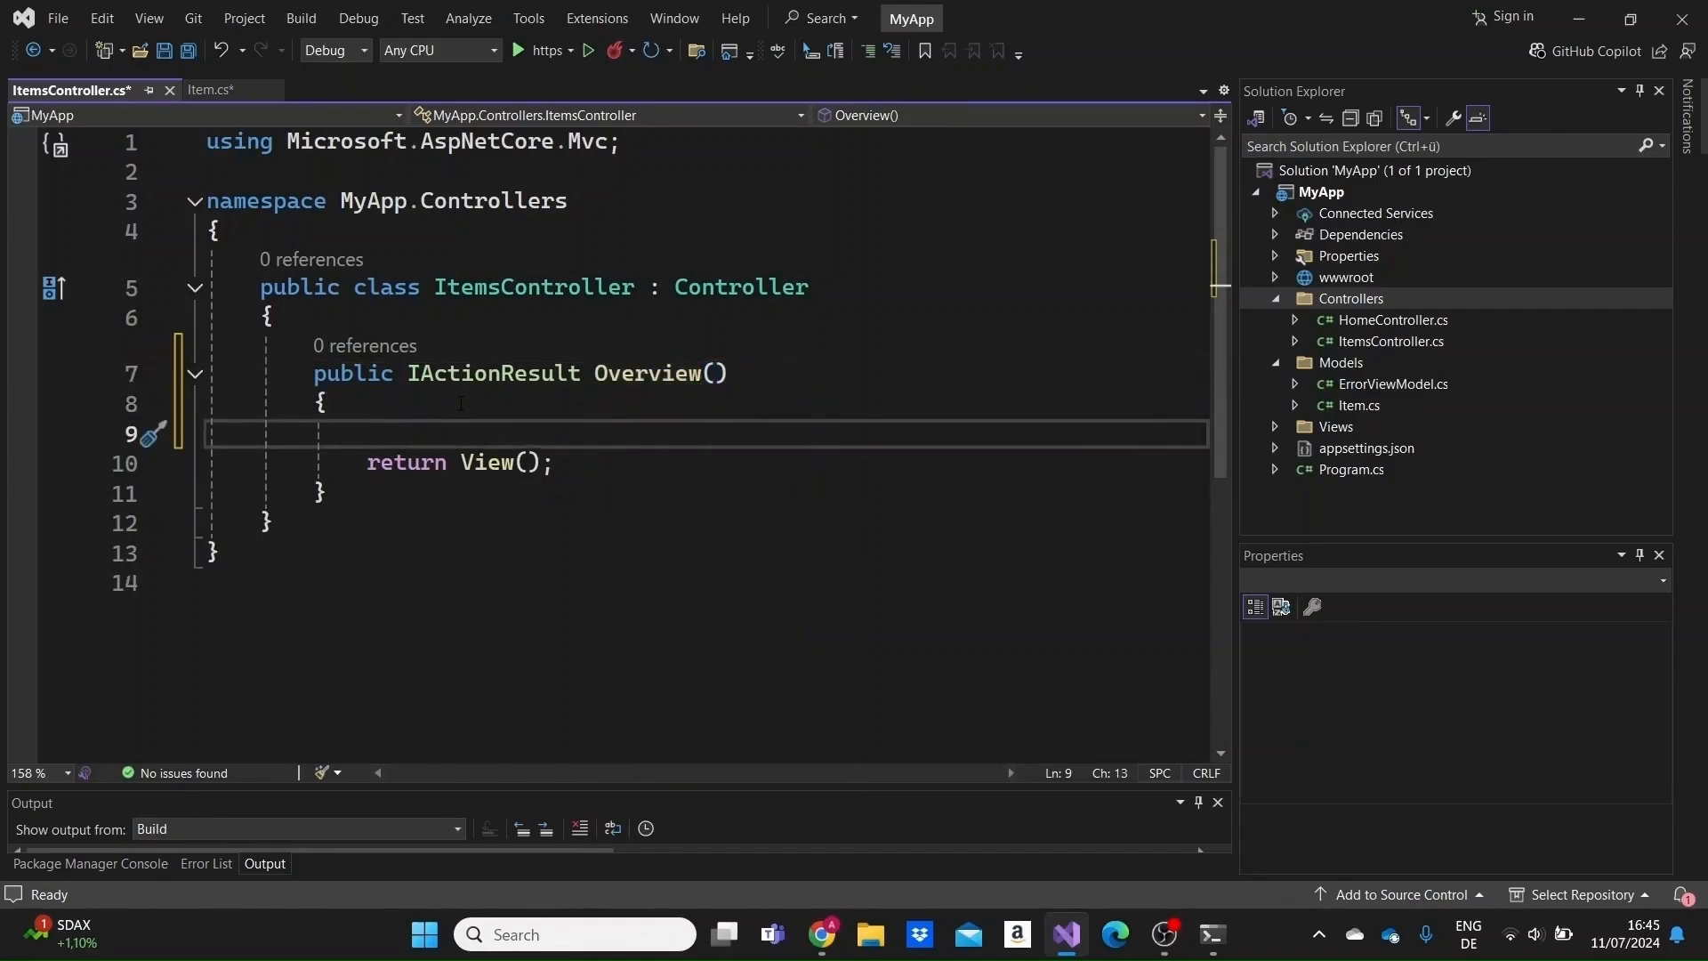
# Add using MyApp.Models, create var item = new Item() { Name = "keyboard" } and return View(item)
pyautogui.write('var item = new Ite')
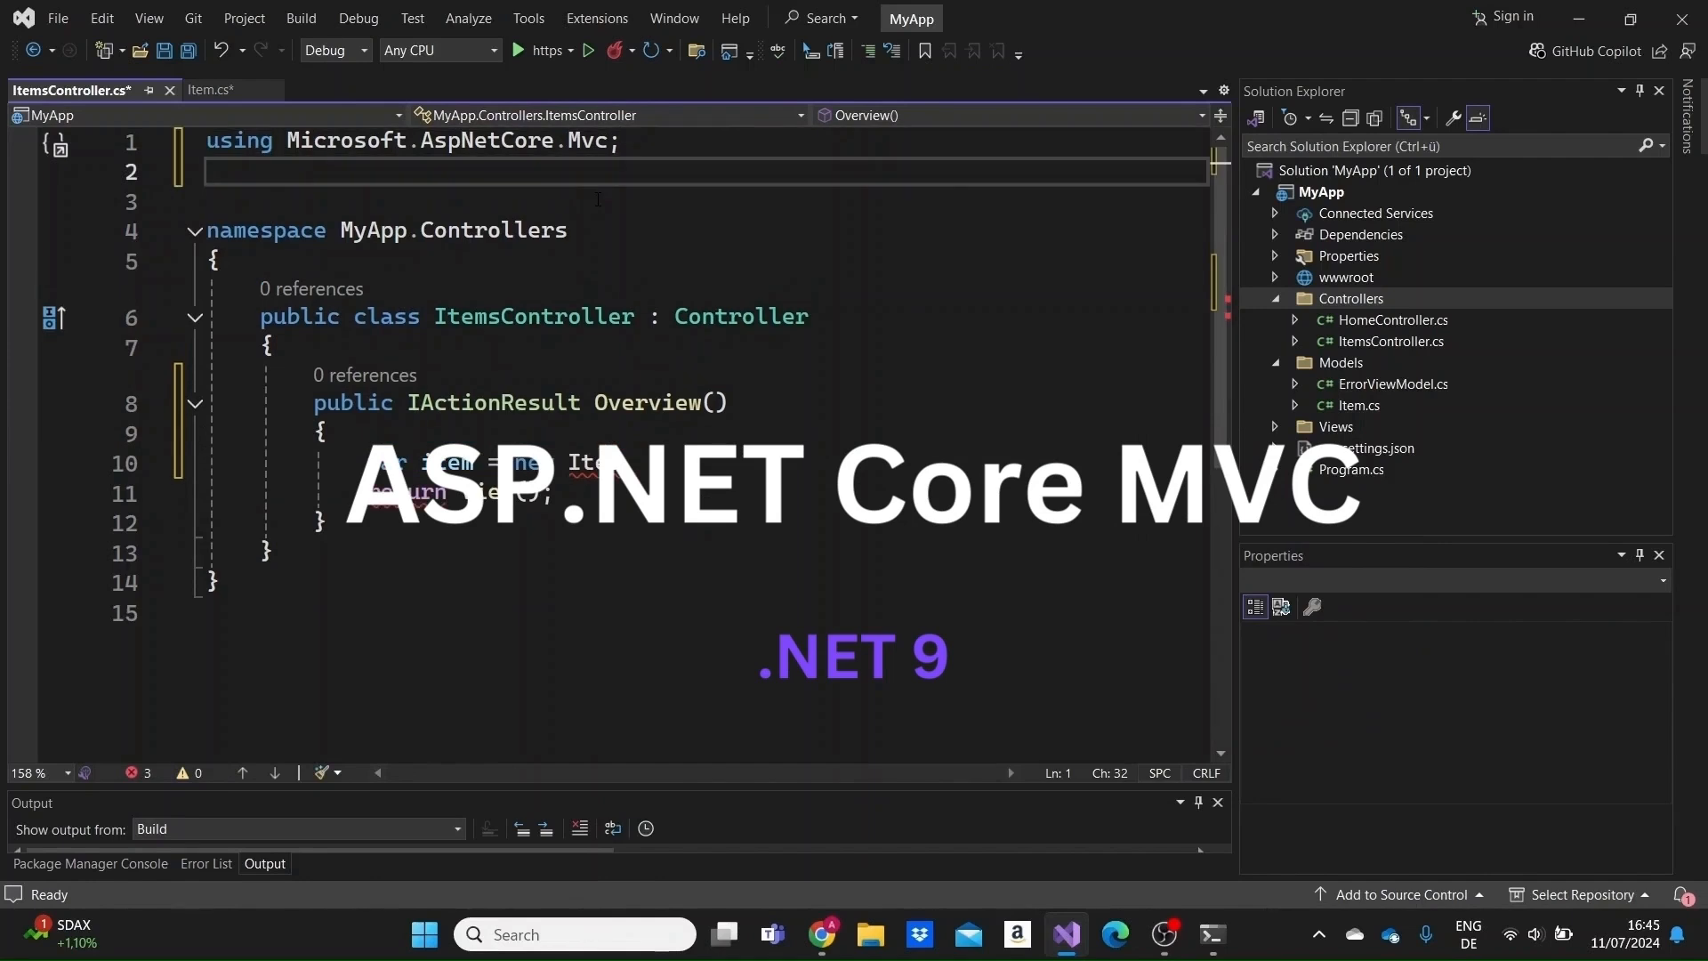
pyautogui.write('using MyApp.Models;')
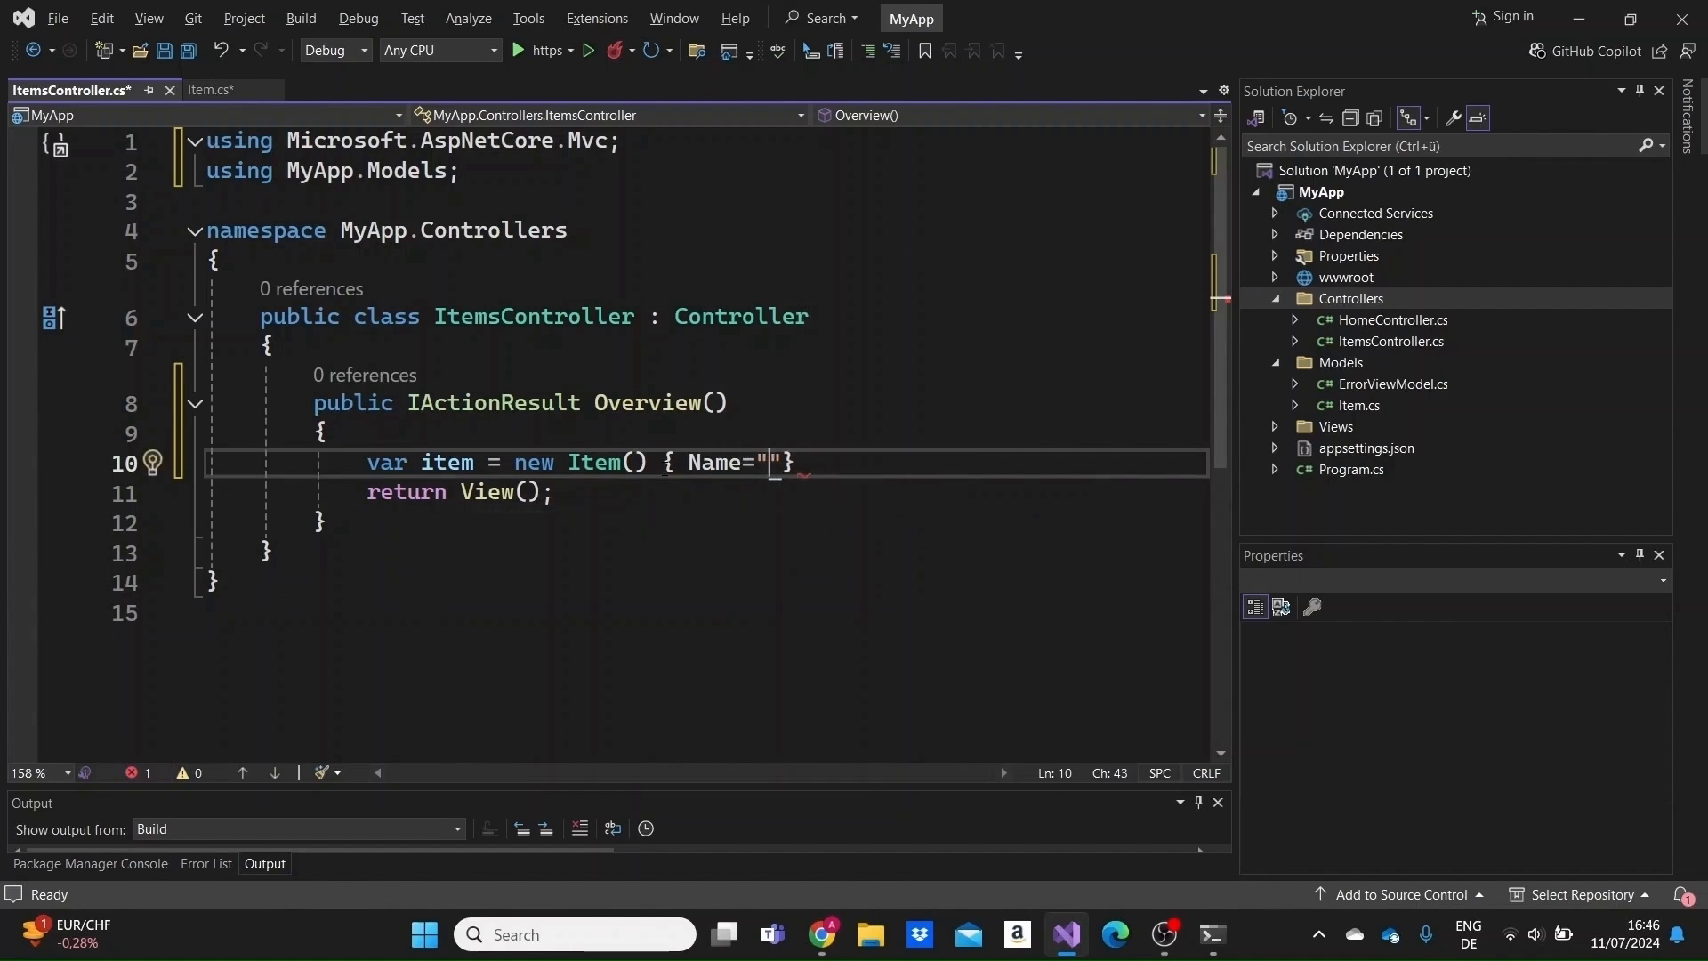
pyautogui.write('keyboard')
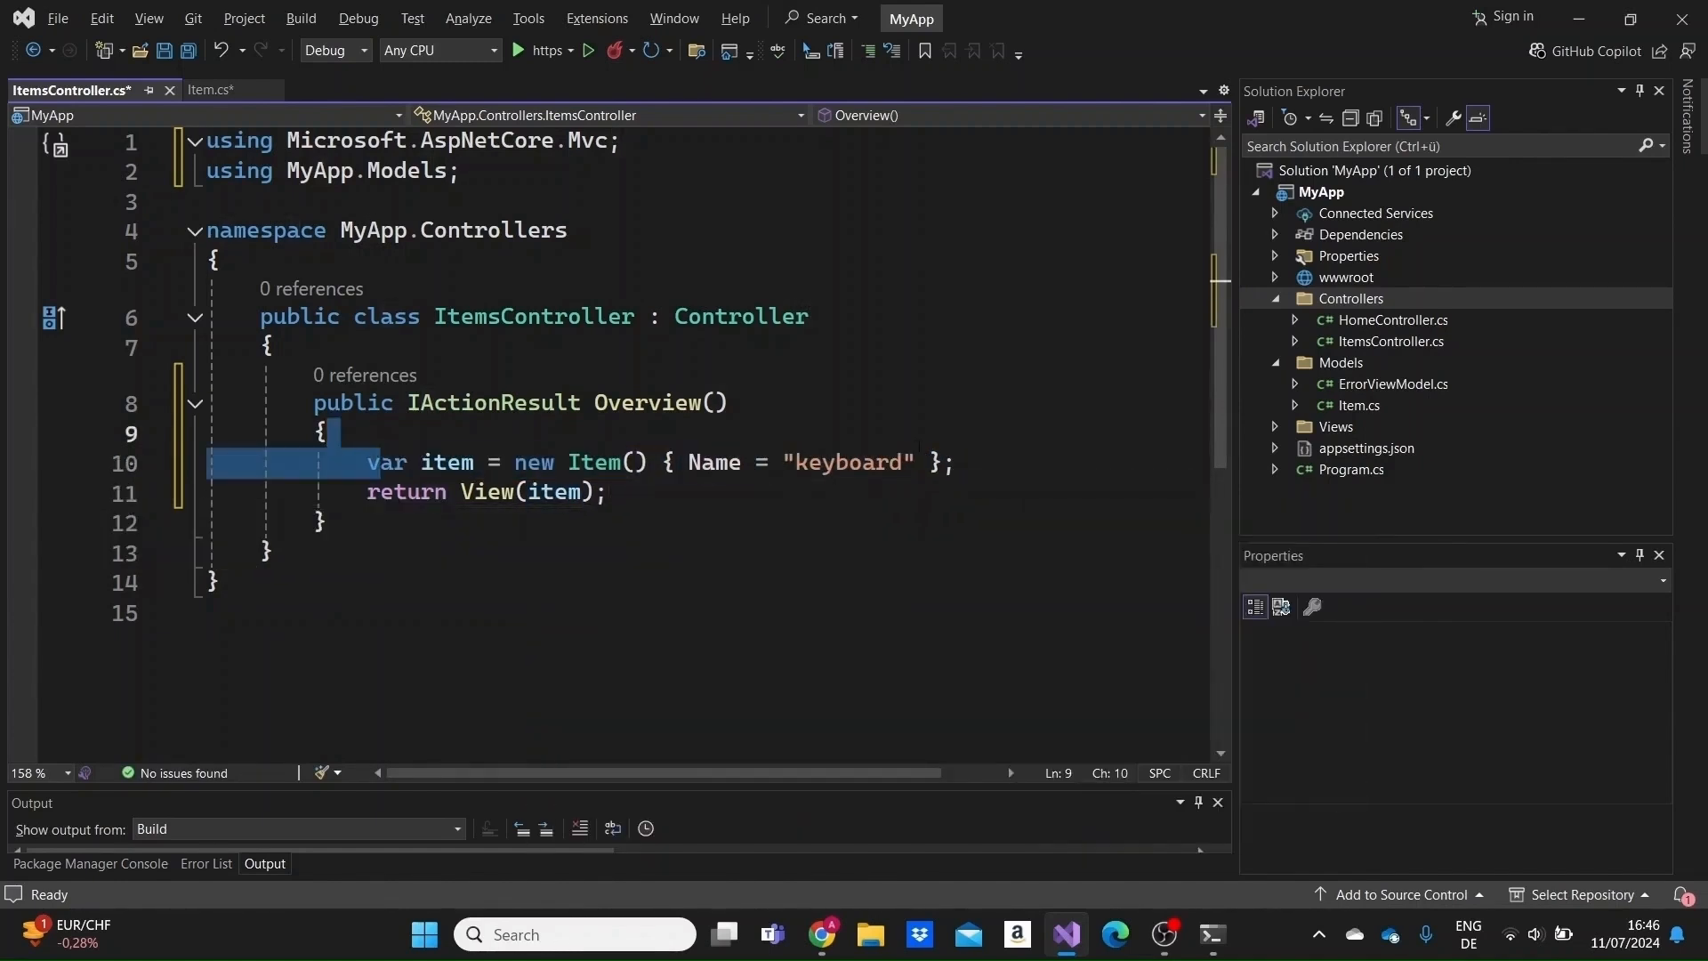
# Add a new class file Item.cs to the Models folder via Add > Class
pyautogui.rightClick(1340, 342)
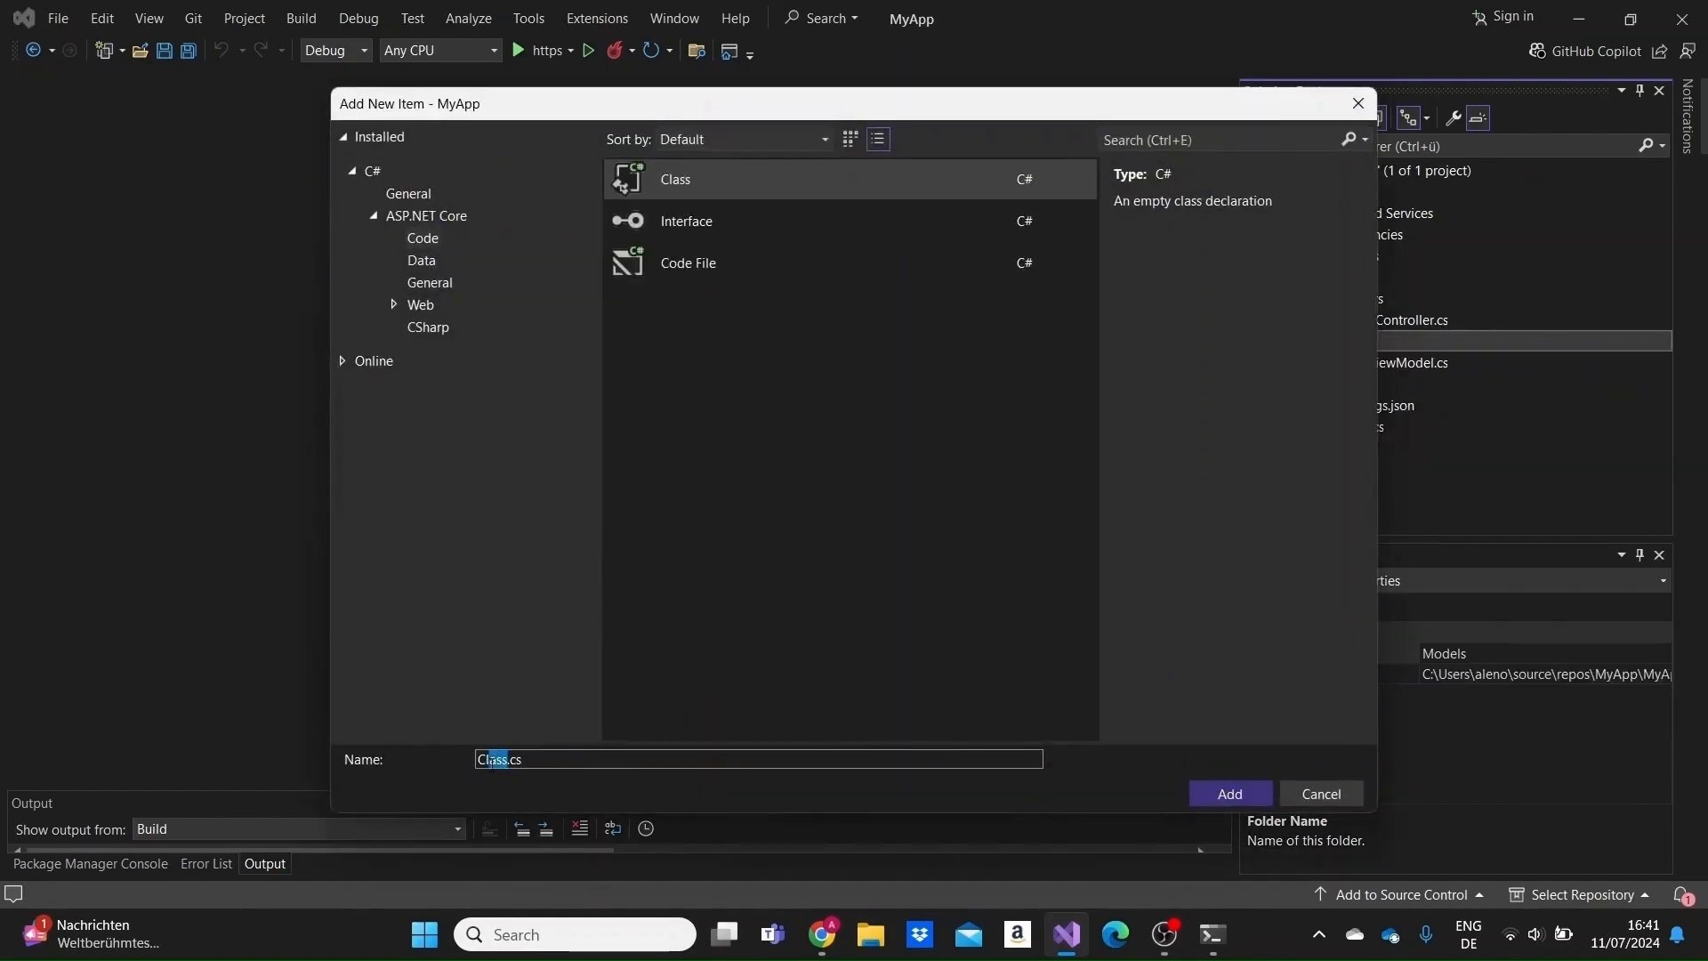
pyautogui.write('Item.cs')
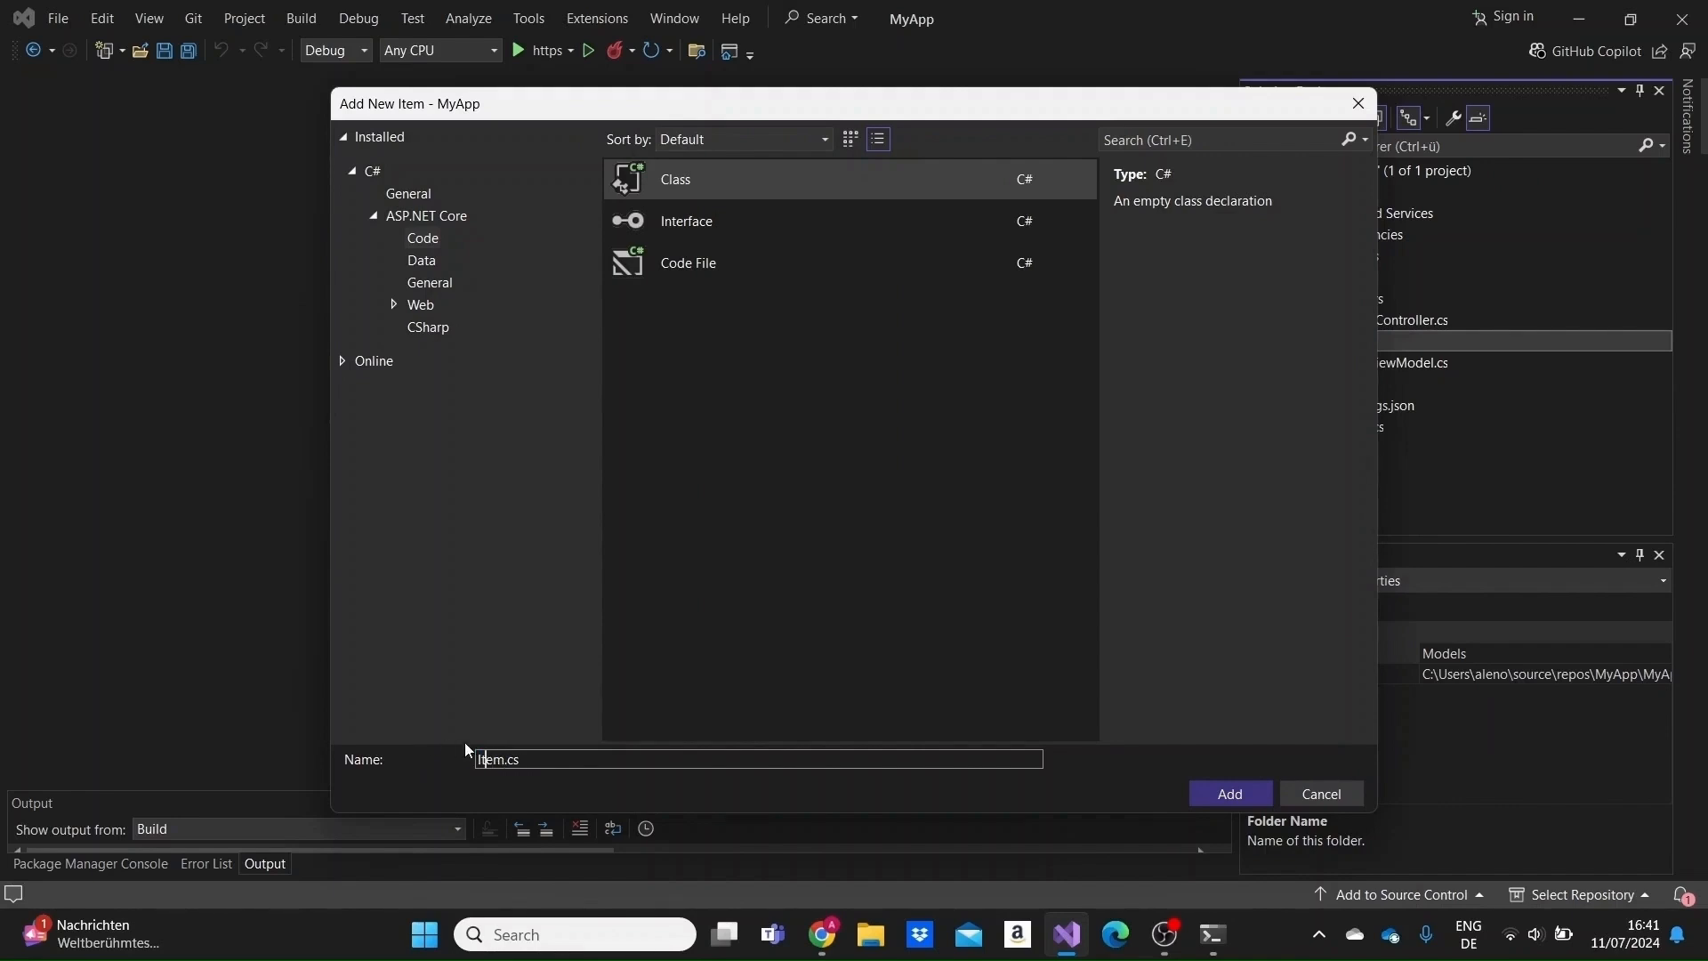
pyautogui.click(1228, 794)
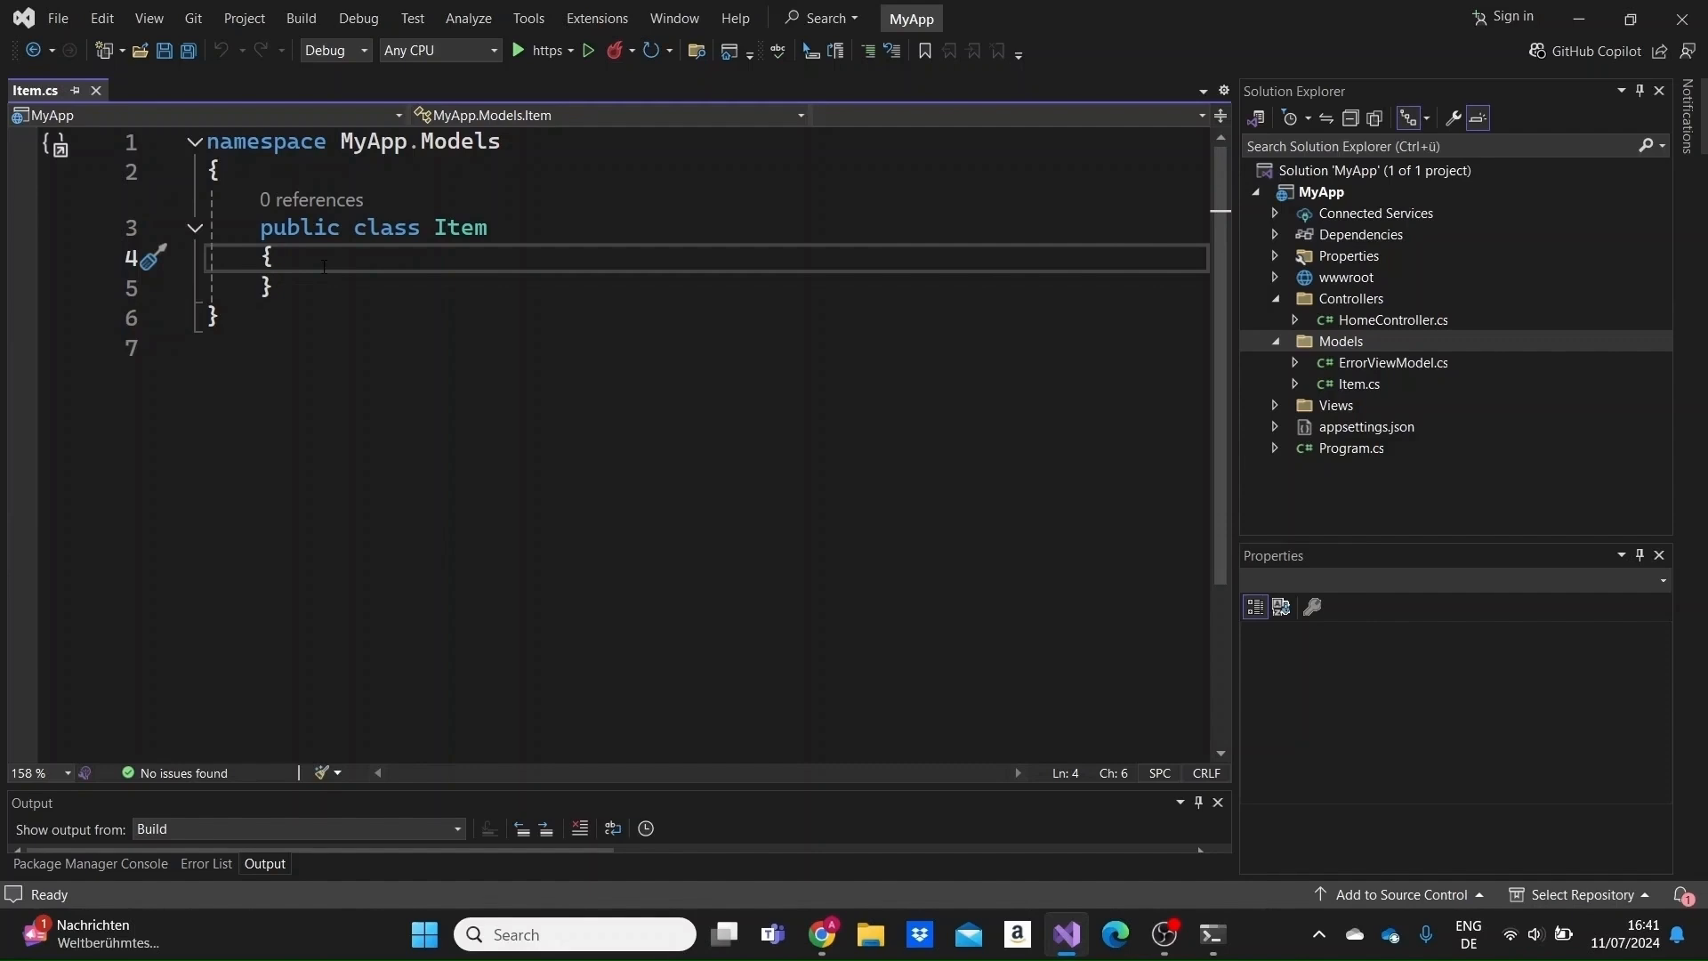
# Add the auto-property public int Id { get; set; } to the Item class
pyautogui.write('public int Id { get; set; }')
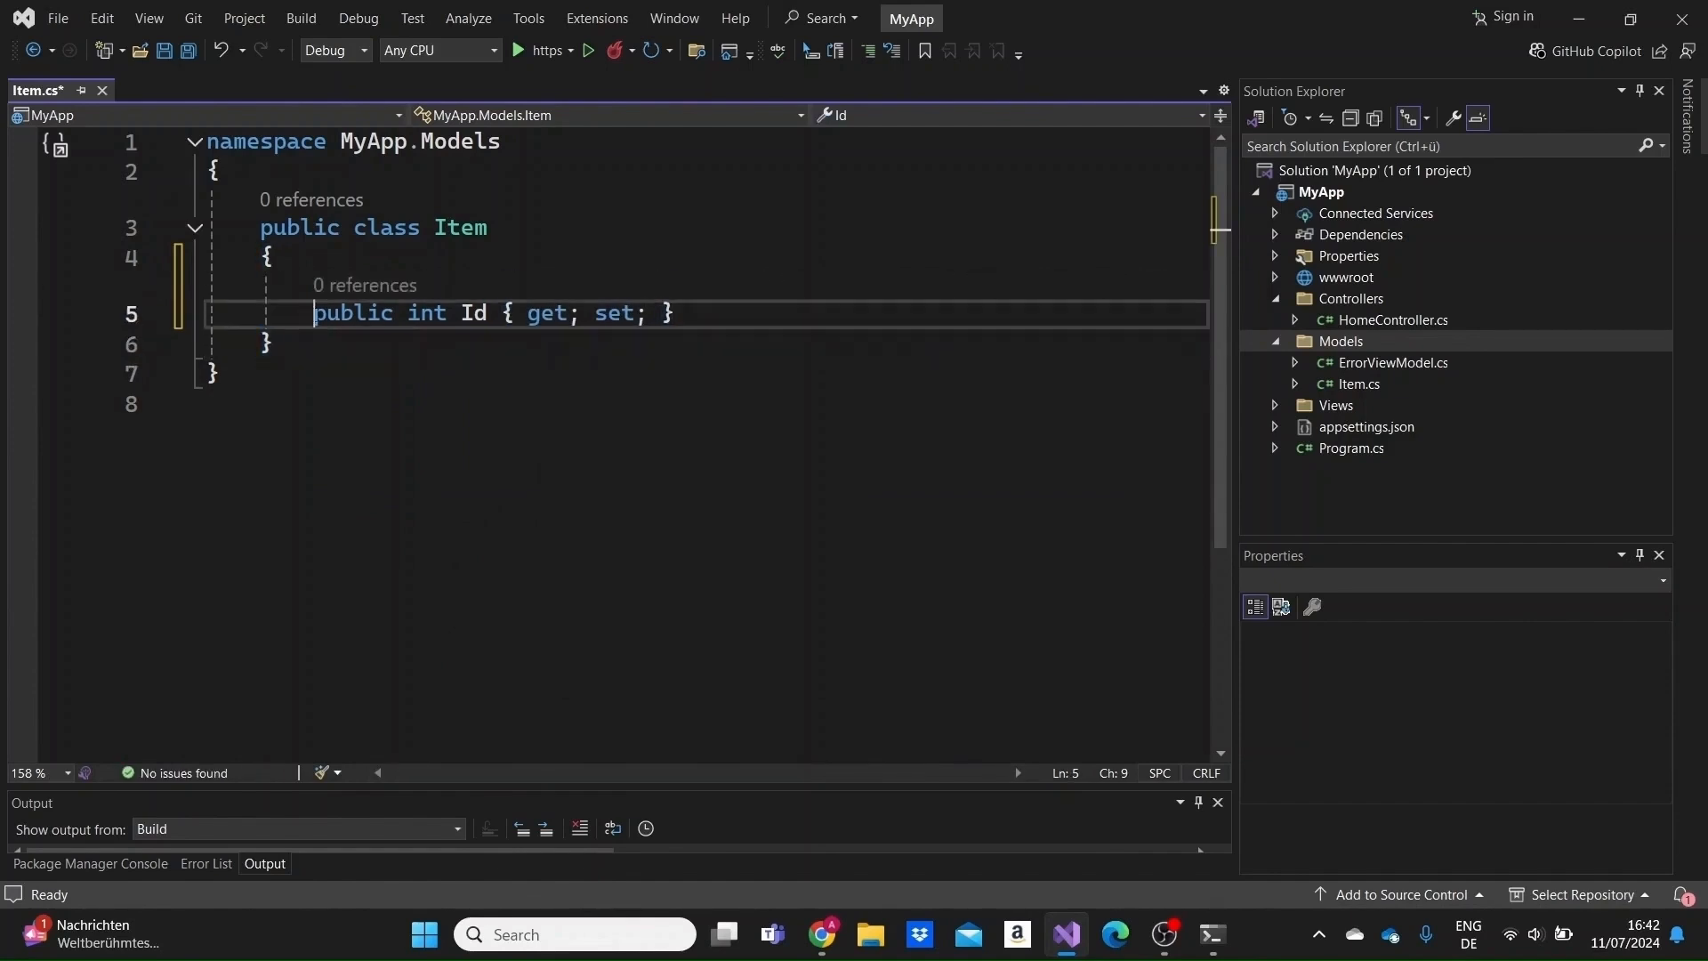
pyautogui.doubleClick(352, 313)
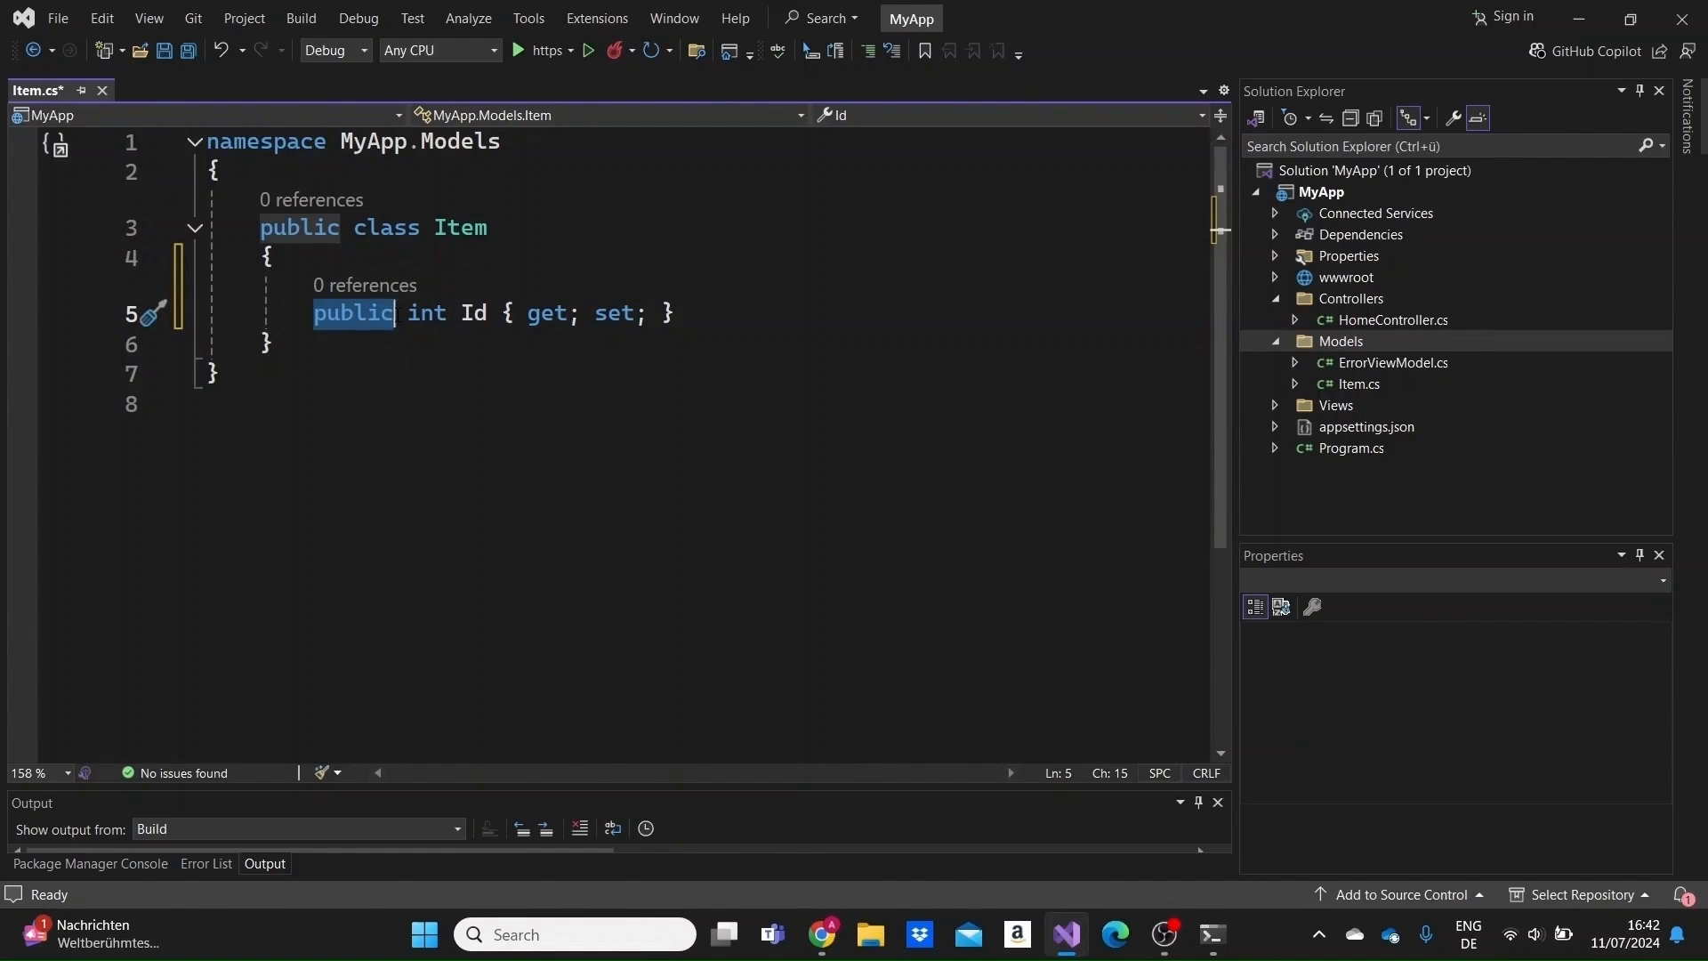
pyautogui.doubleClick(473, 313)
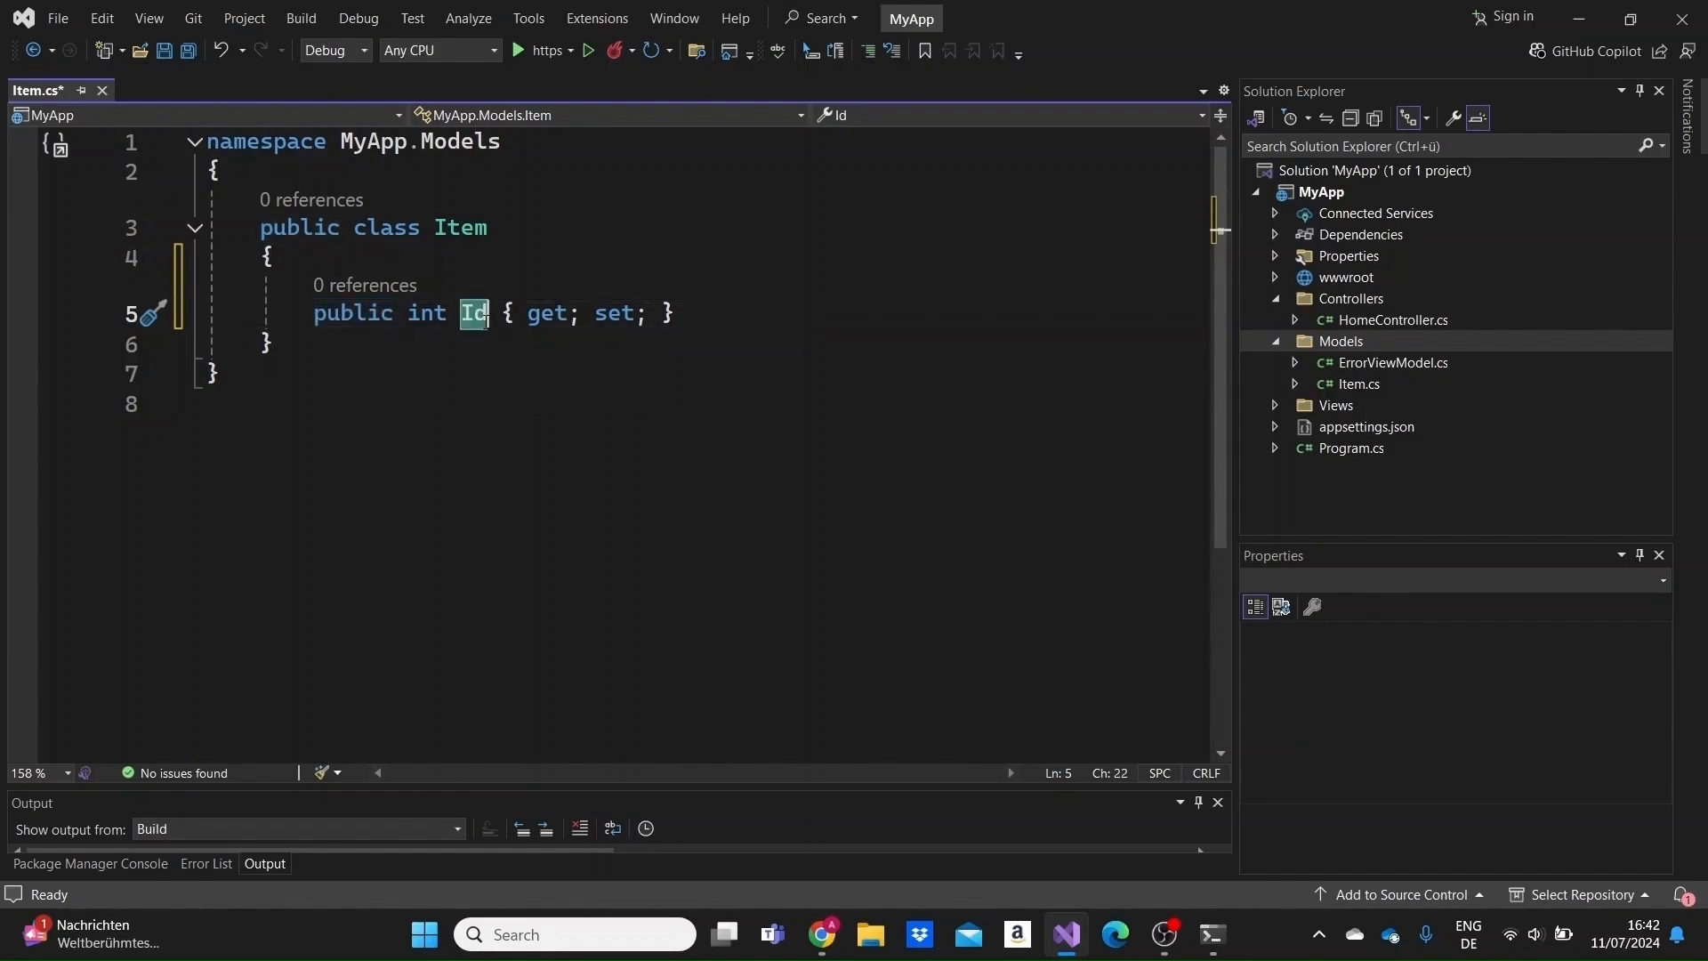
pyautogui.doubleClick(426, 313)
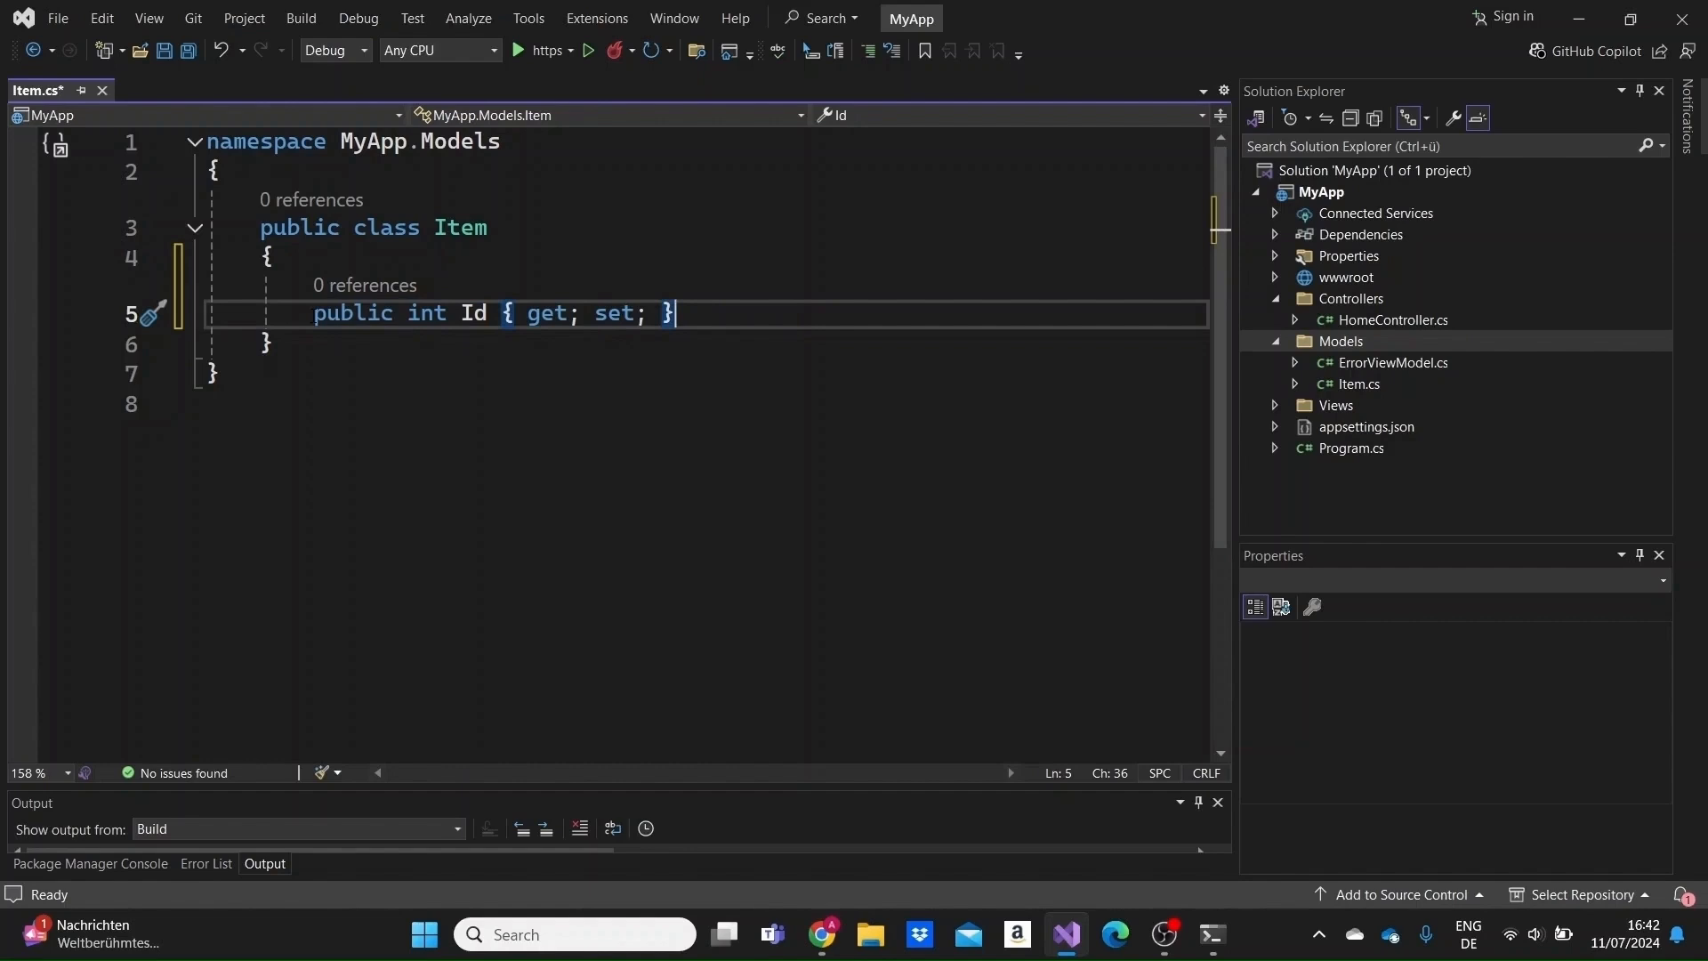
# Add the auto-property public string Name { get; set; } below Id, fixing the 'public' typo
pyautogui.press('enter')
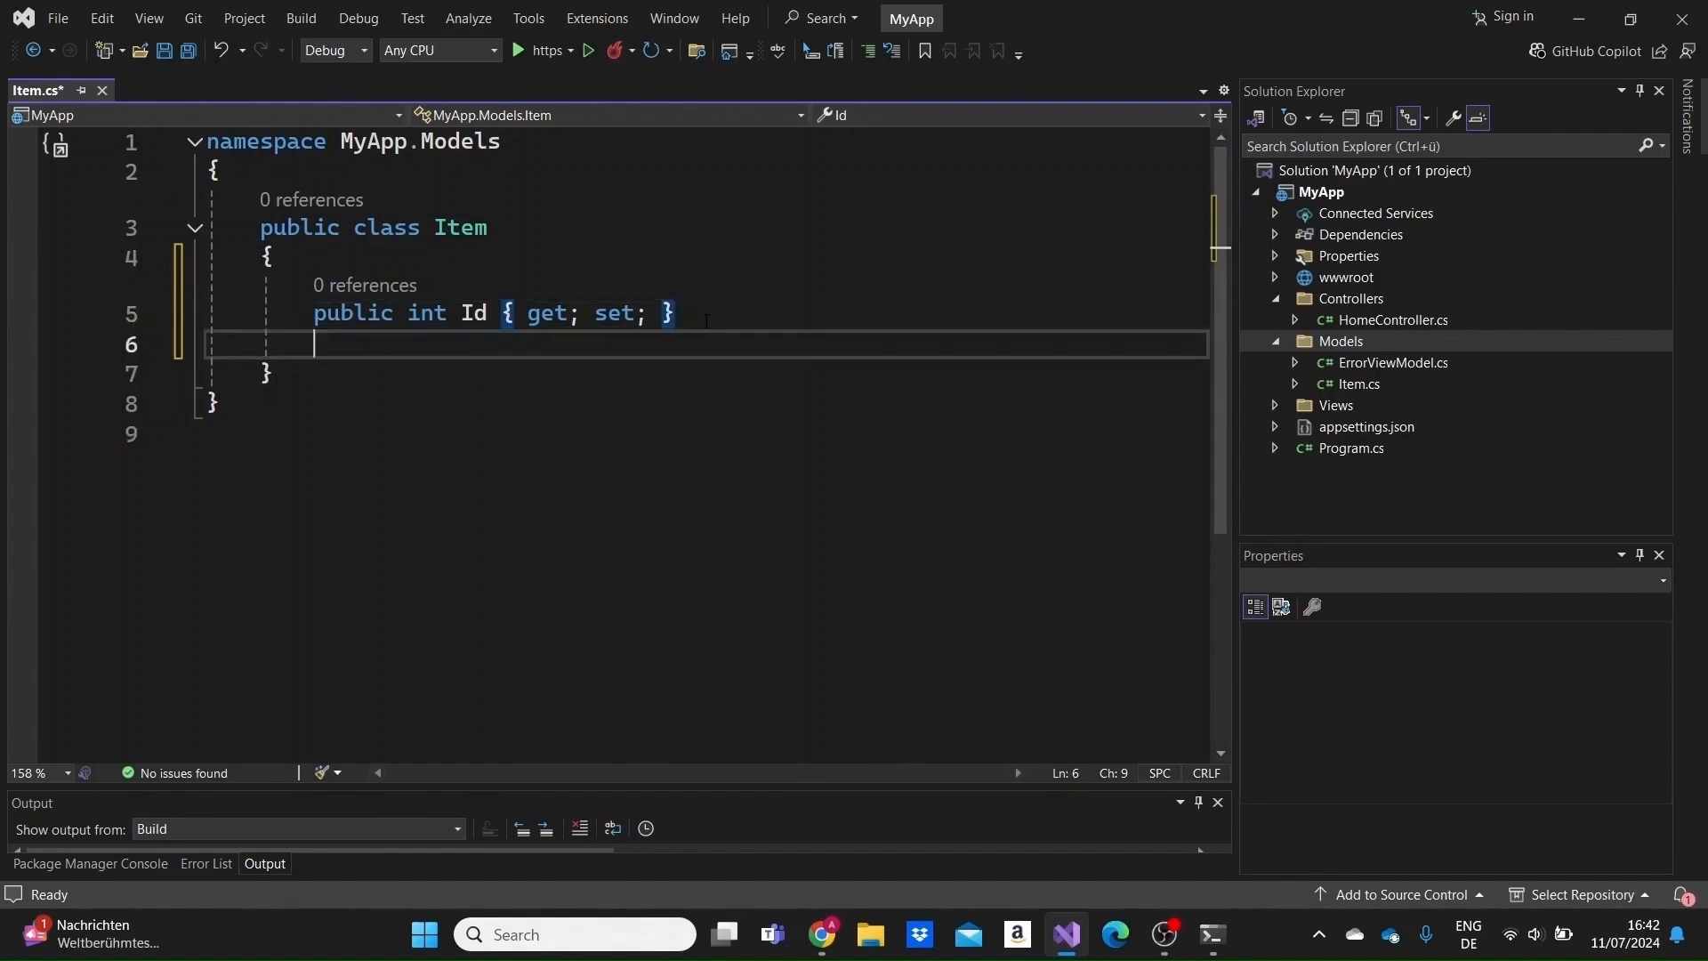
pyautogui.write('pulbi string Name { get; set; }')
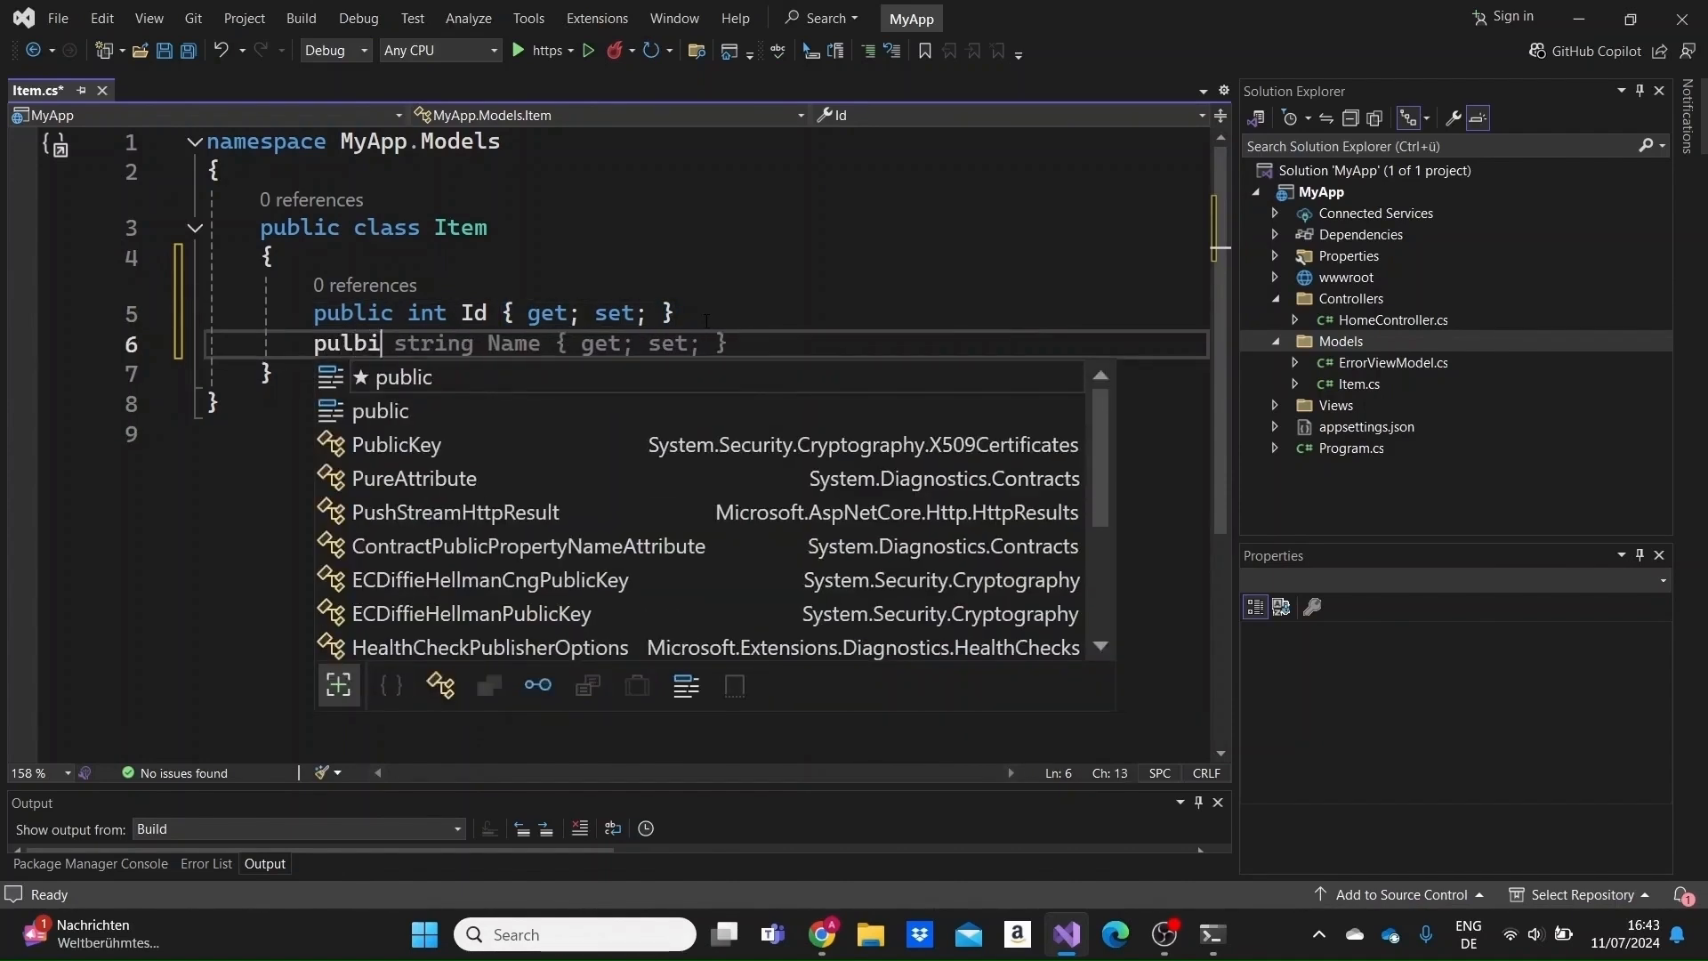
pyautogui.press('Backspace')
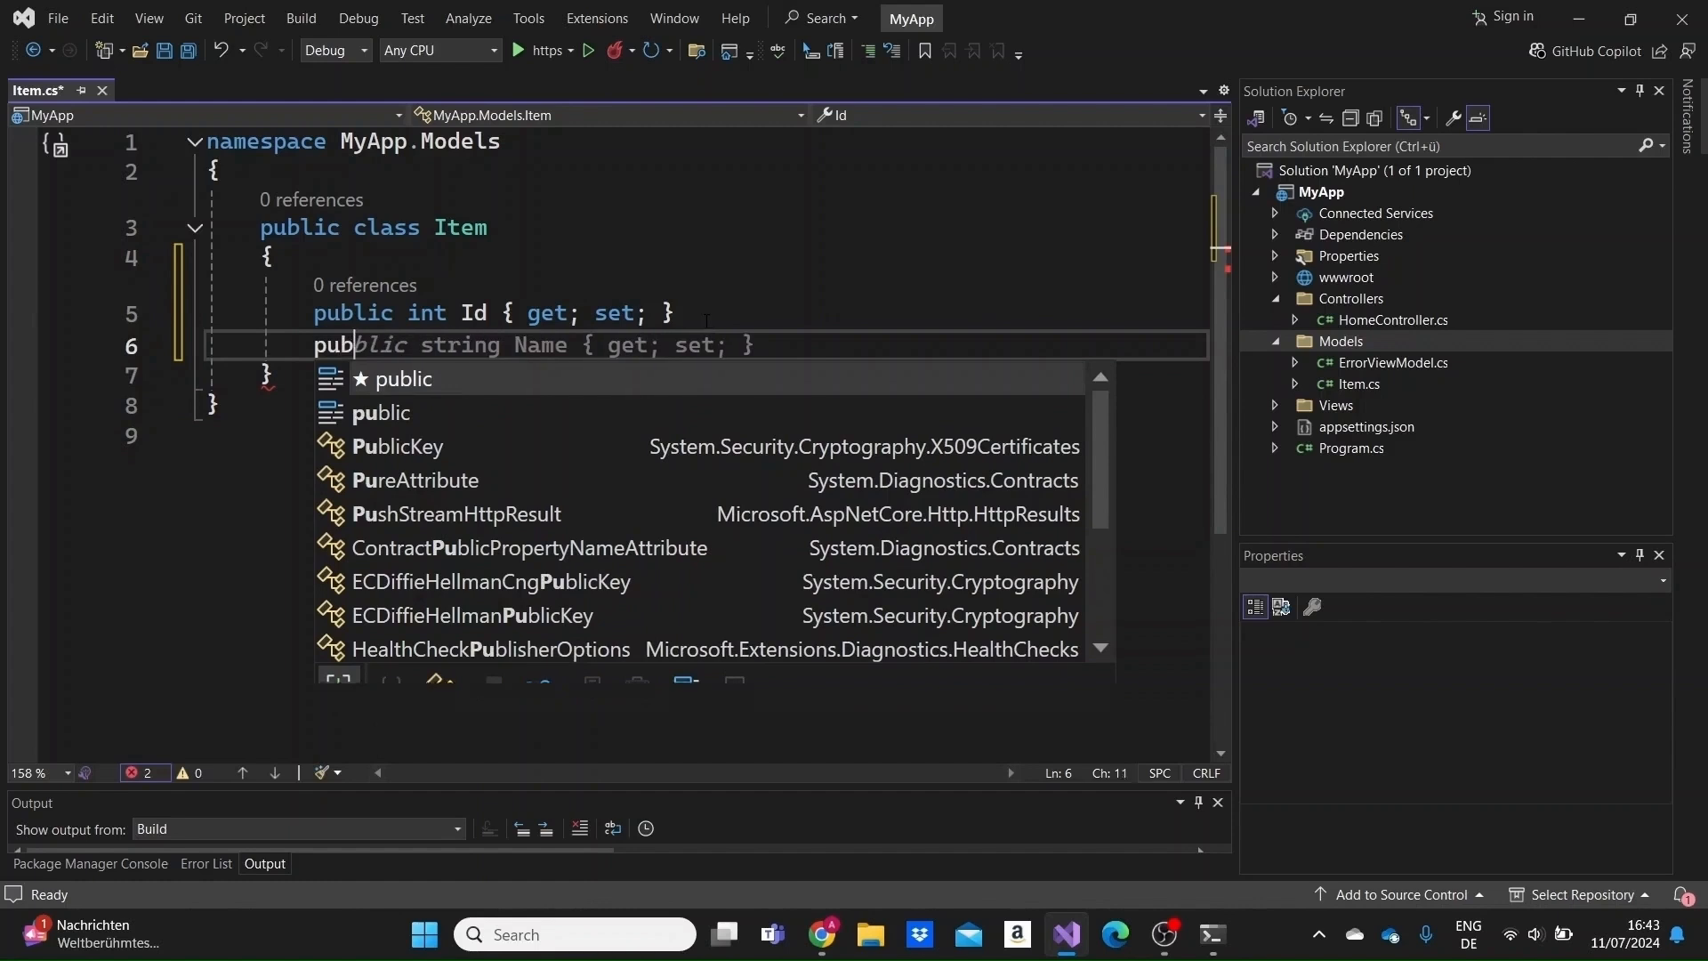
pyautogui.write('lic string Name { get; set;')
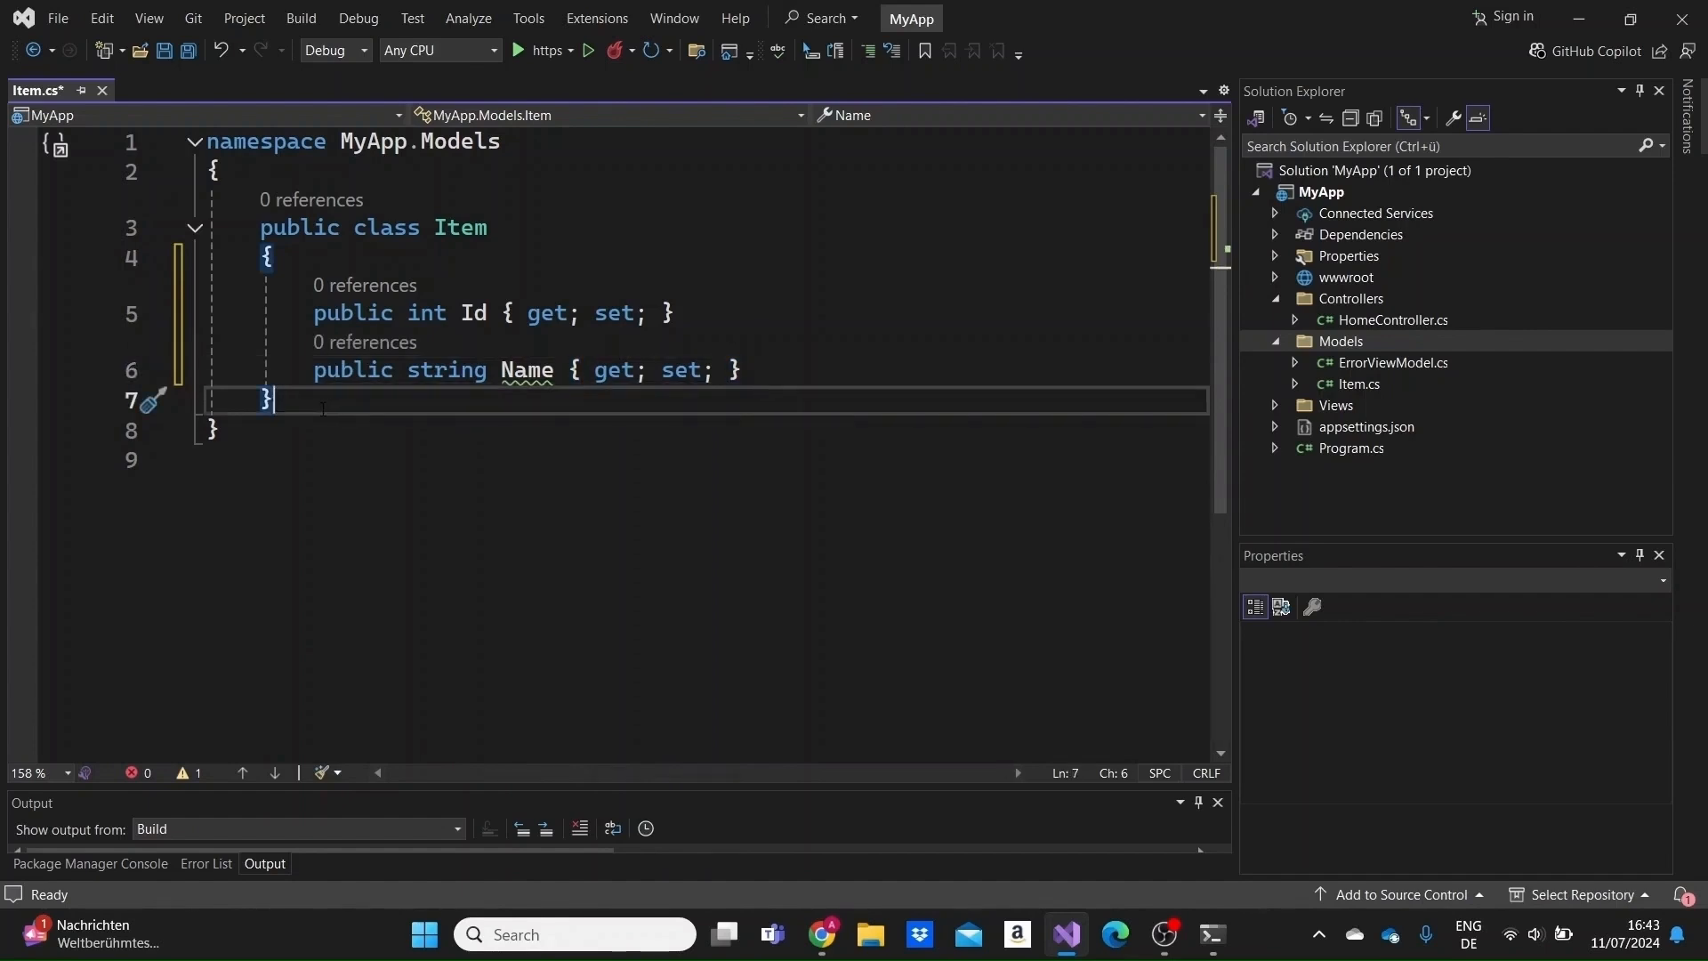
pyautogui.press('enter')
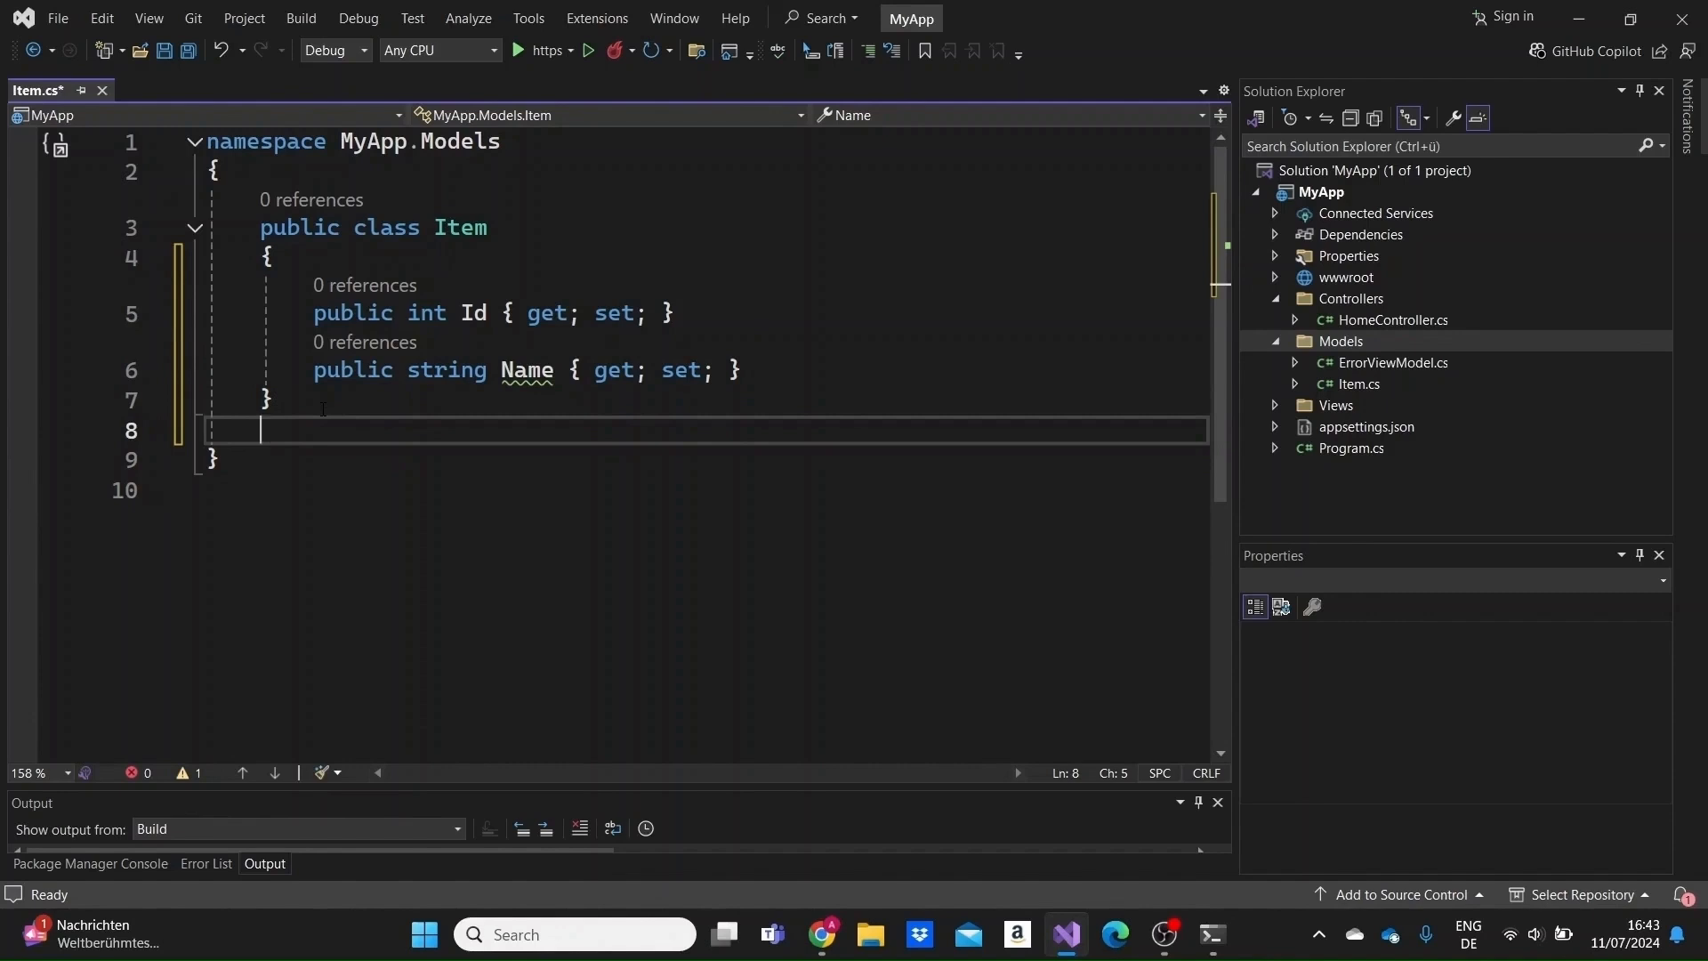
pyautogui.write('/')
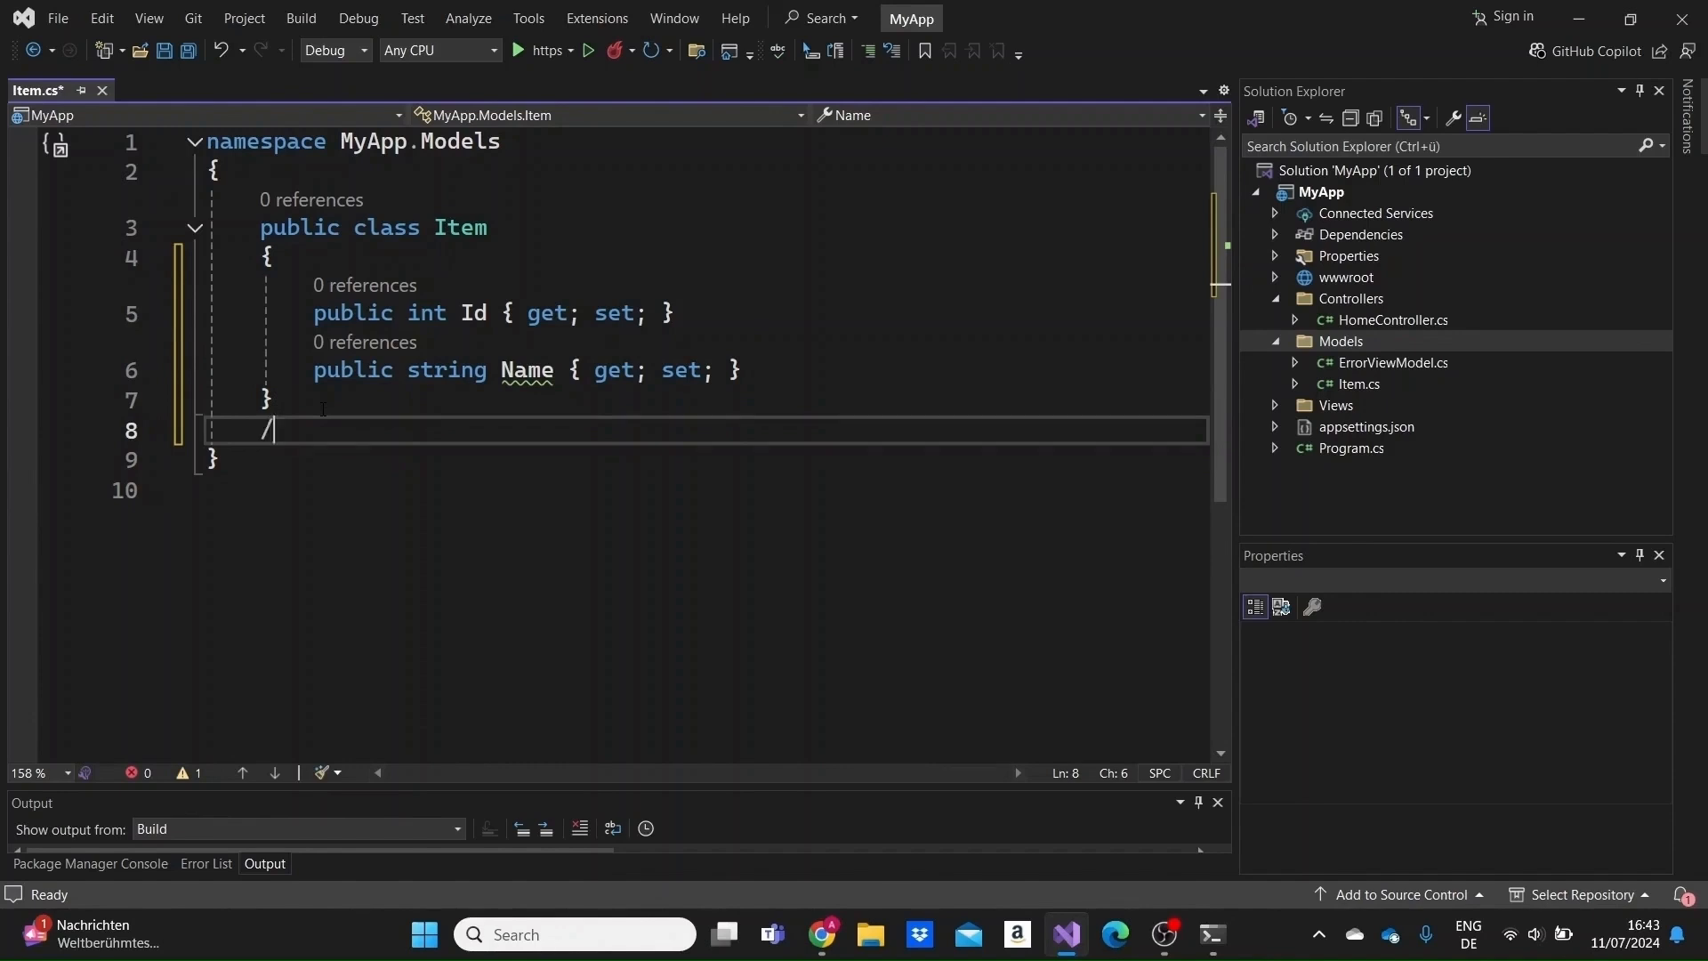
pyautogui.write('items/')
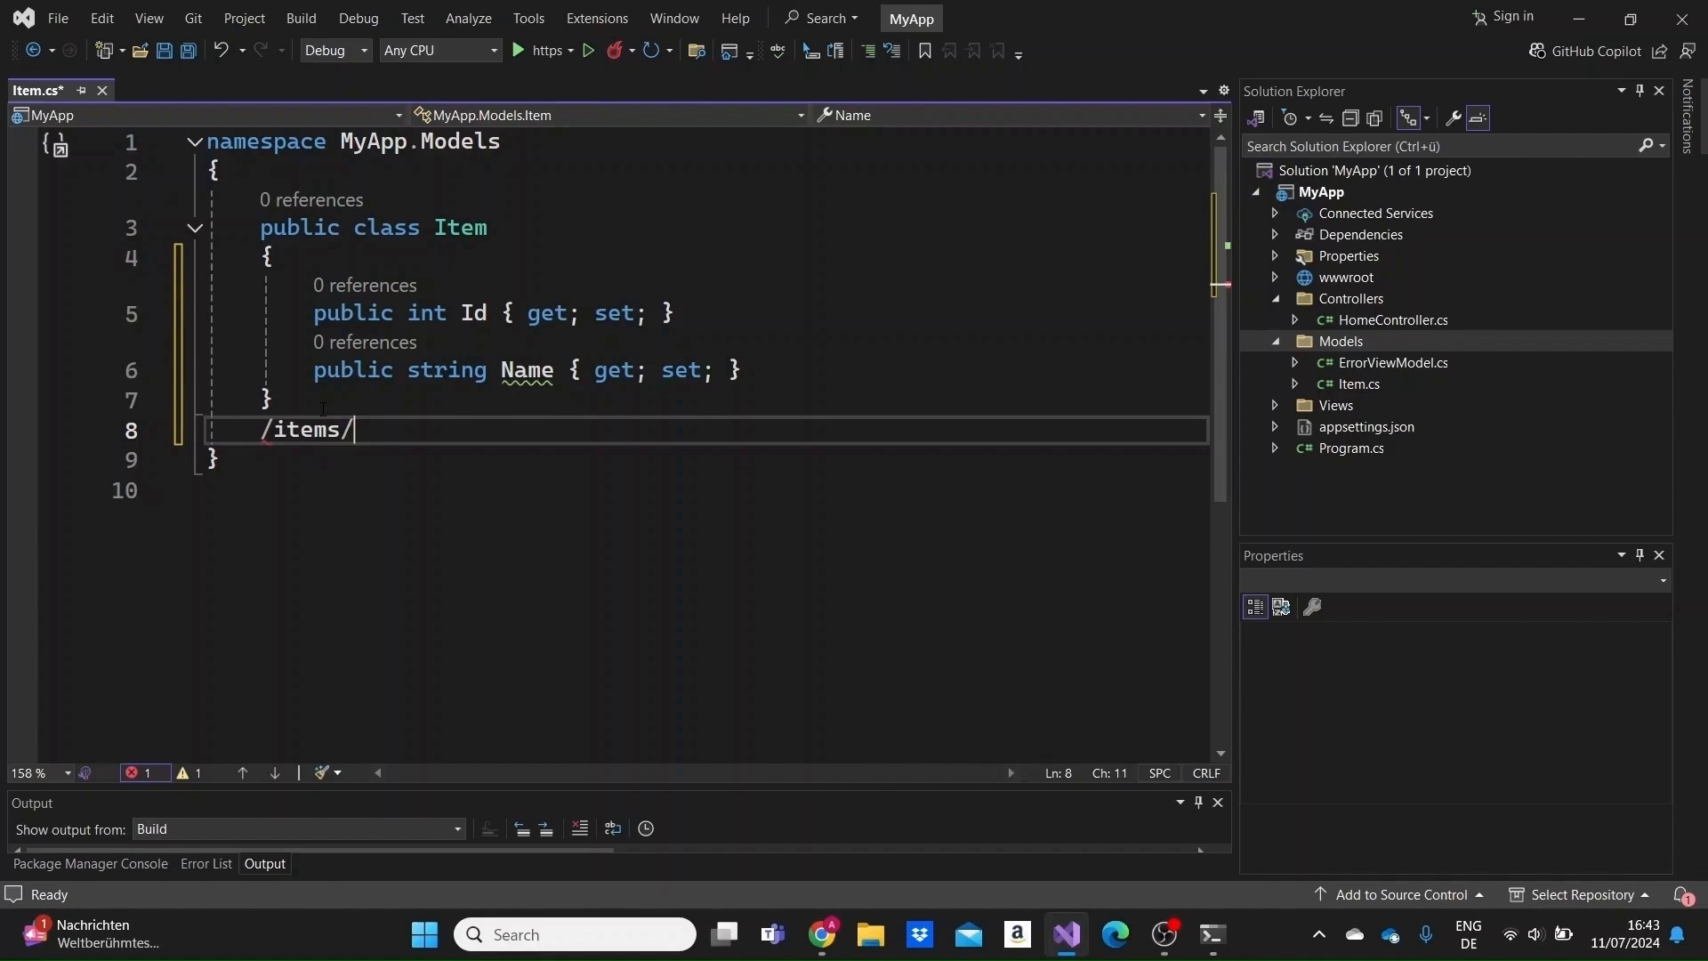
pyautogui.write('ov')
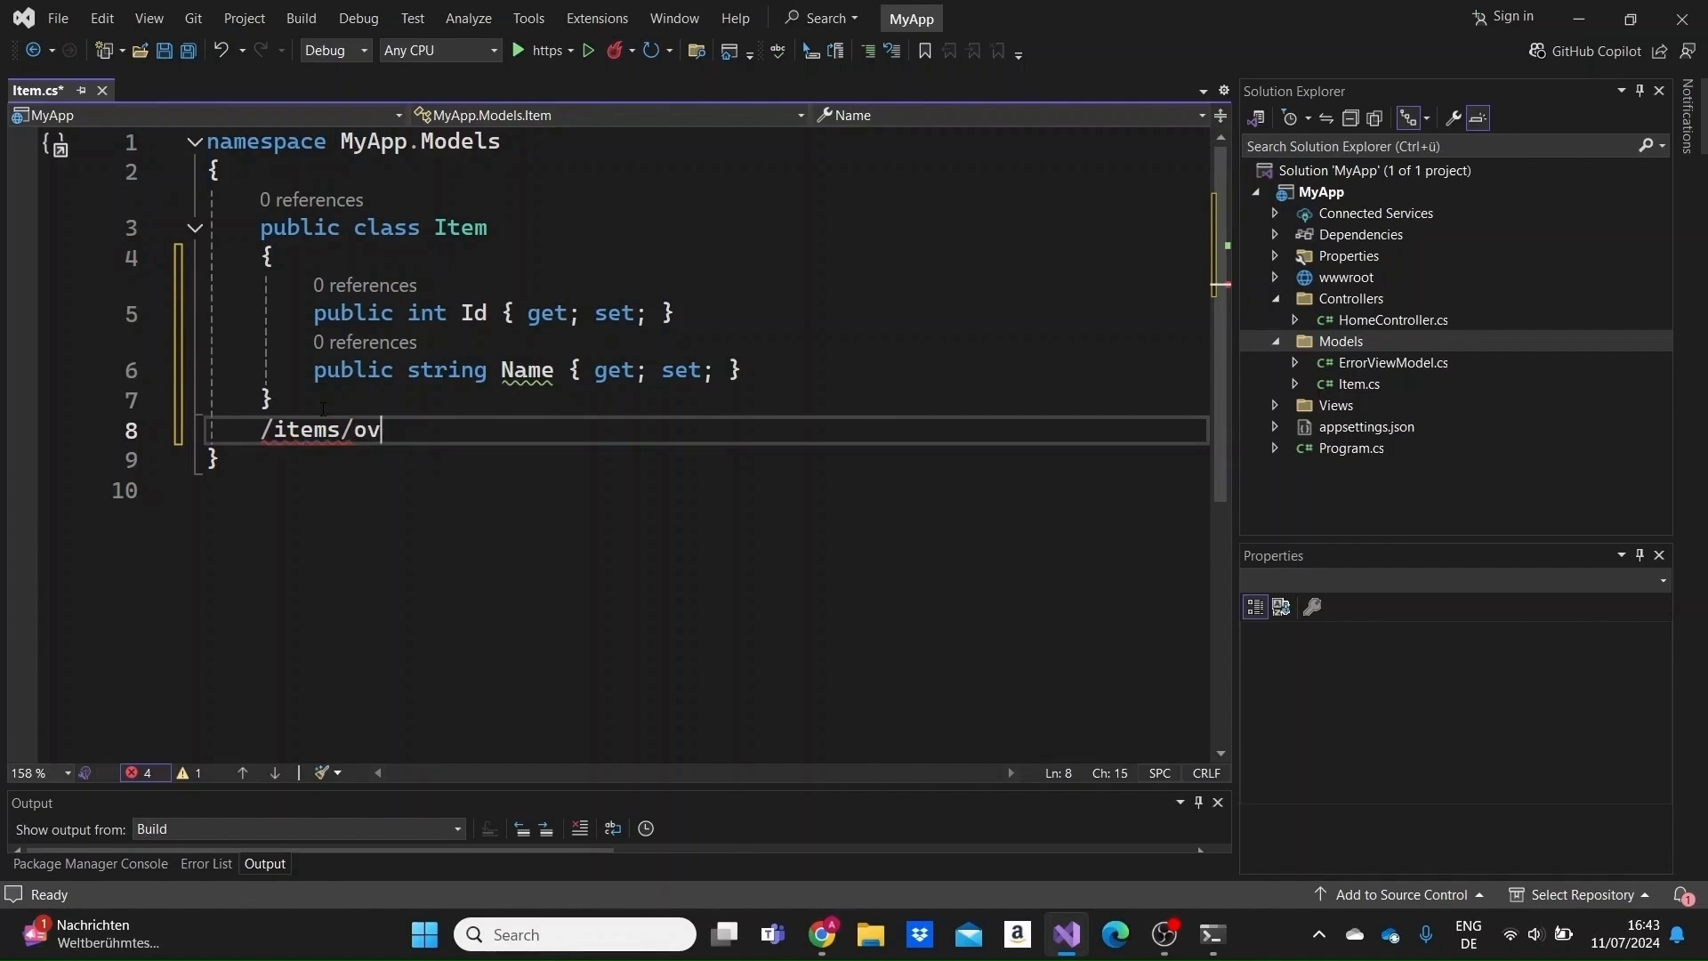
pyautogui.write('erview')
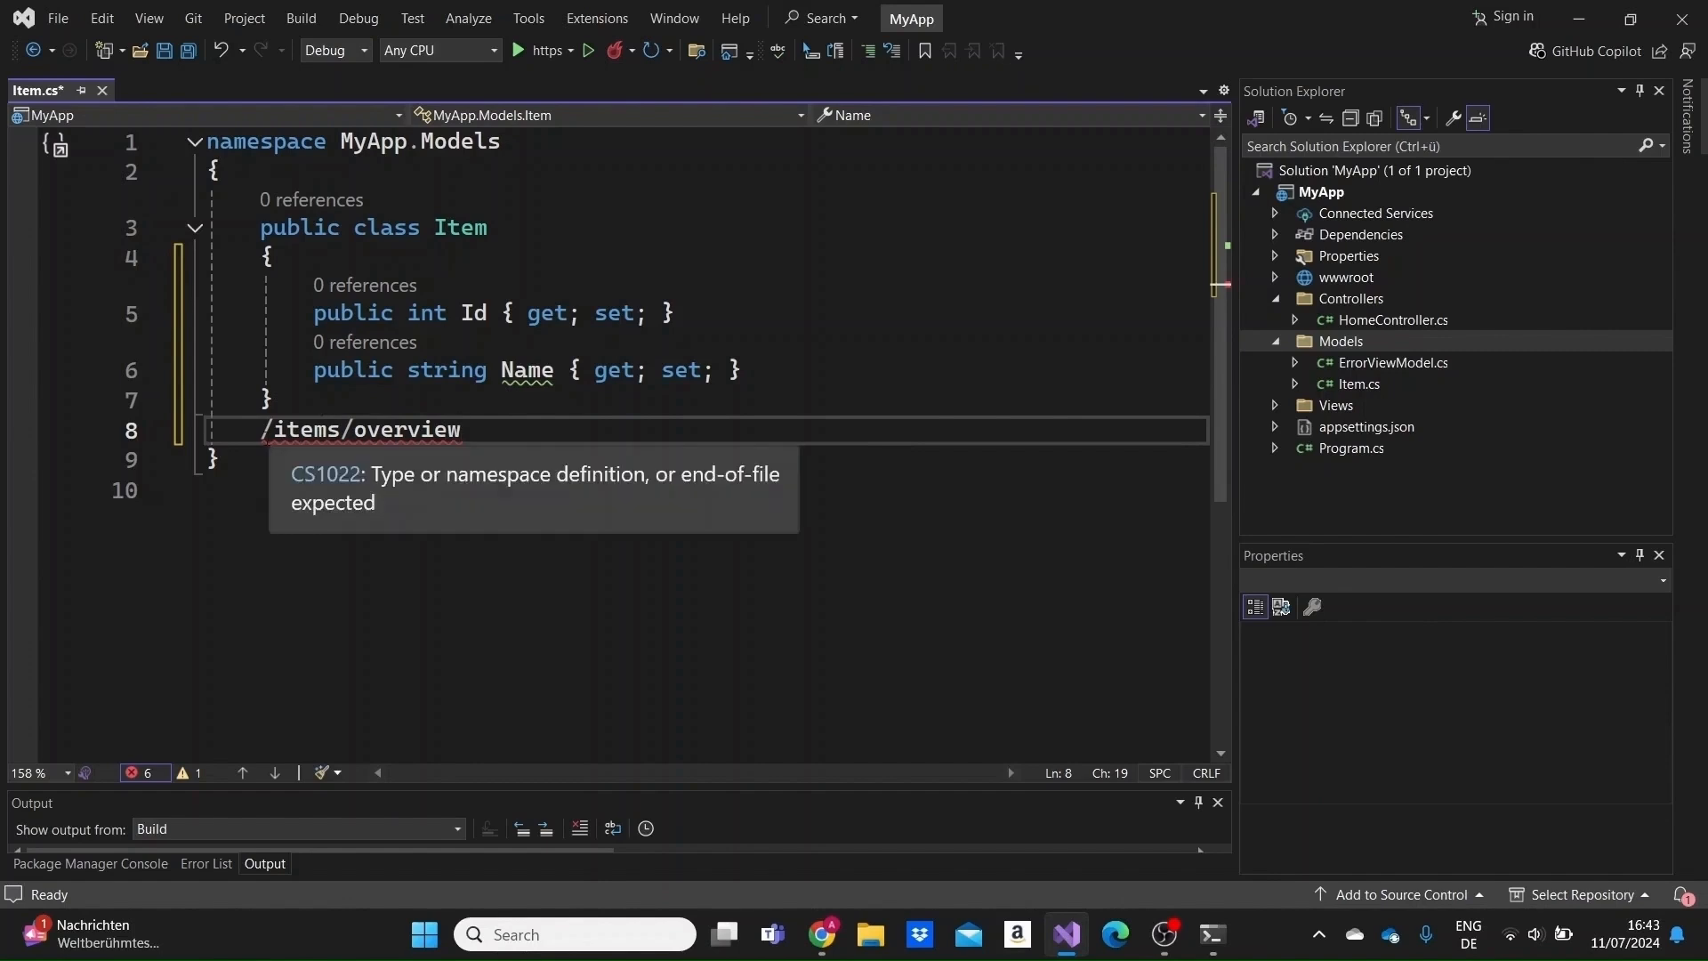
pyautogui.doubleClick(359, 429)
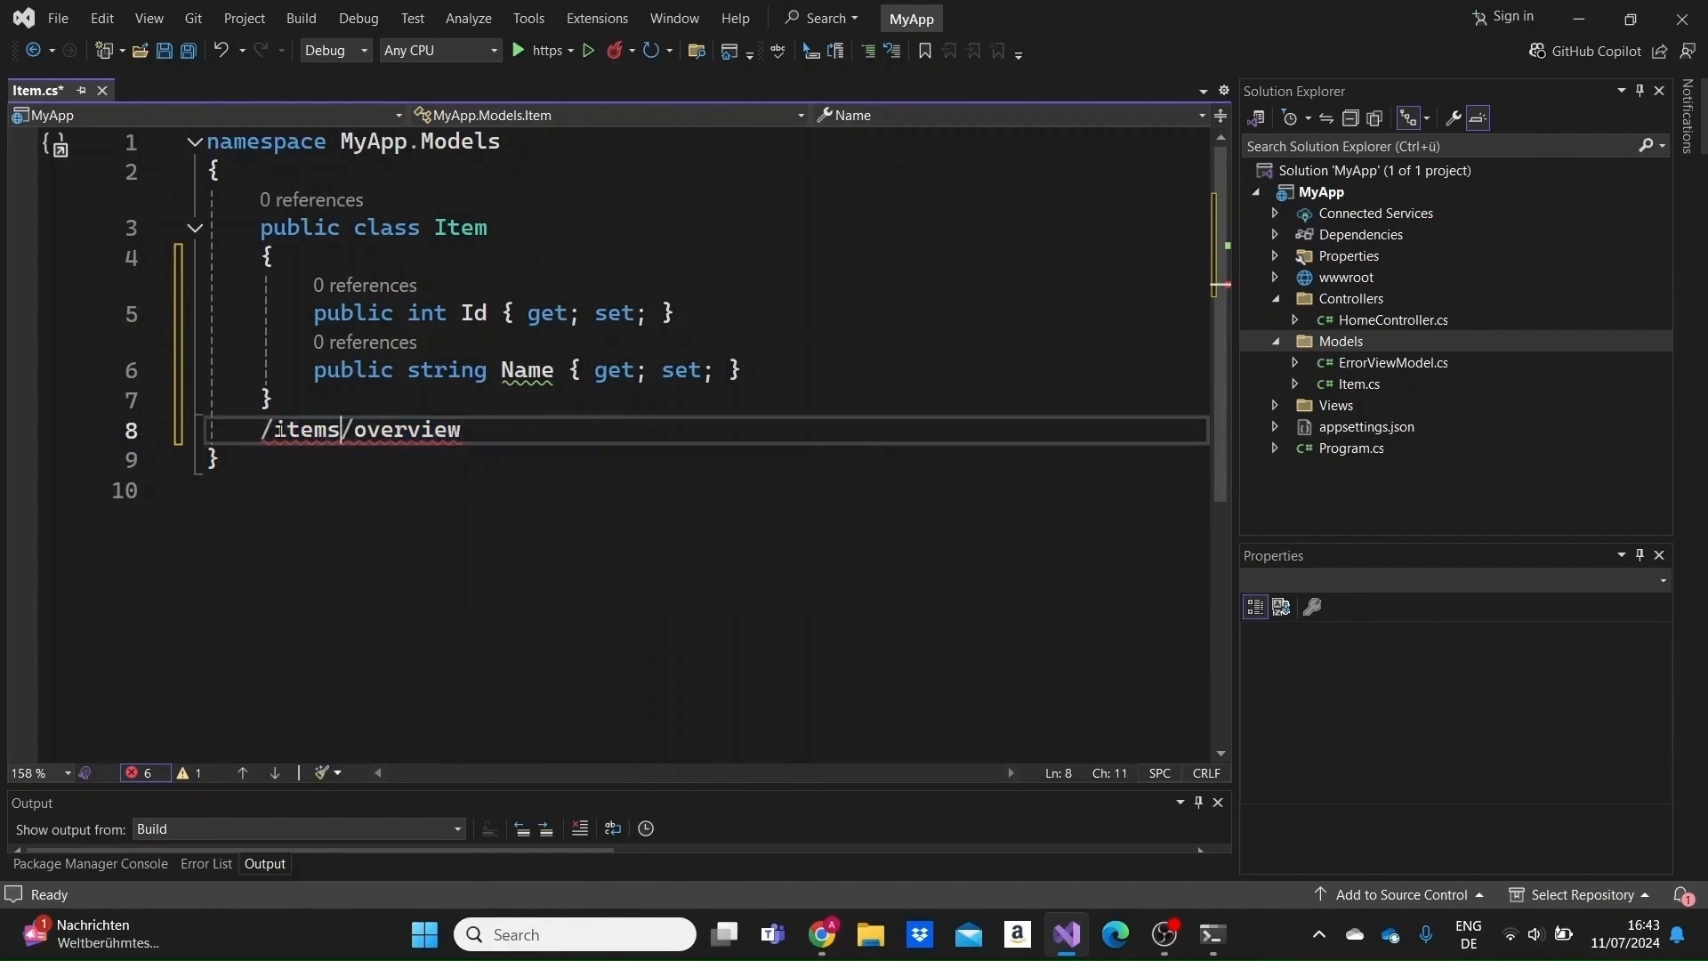
pyautogui.doubleClick(306, 429)
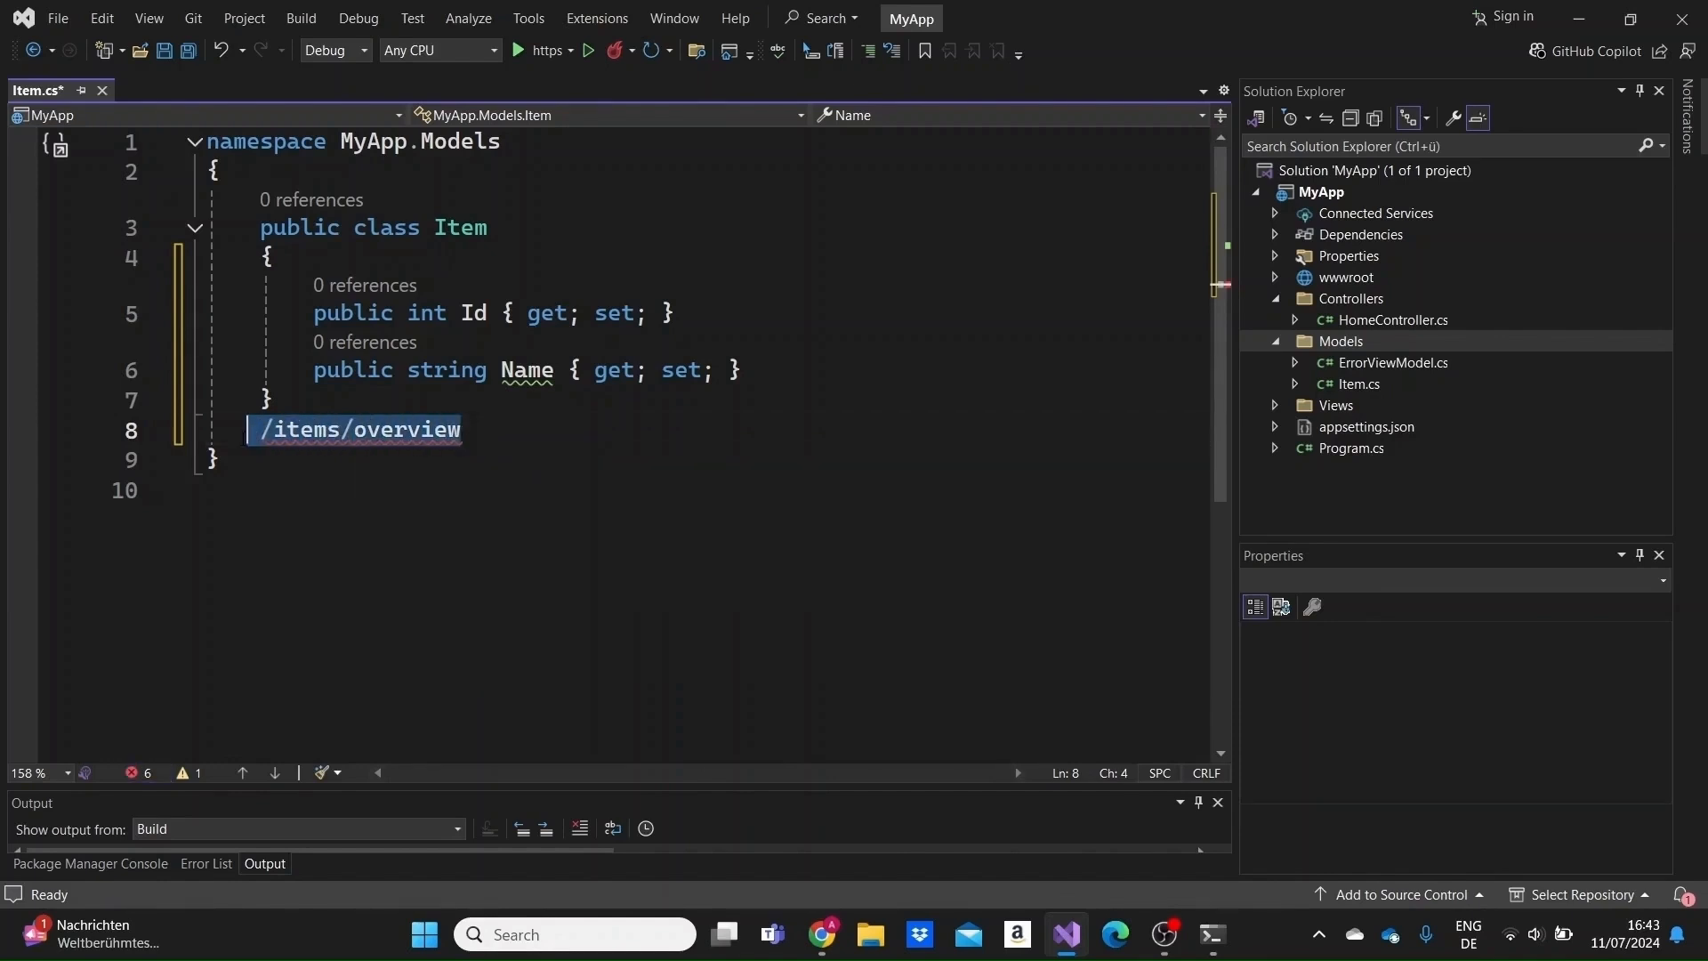
pyautogui.press('Delete')
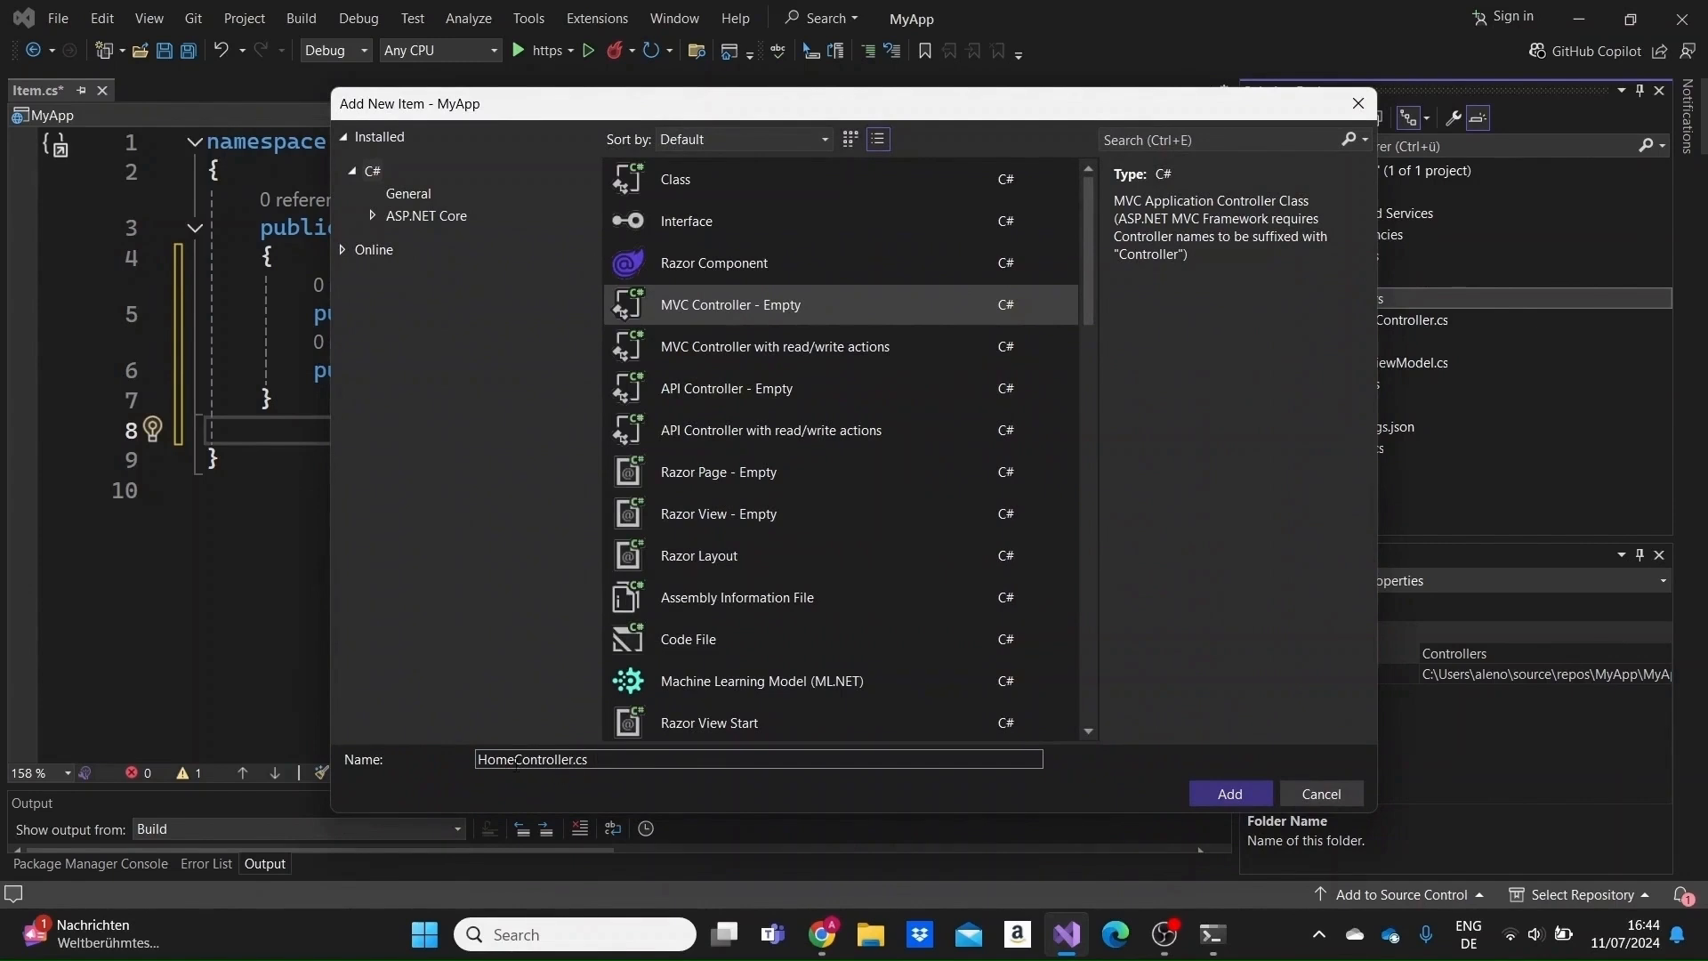
# Name the new empty MVC controller ItemsController.cs and create it in Controllers
pyautogui.doubleClick(530, 760)
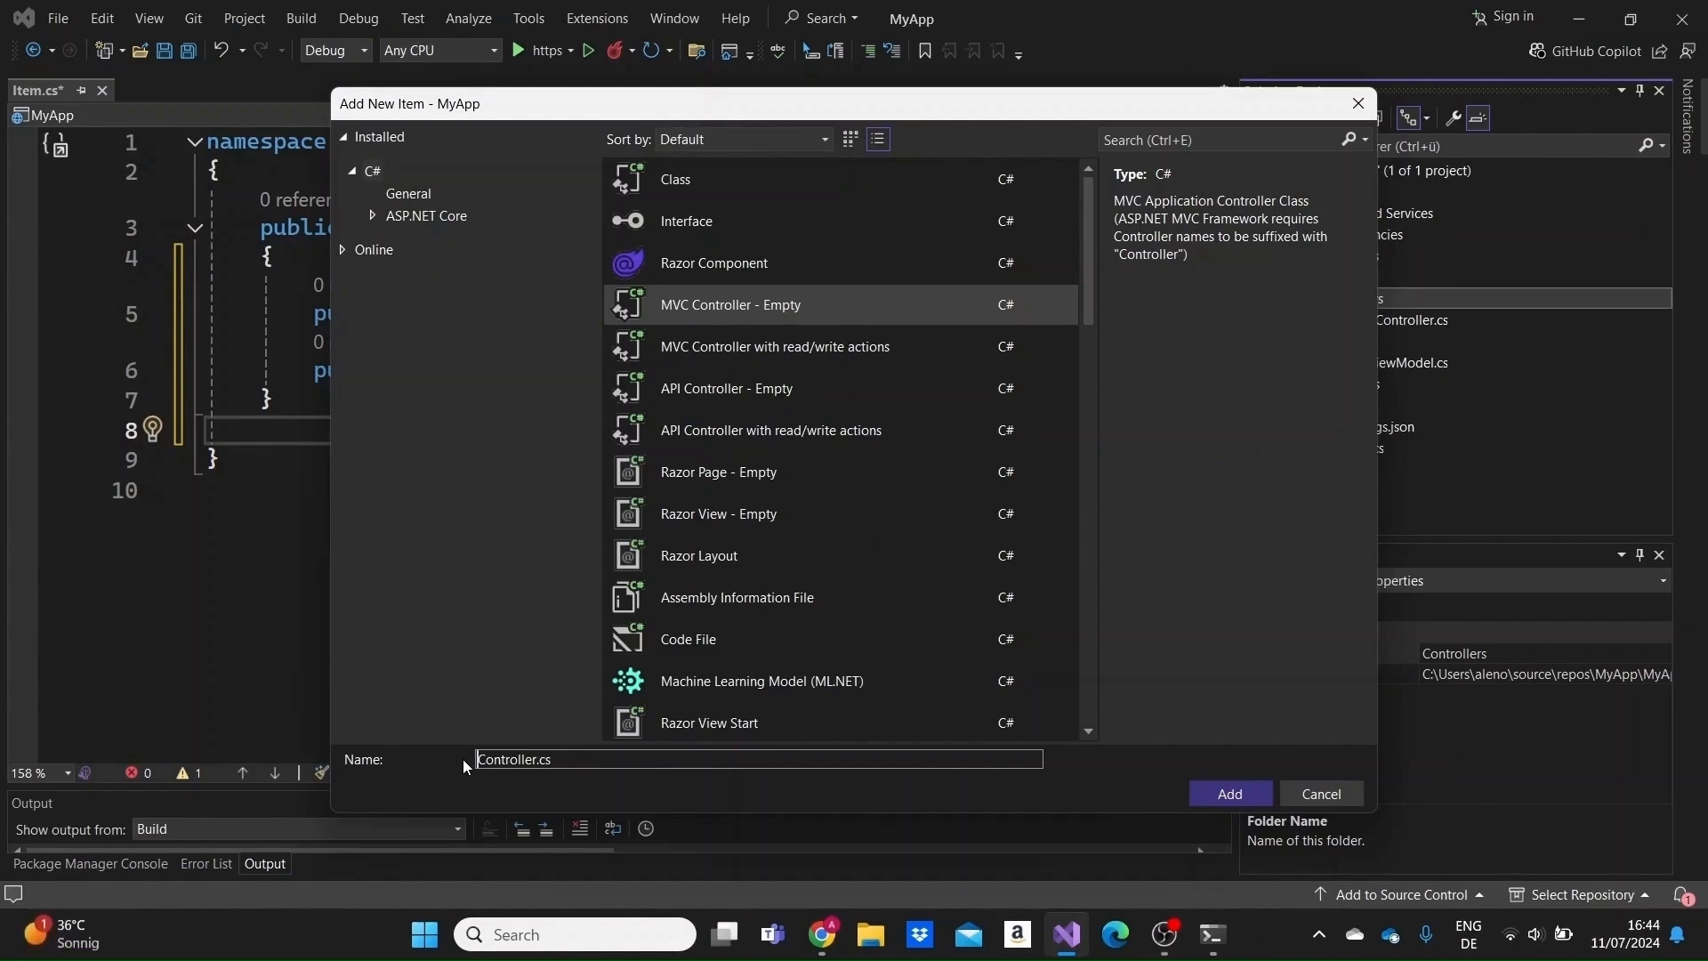
pyautogui.click(1230, 793)
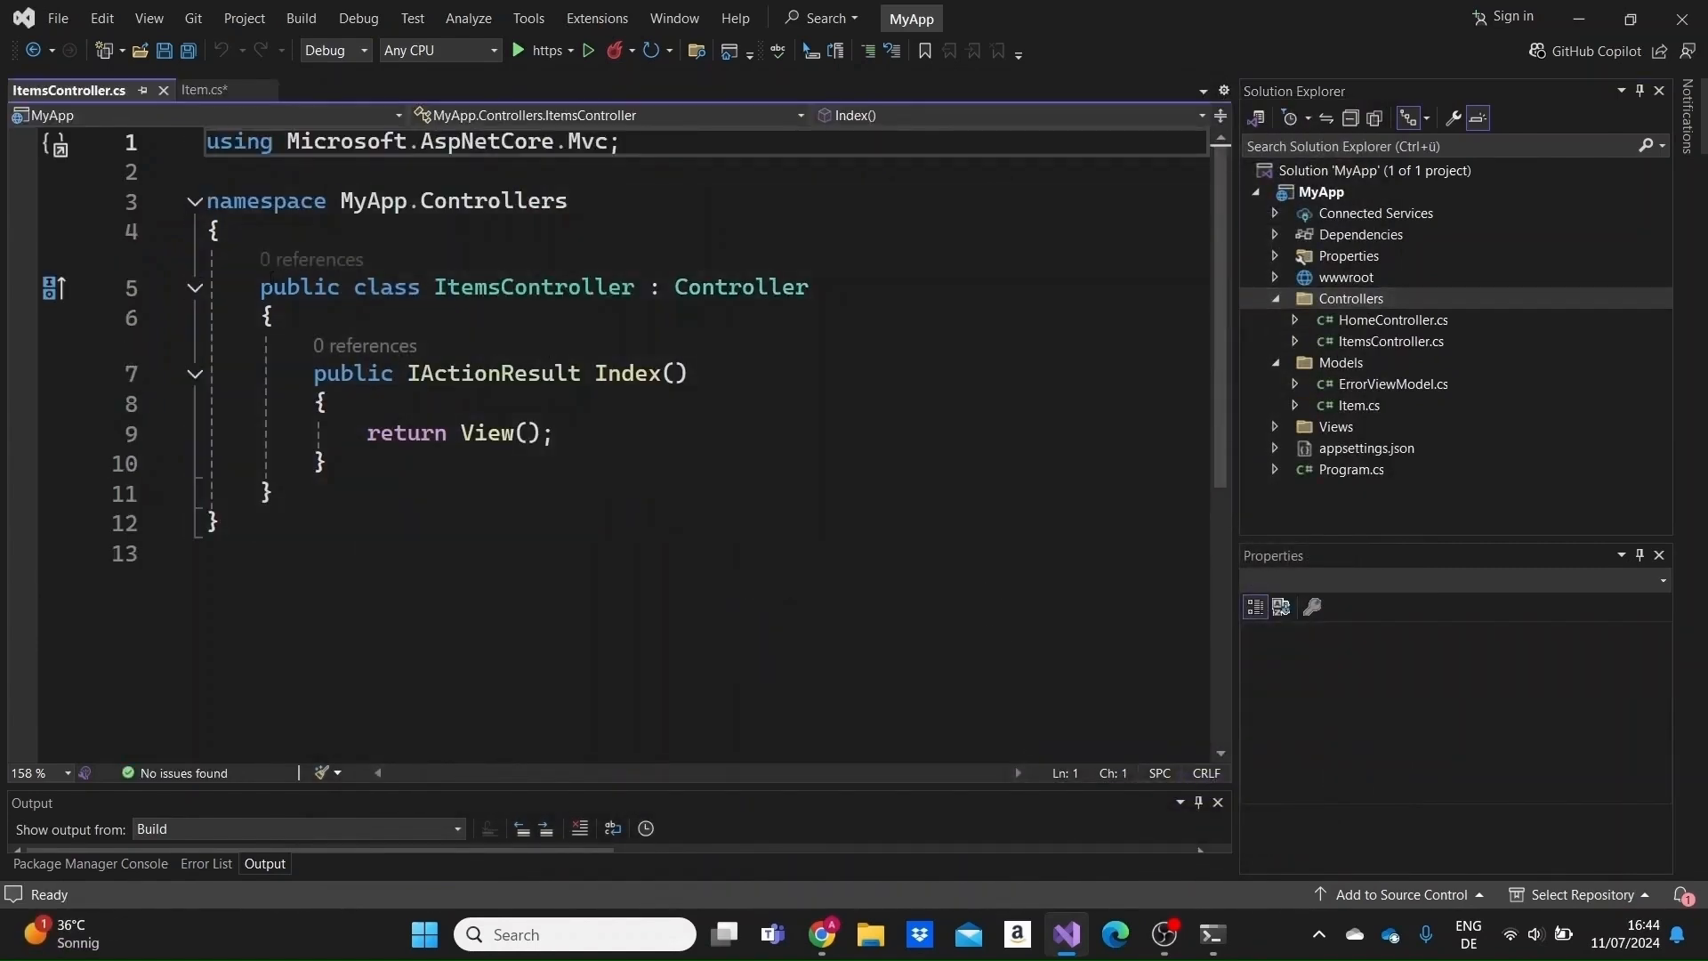
pyautogui.doubleClick(532, 286)
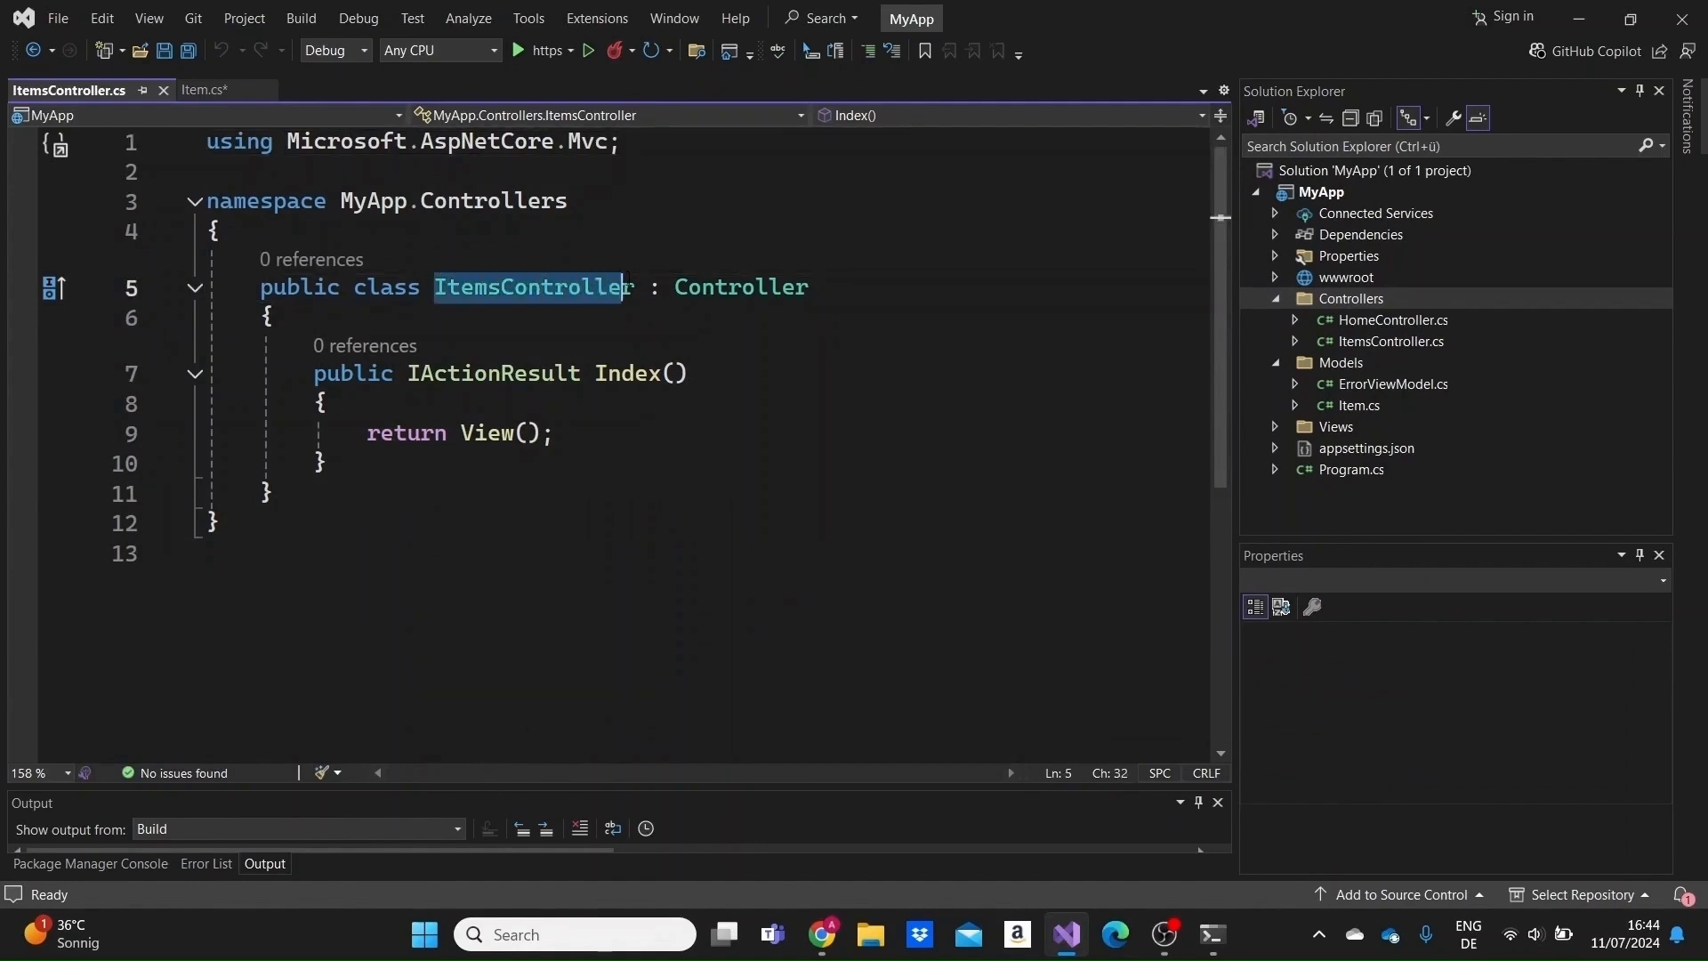
pyautogui.doubleClick(534, 286)
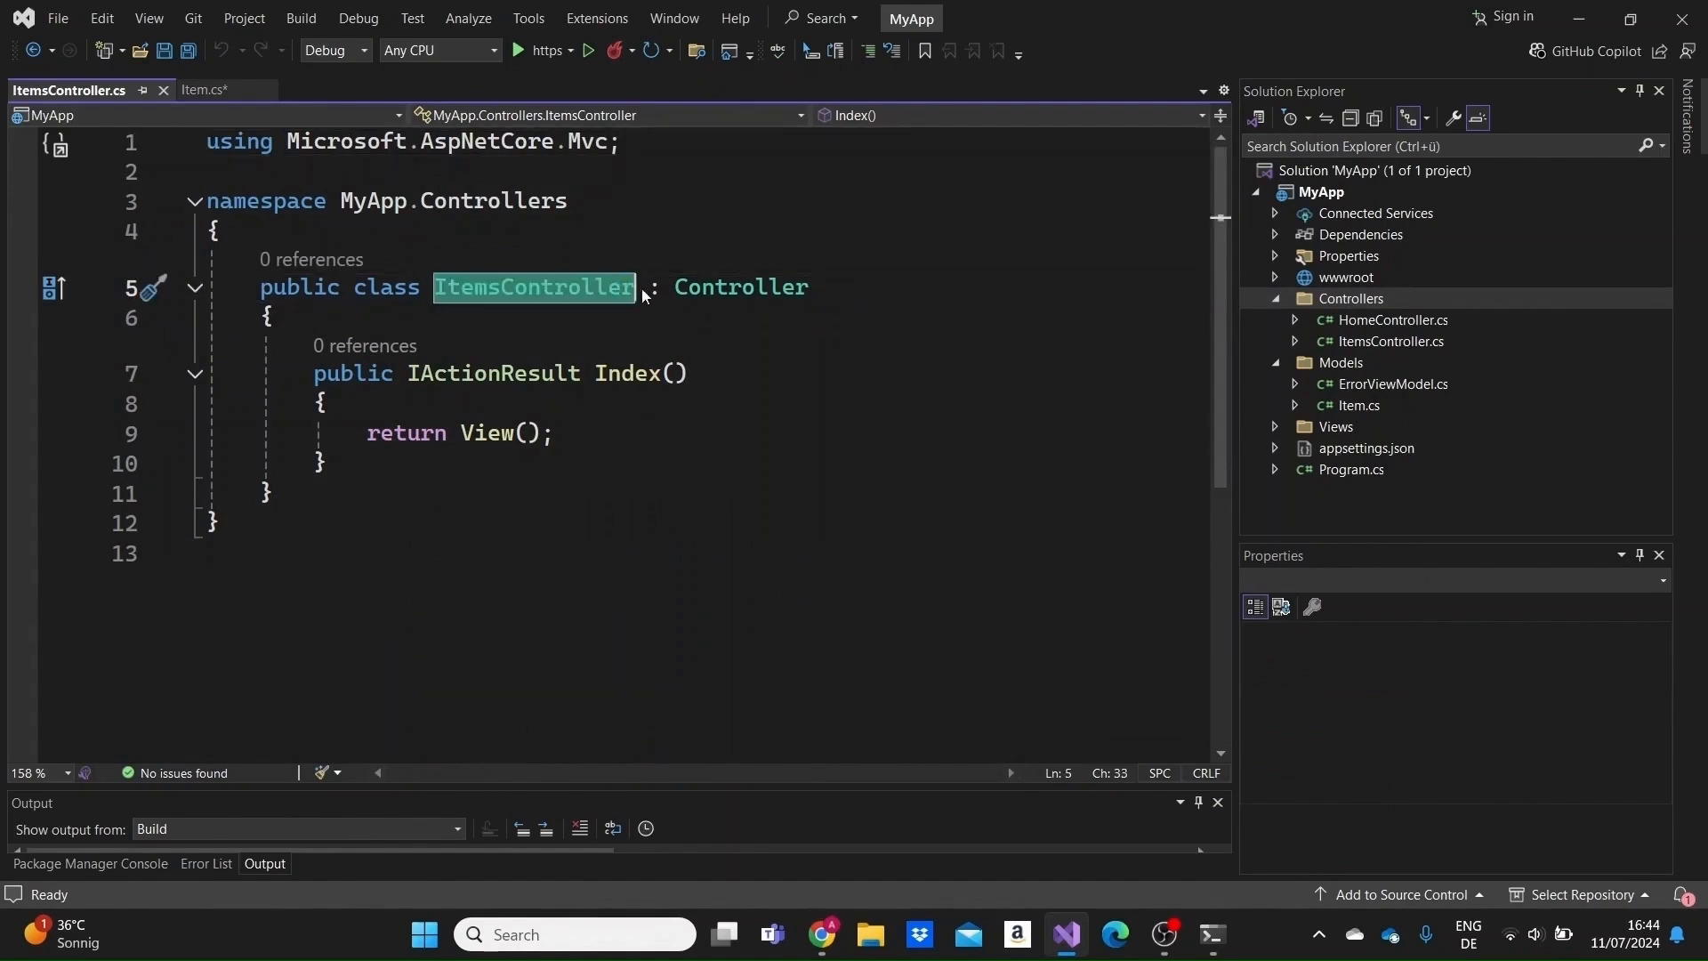
pyautogui.doubleClick(739, 286)
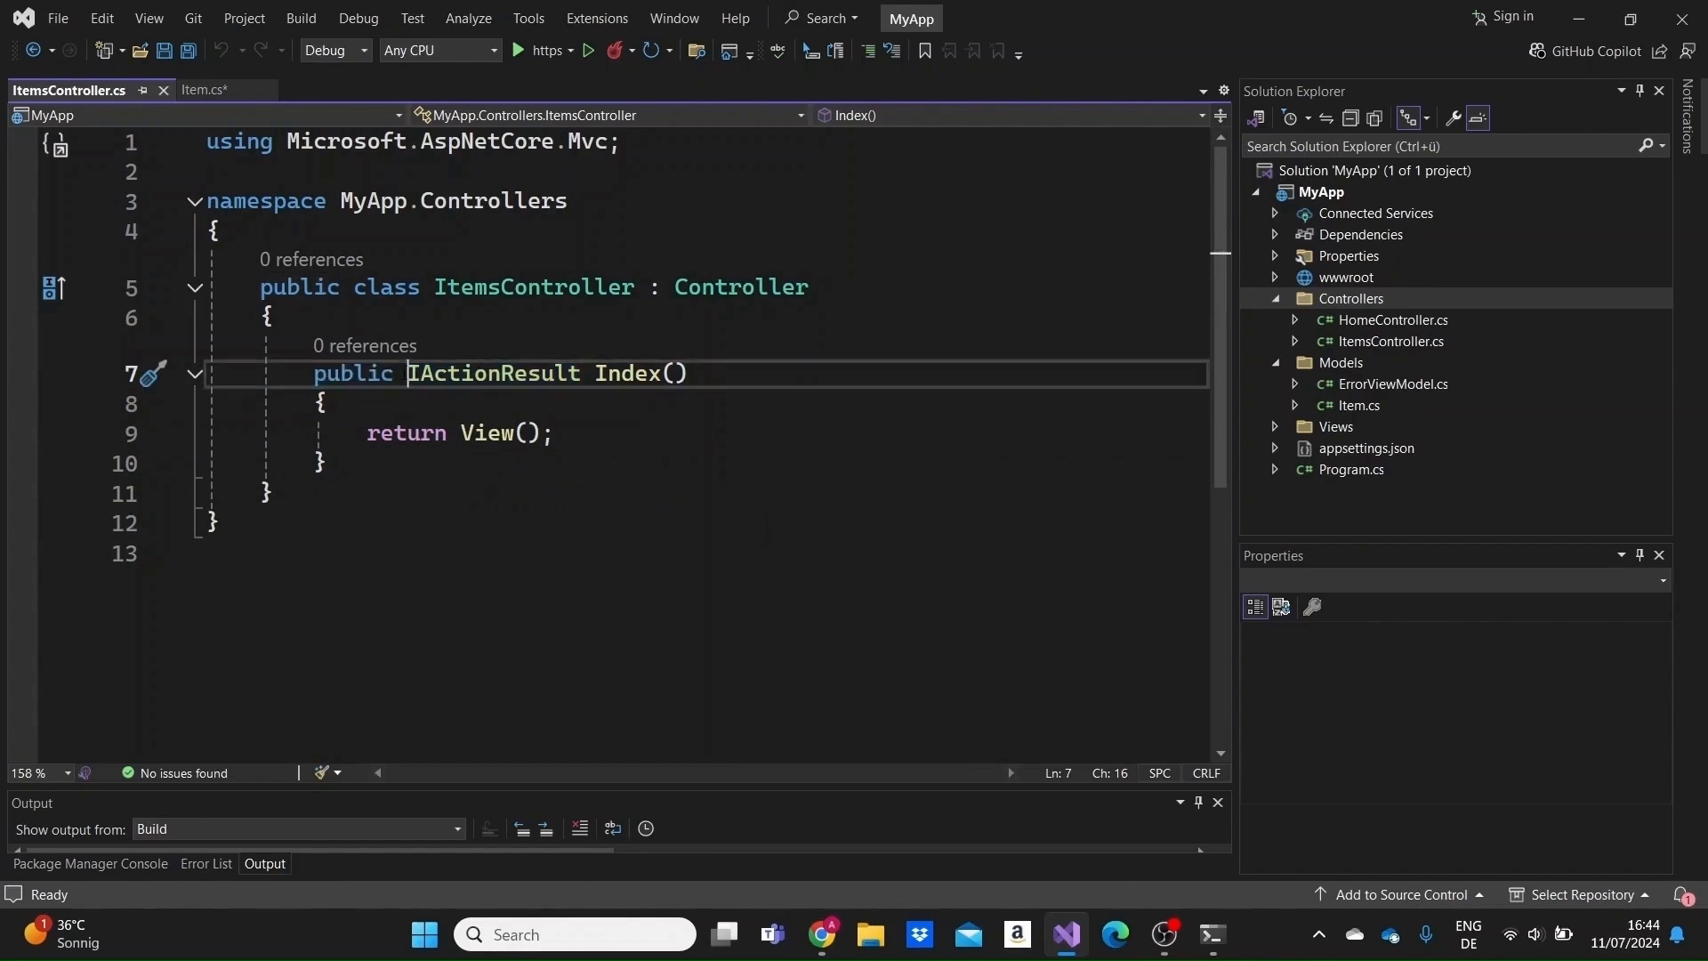
pyautogui.moveTo(408, 372); pyautogui.dragTo(491, 372)
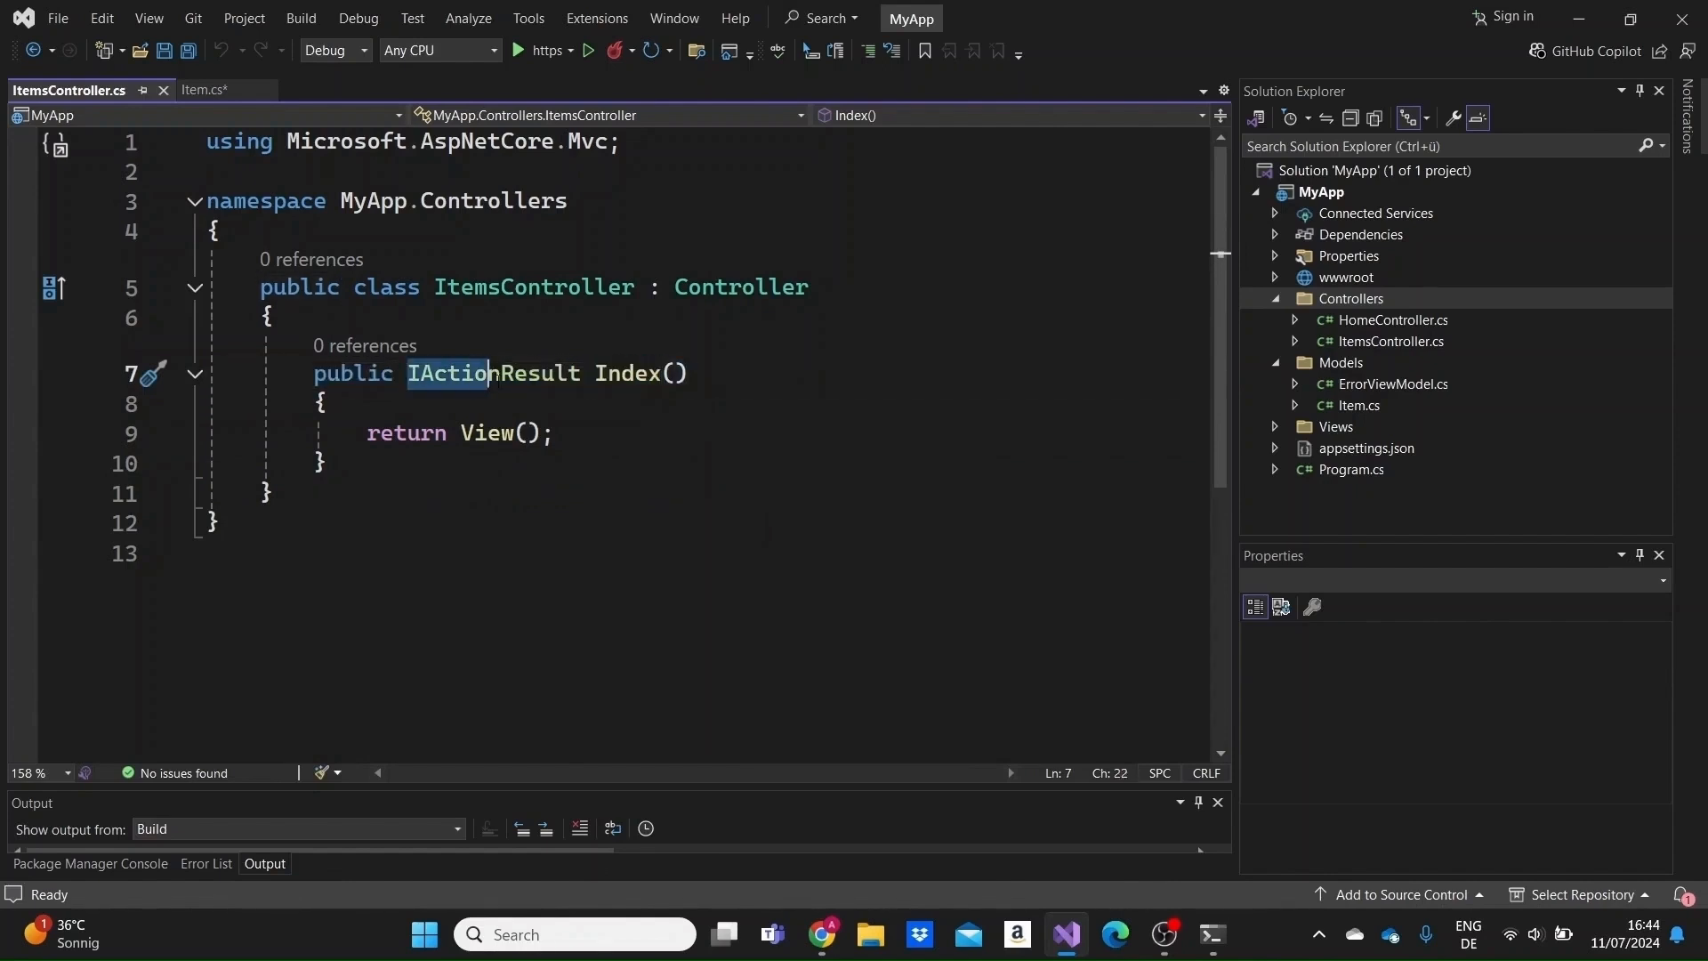
pyautogui.doubleClick(493, 372)
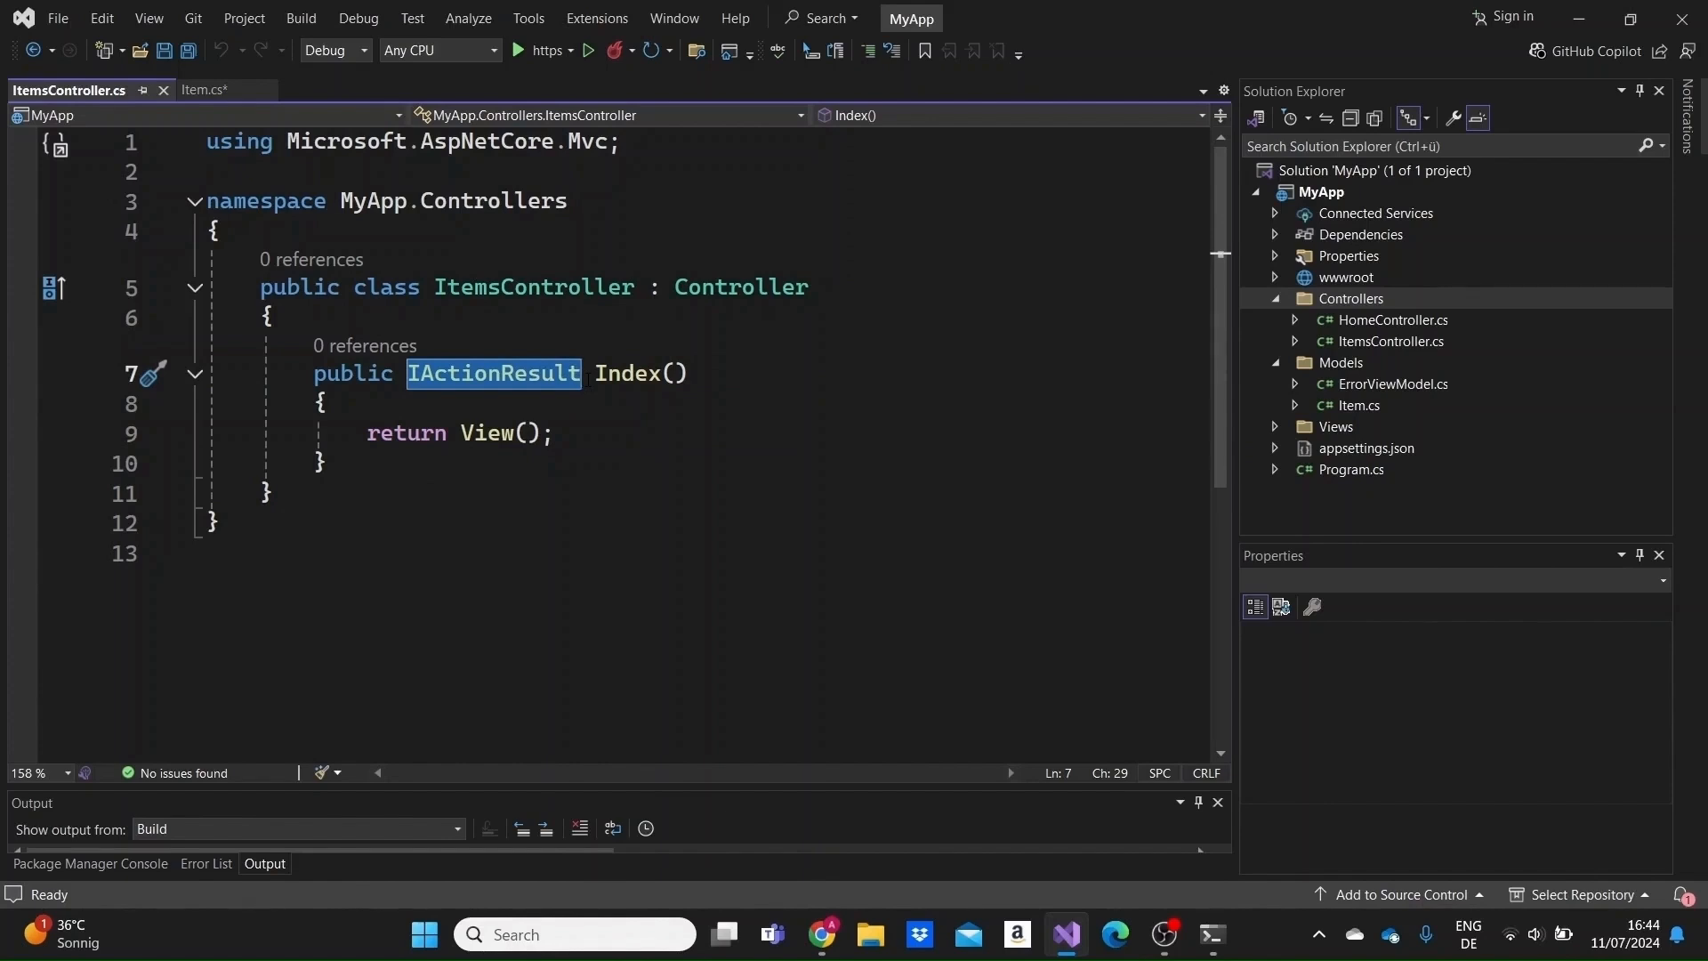
pyautogui.moveTo(538, 381)
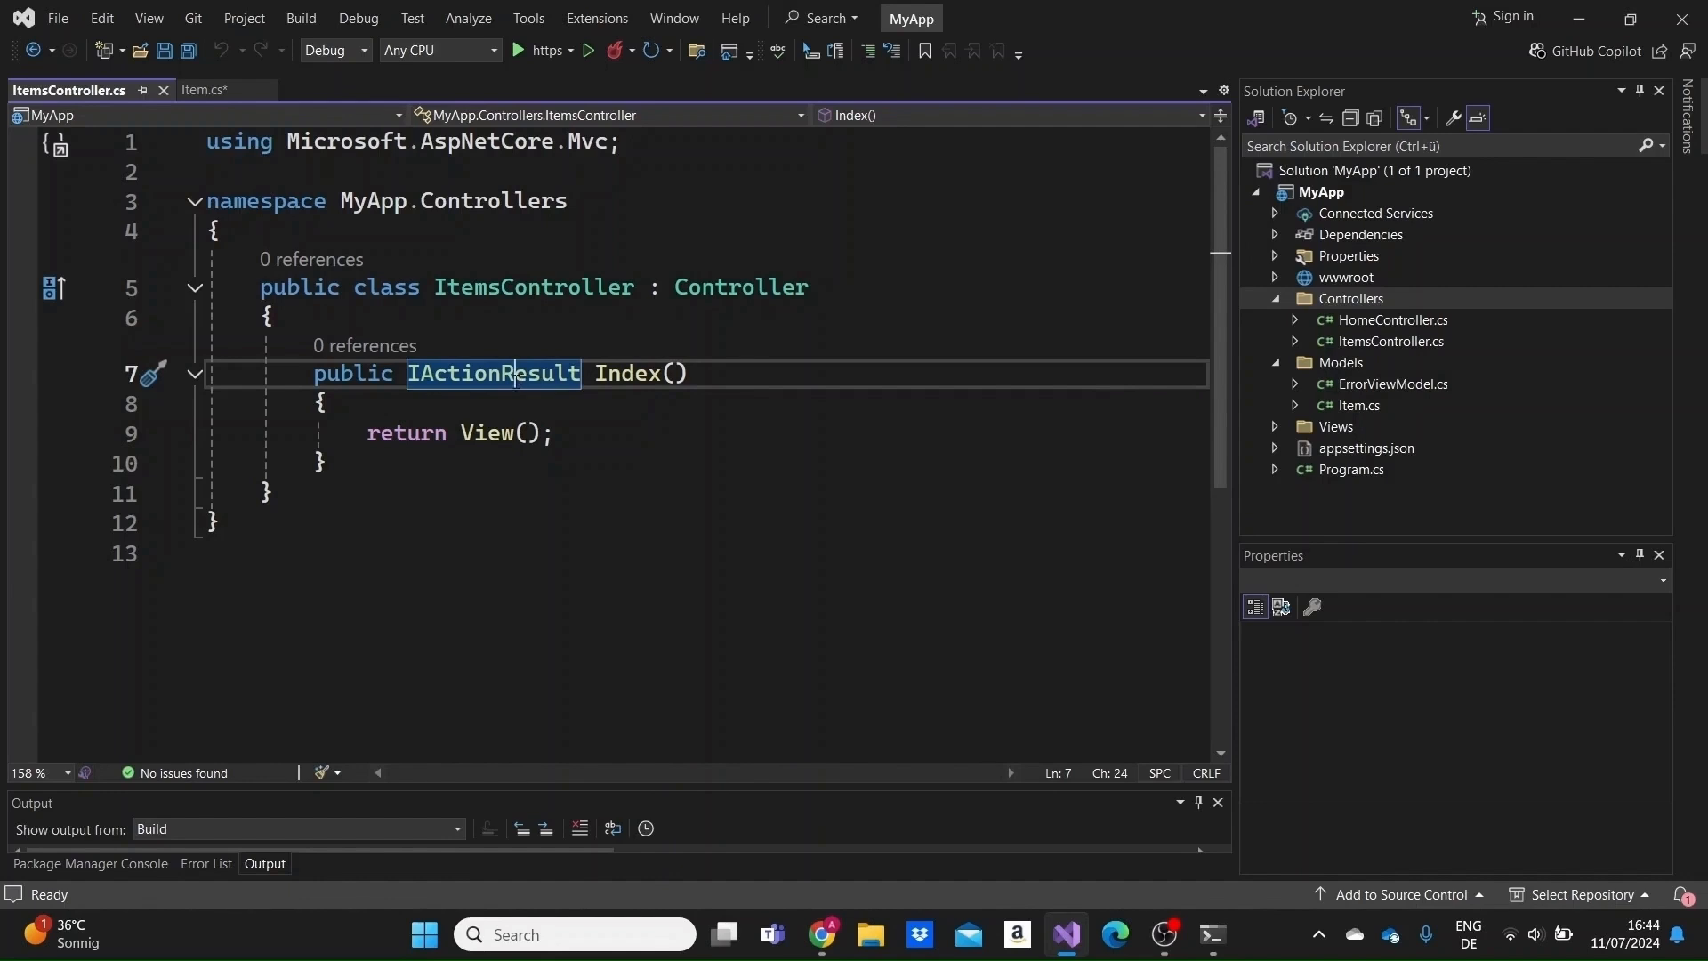
pyautogui.moveTo(493, 372)
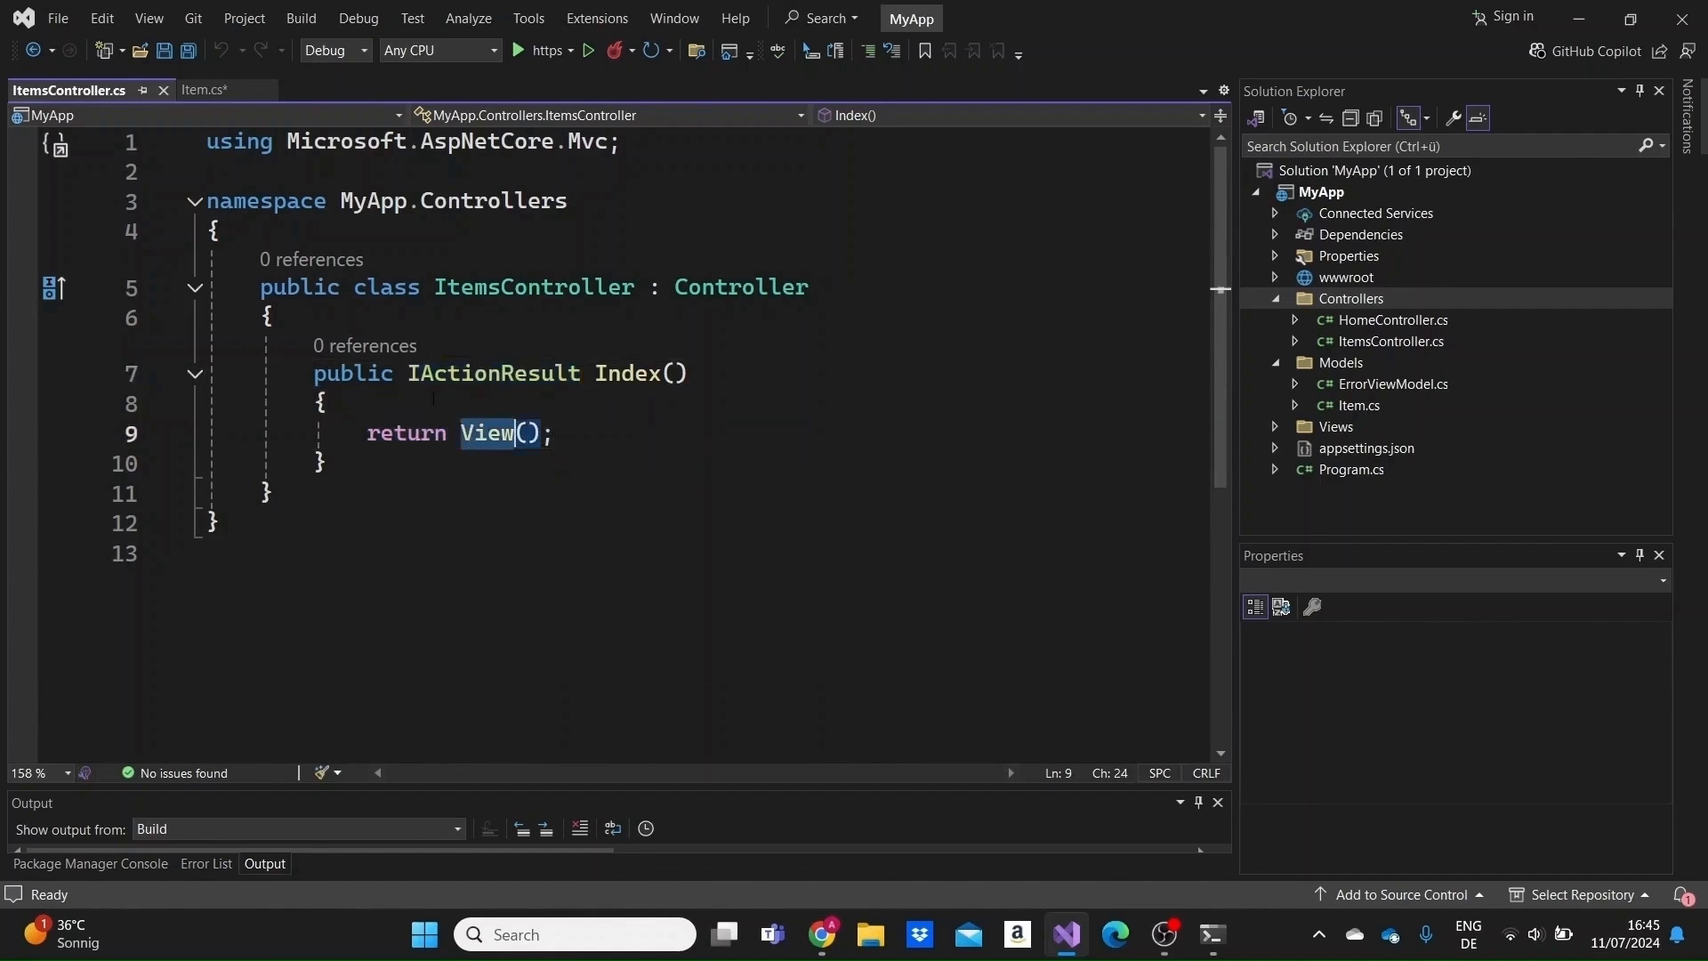
pyautogui.doubleClick(493, 372)
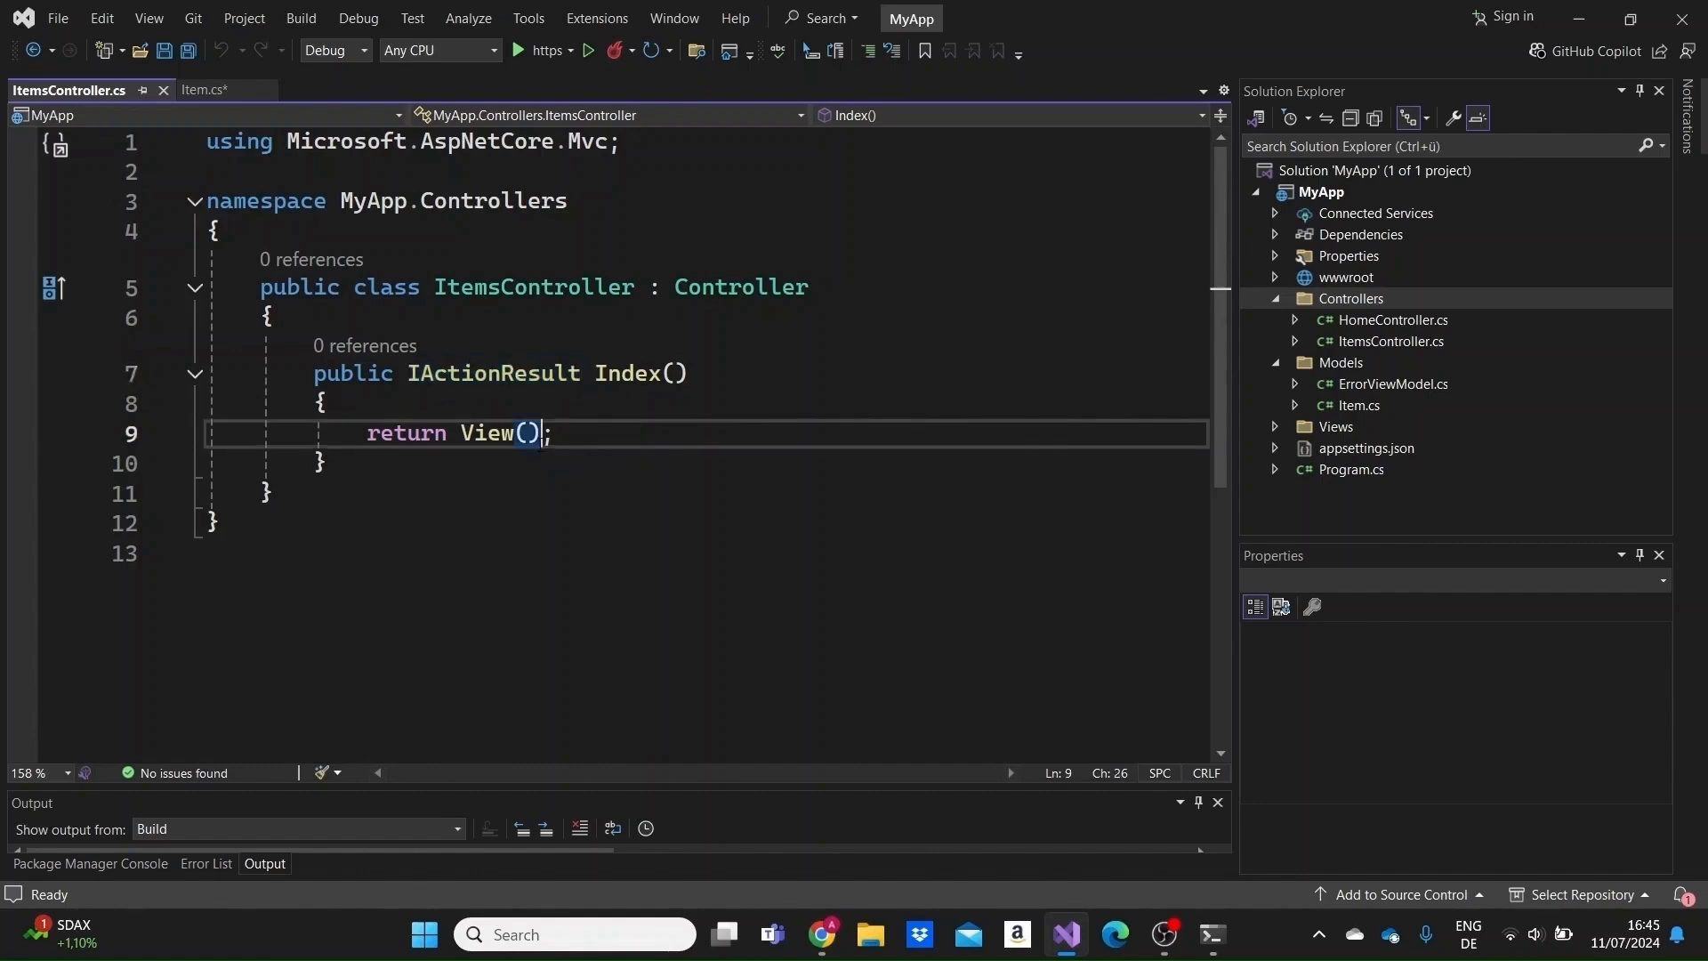
pyautogui.moveTo(491, 433)
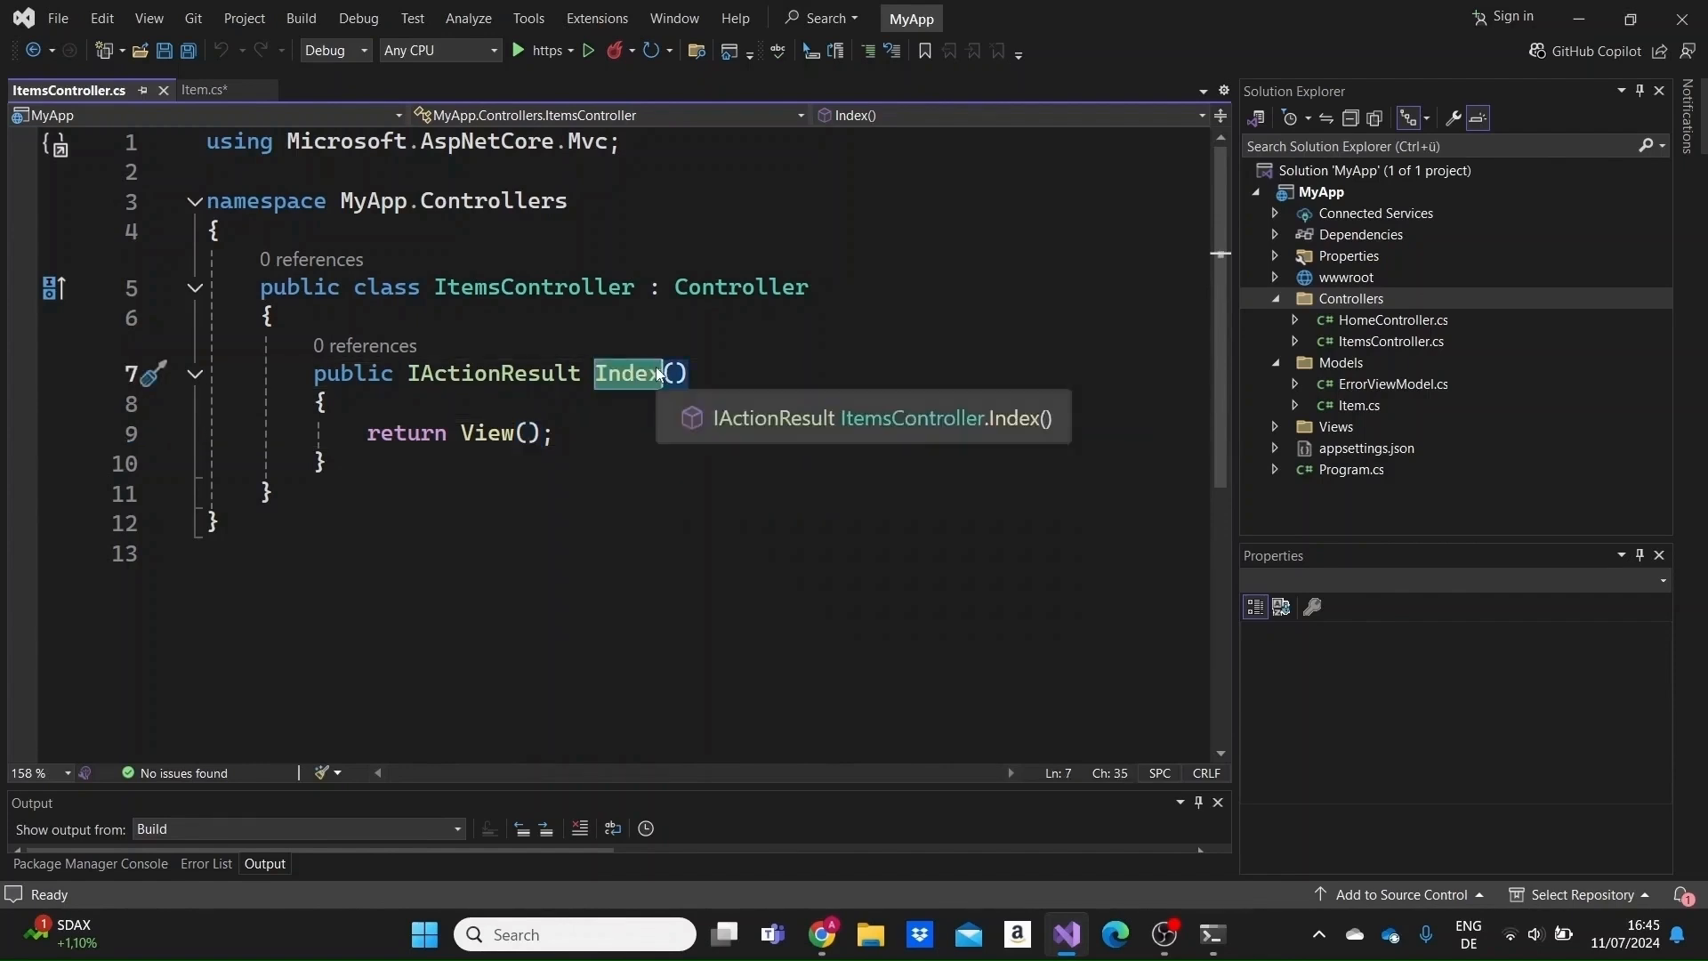
pyautogui.write('Overview')
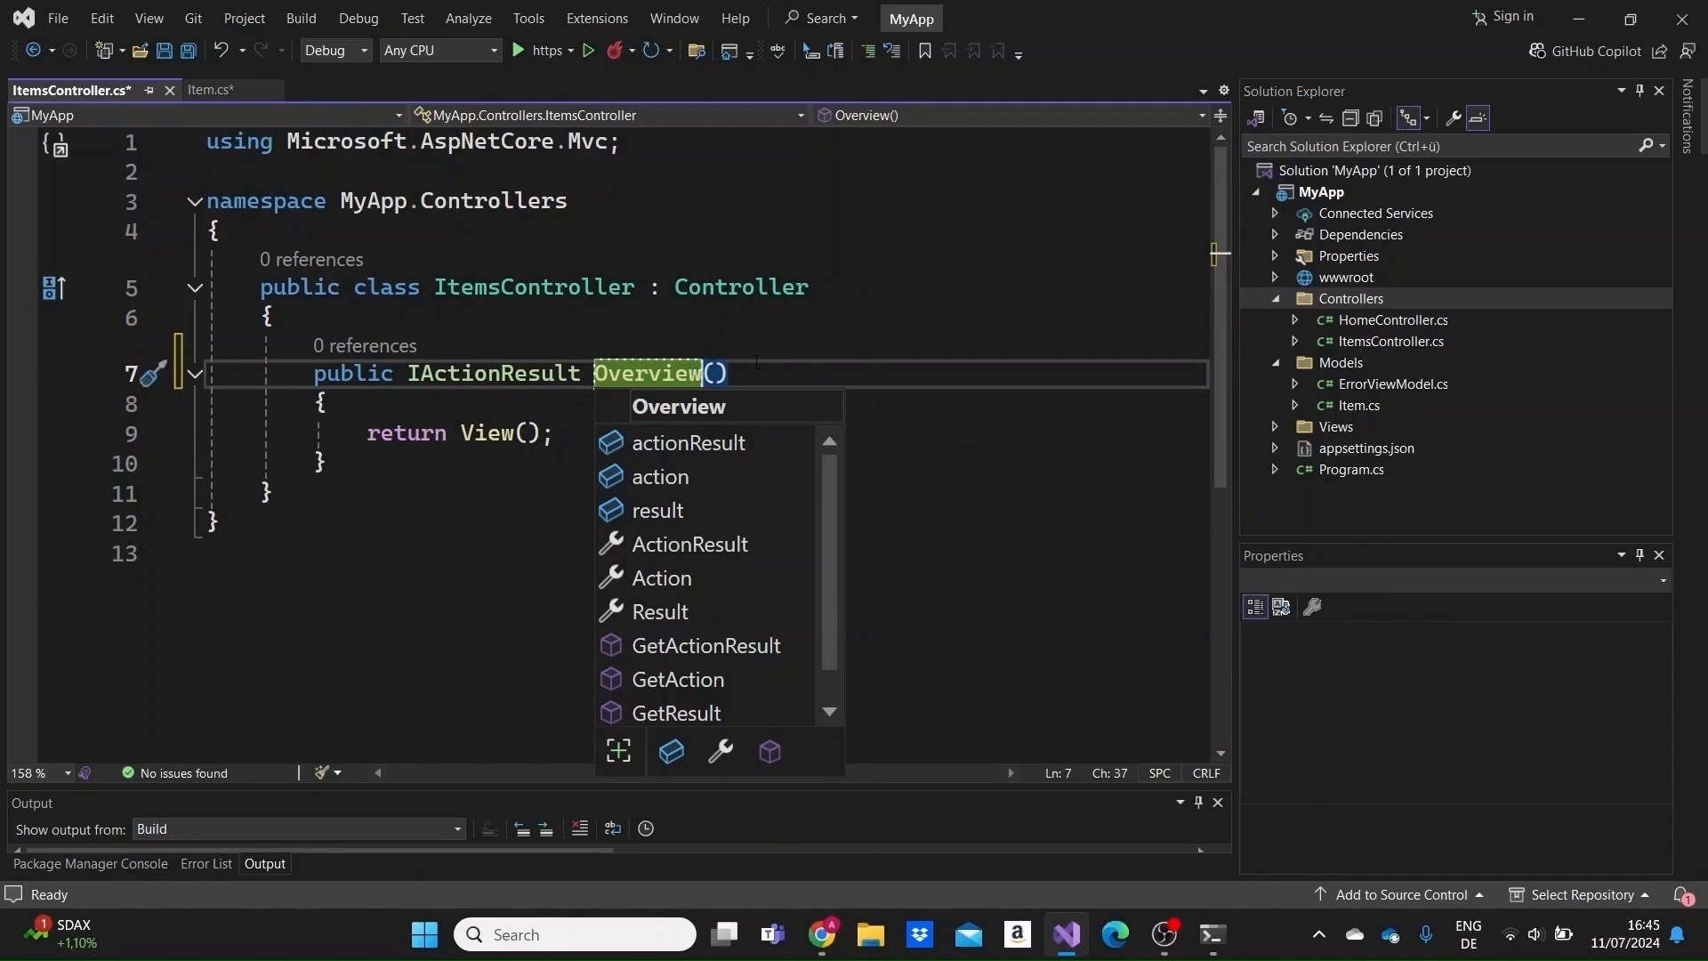
# Start a var item = new Item line inside the Overview action
pyautogui.press('Right')
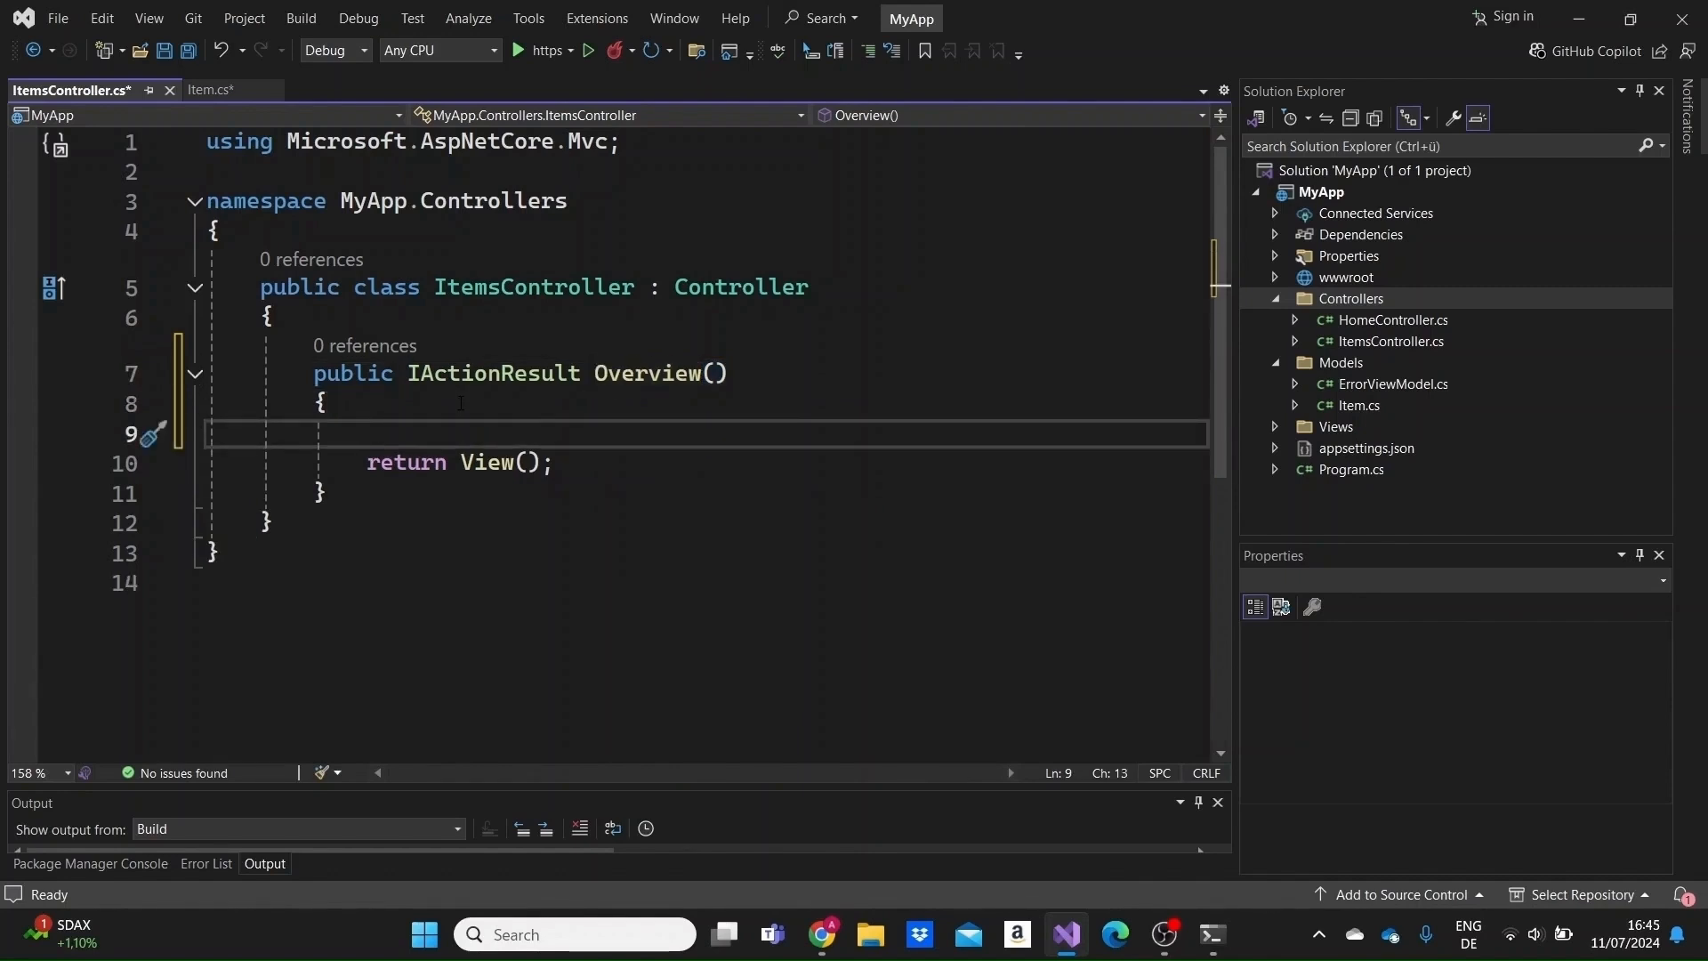
pyautogui.write('var ite')
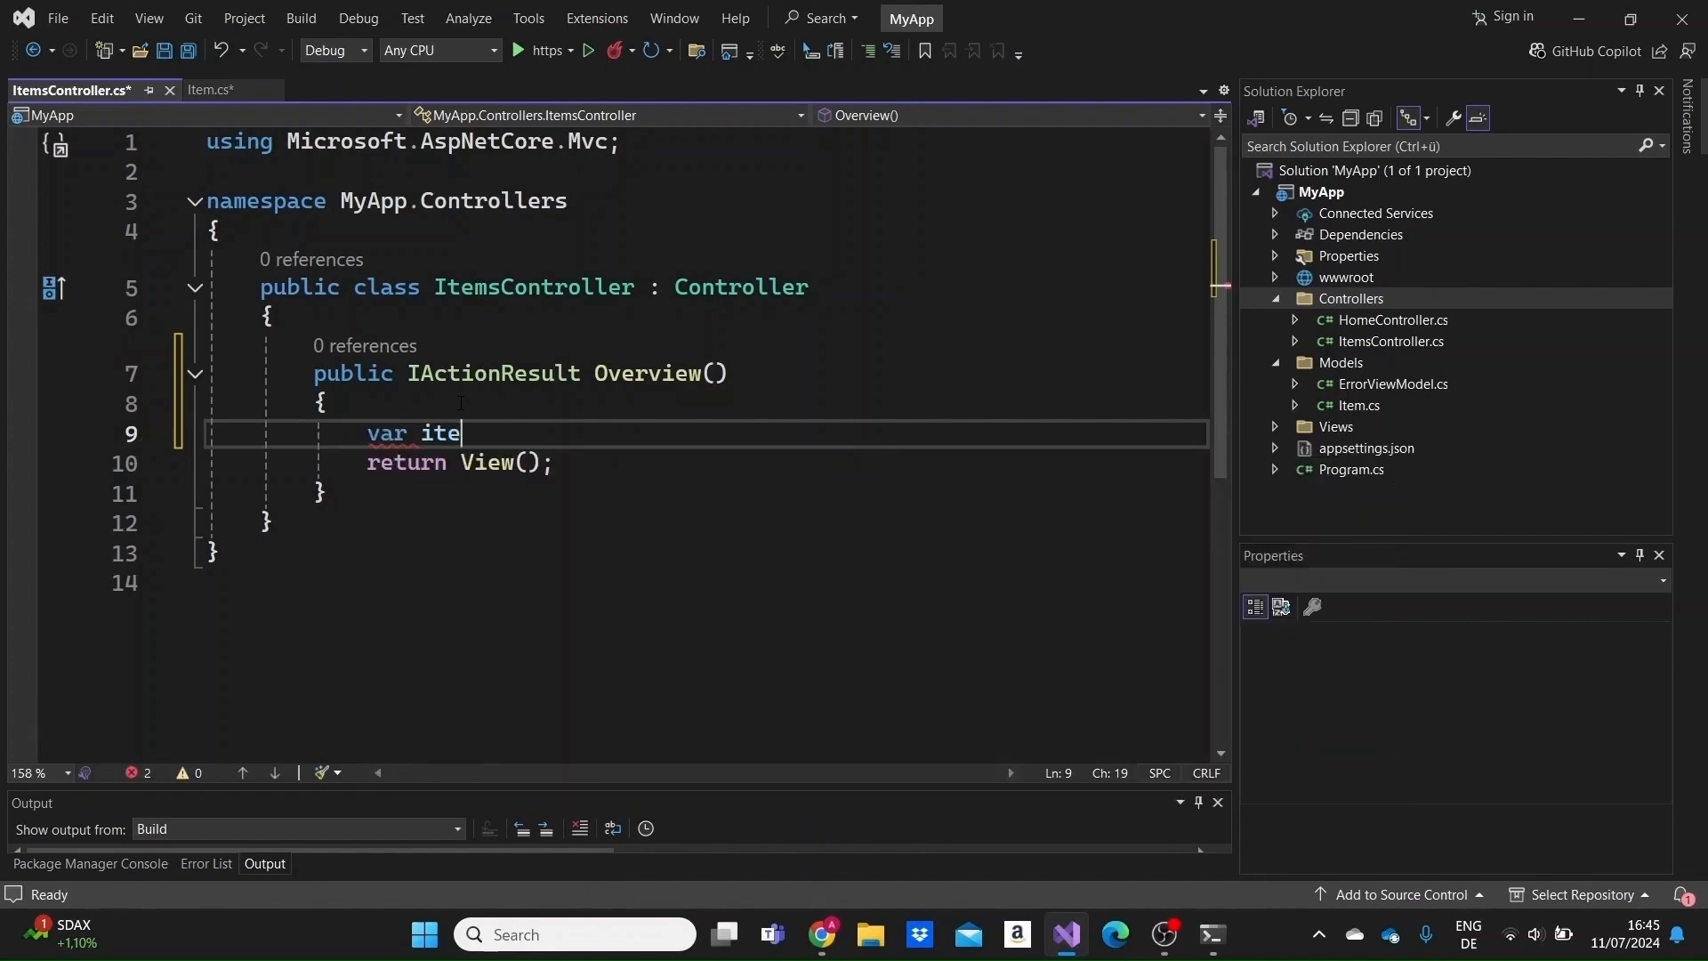
pyautogui.write('m =')
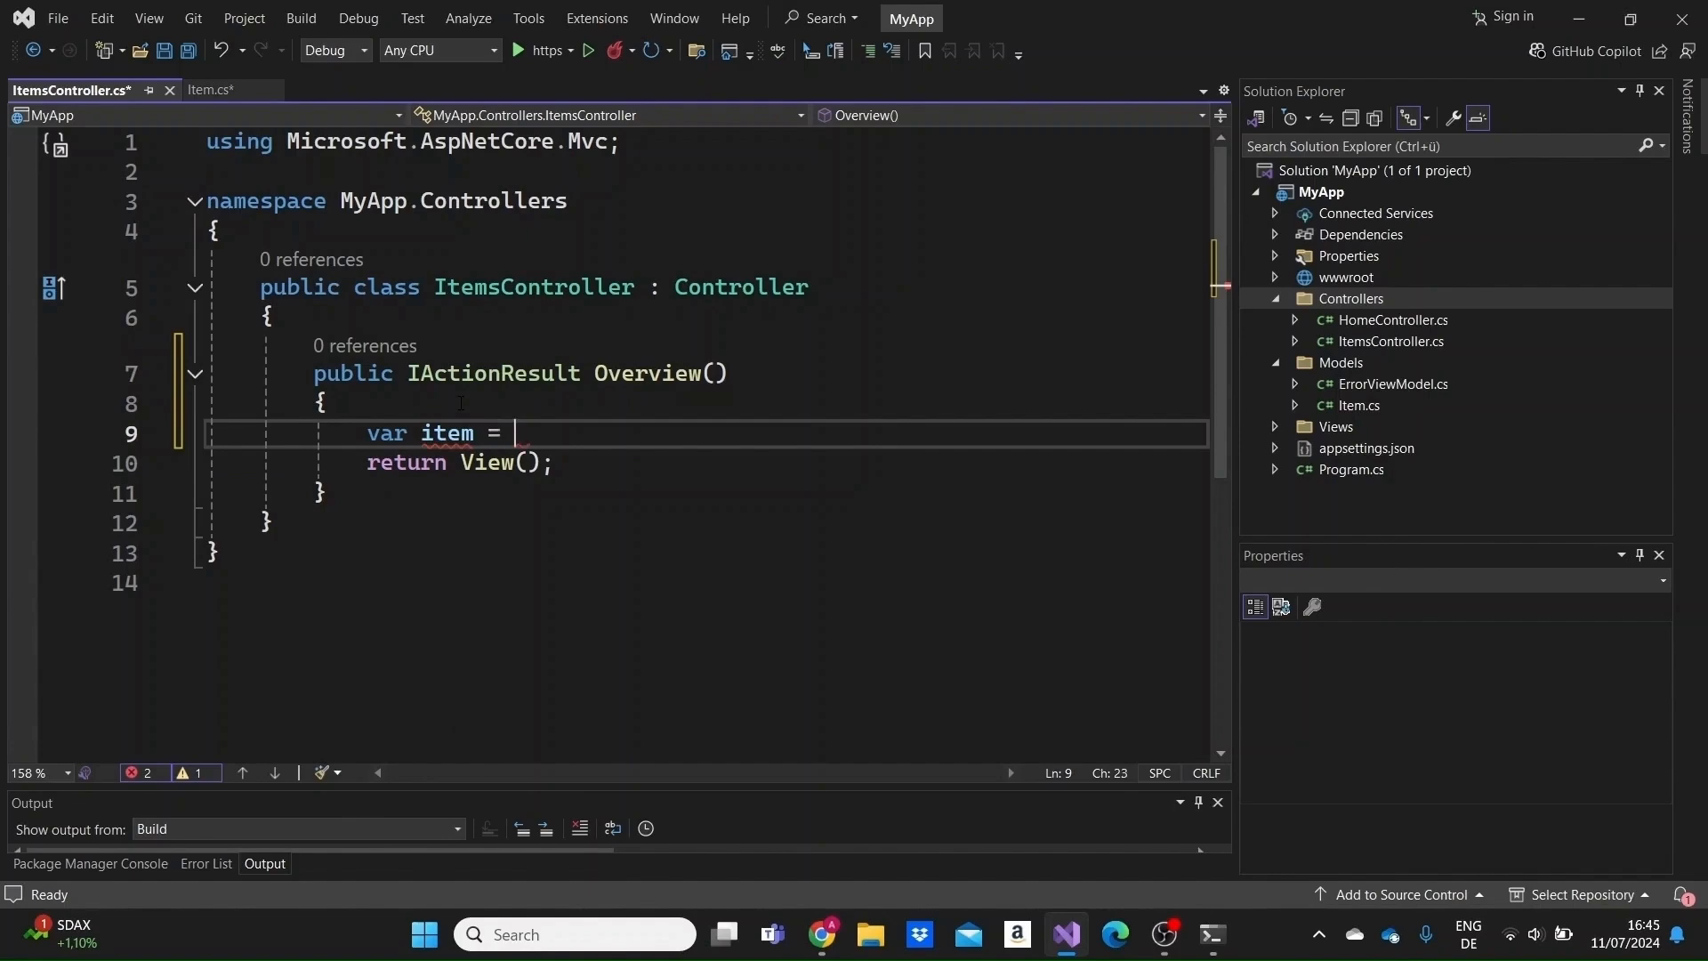
pyautogui.write('new Item')
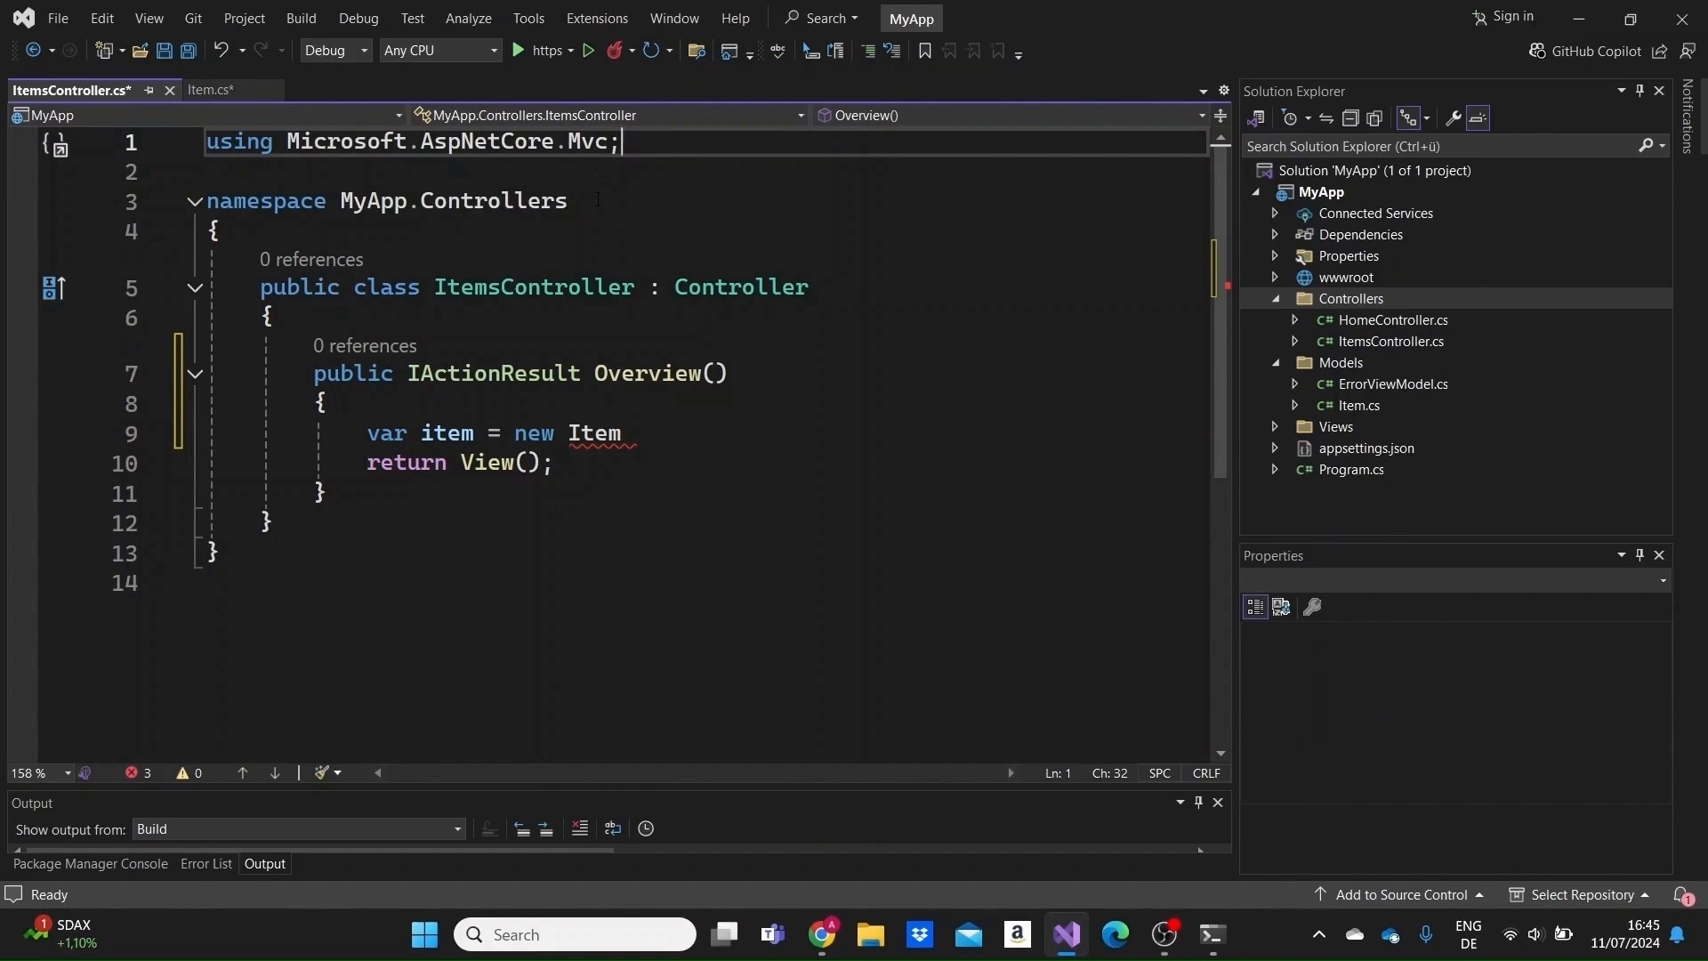
# Add the directive using MyApp.Models; at the top of the controller
pyautogui.press('enter')
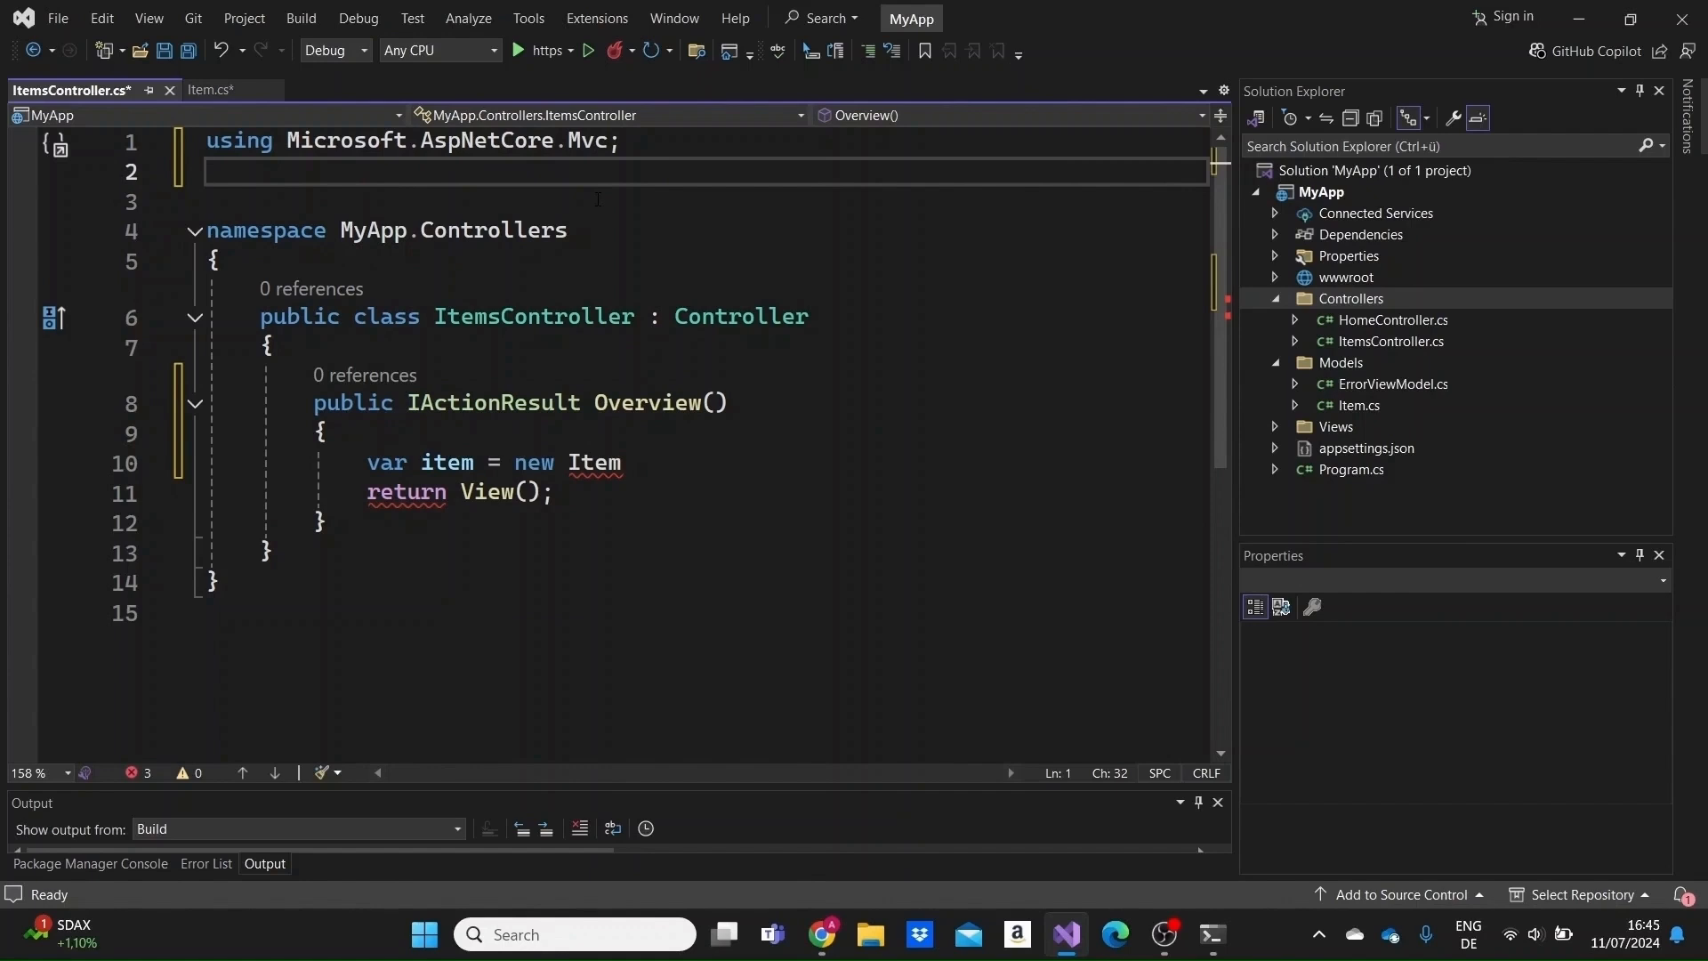
pyautogui.write('using')
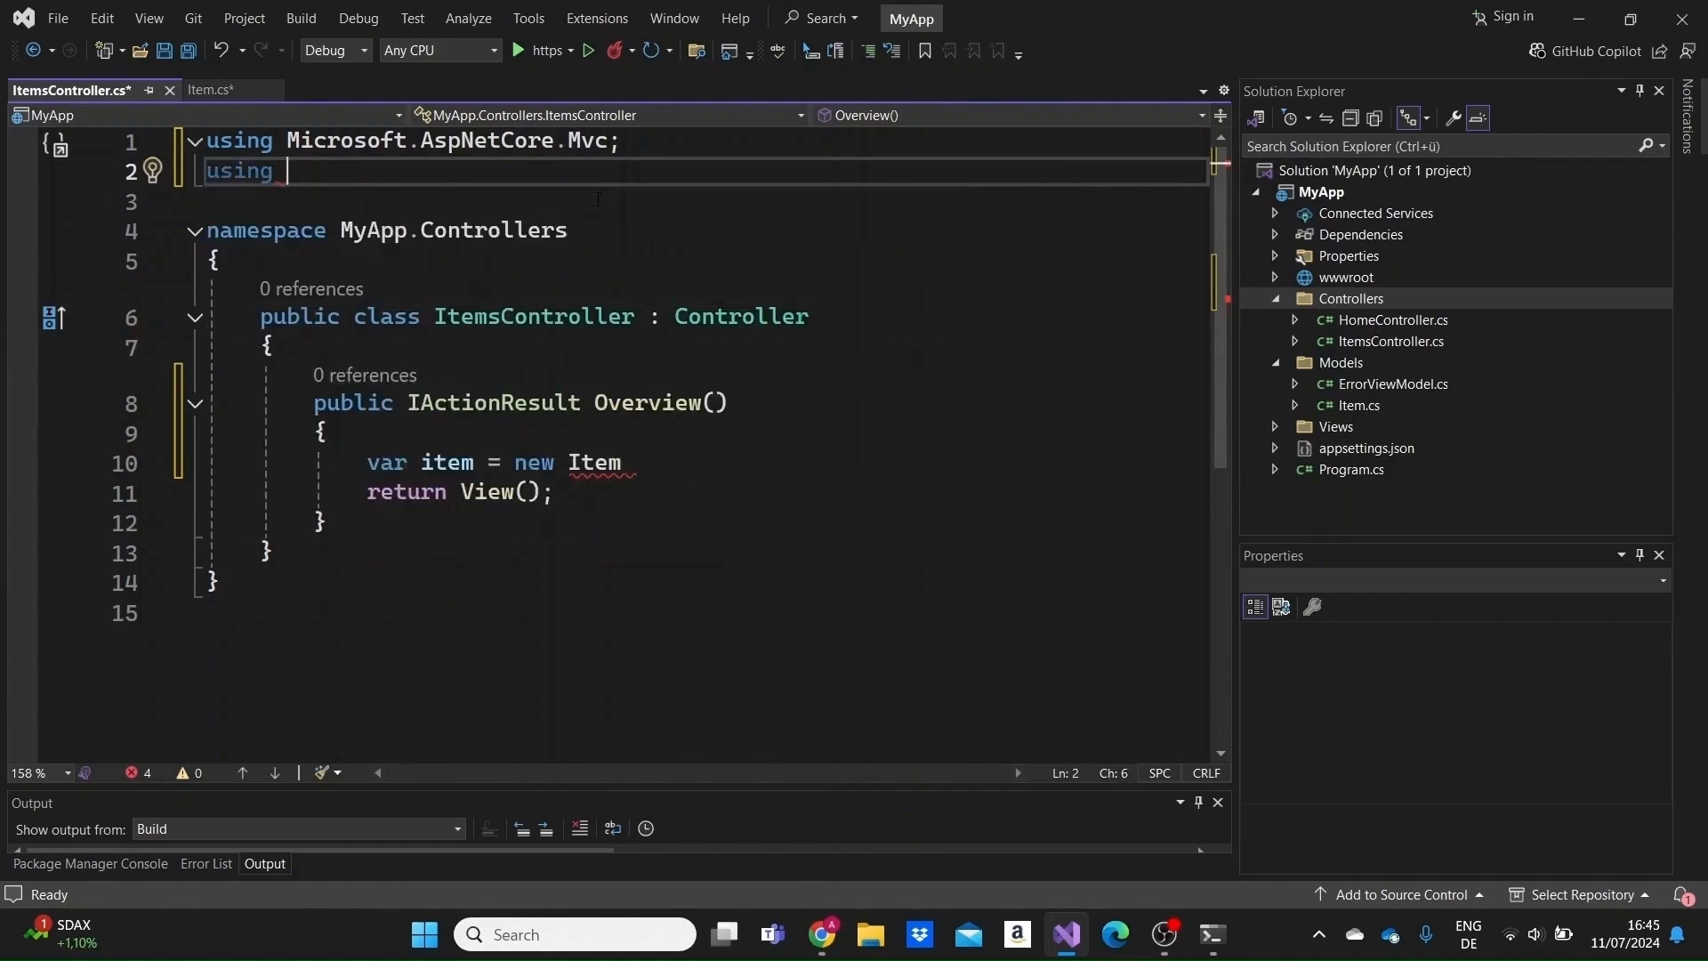
pyautogui.write('My')
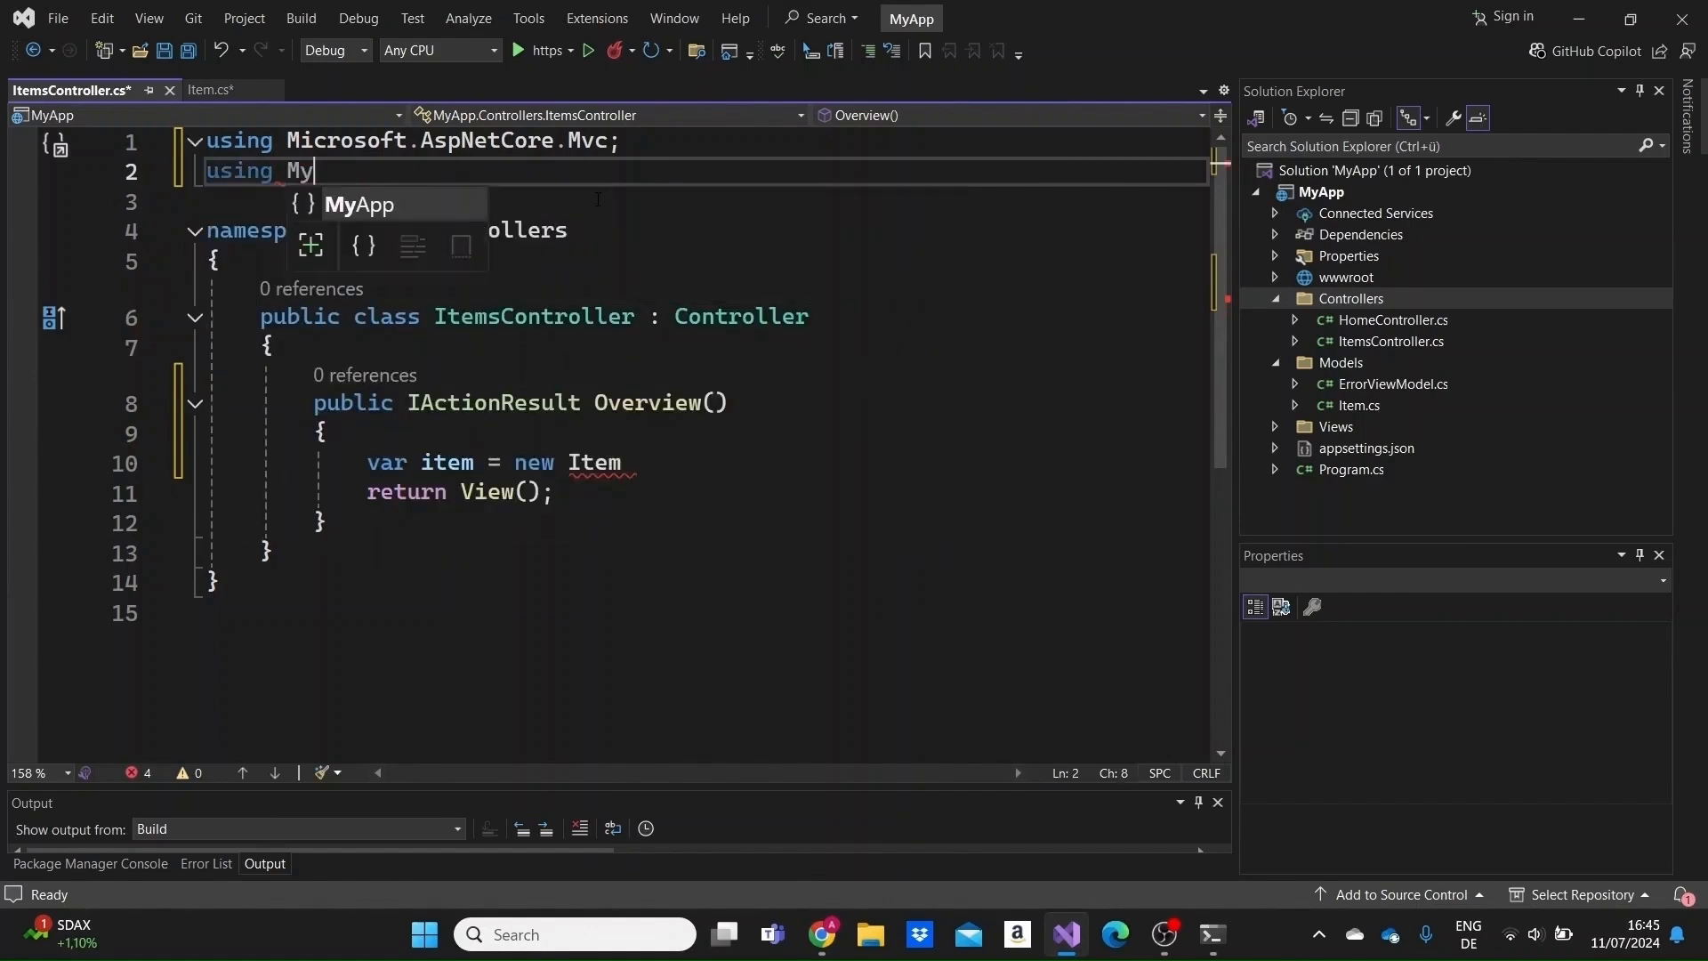
pyautogui.write('App.Models')
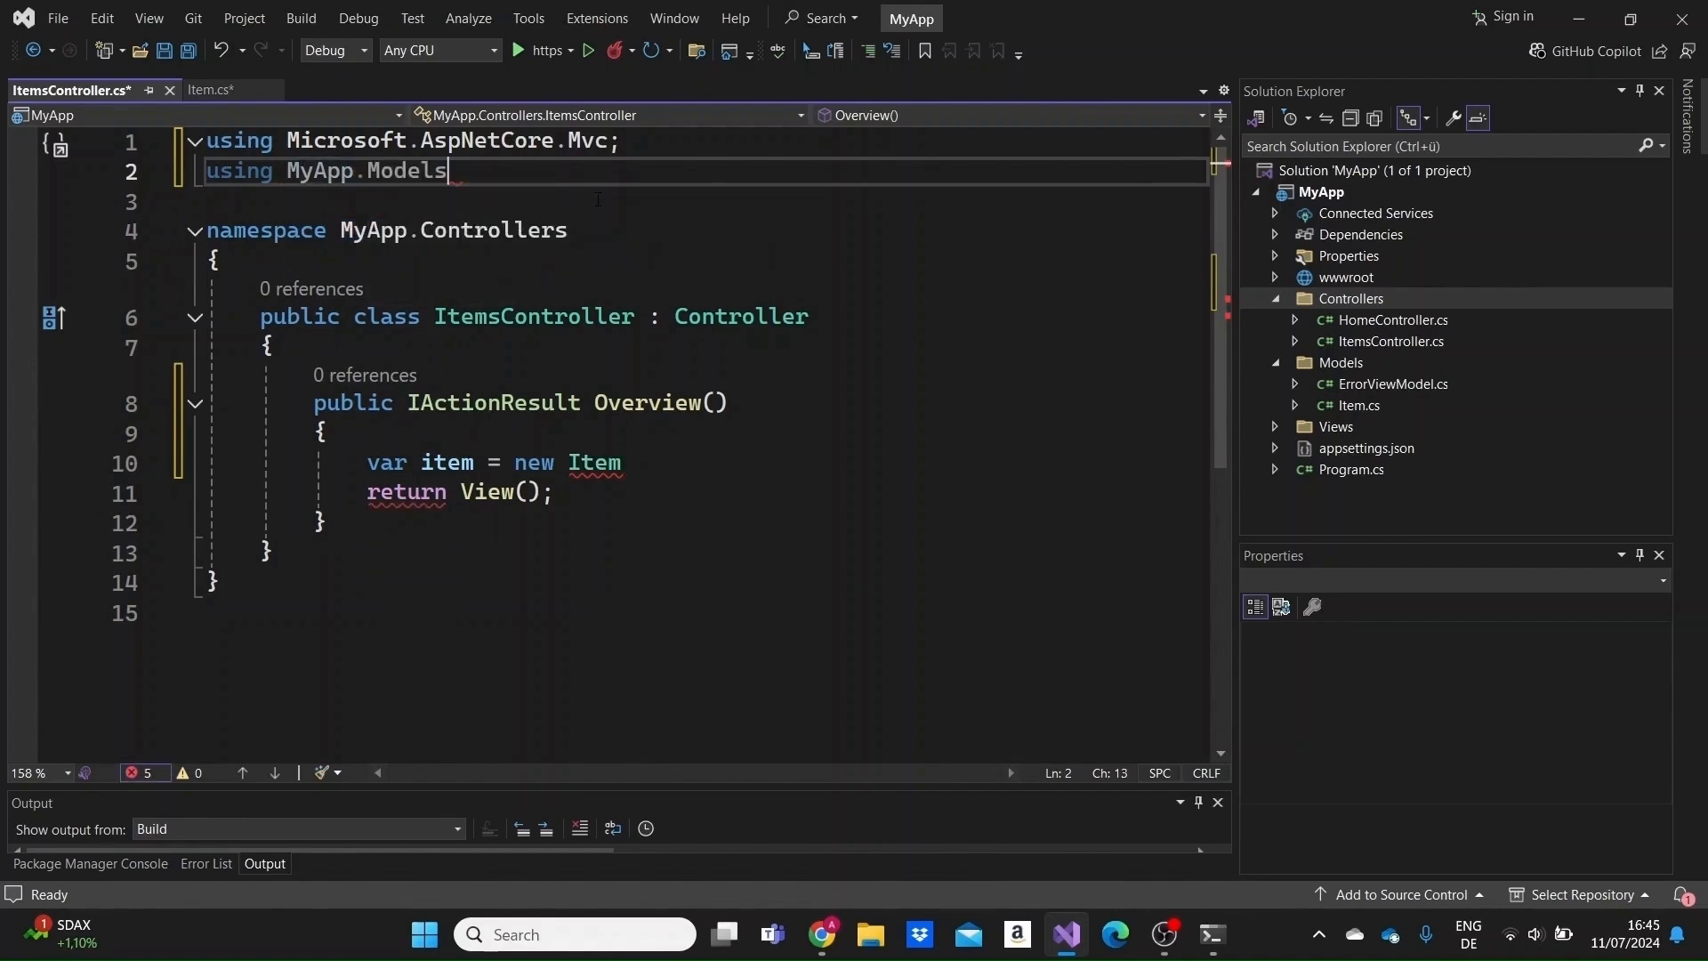
pyautogui.write(';')
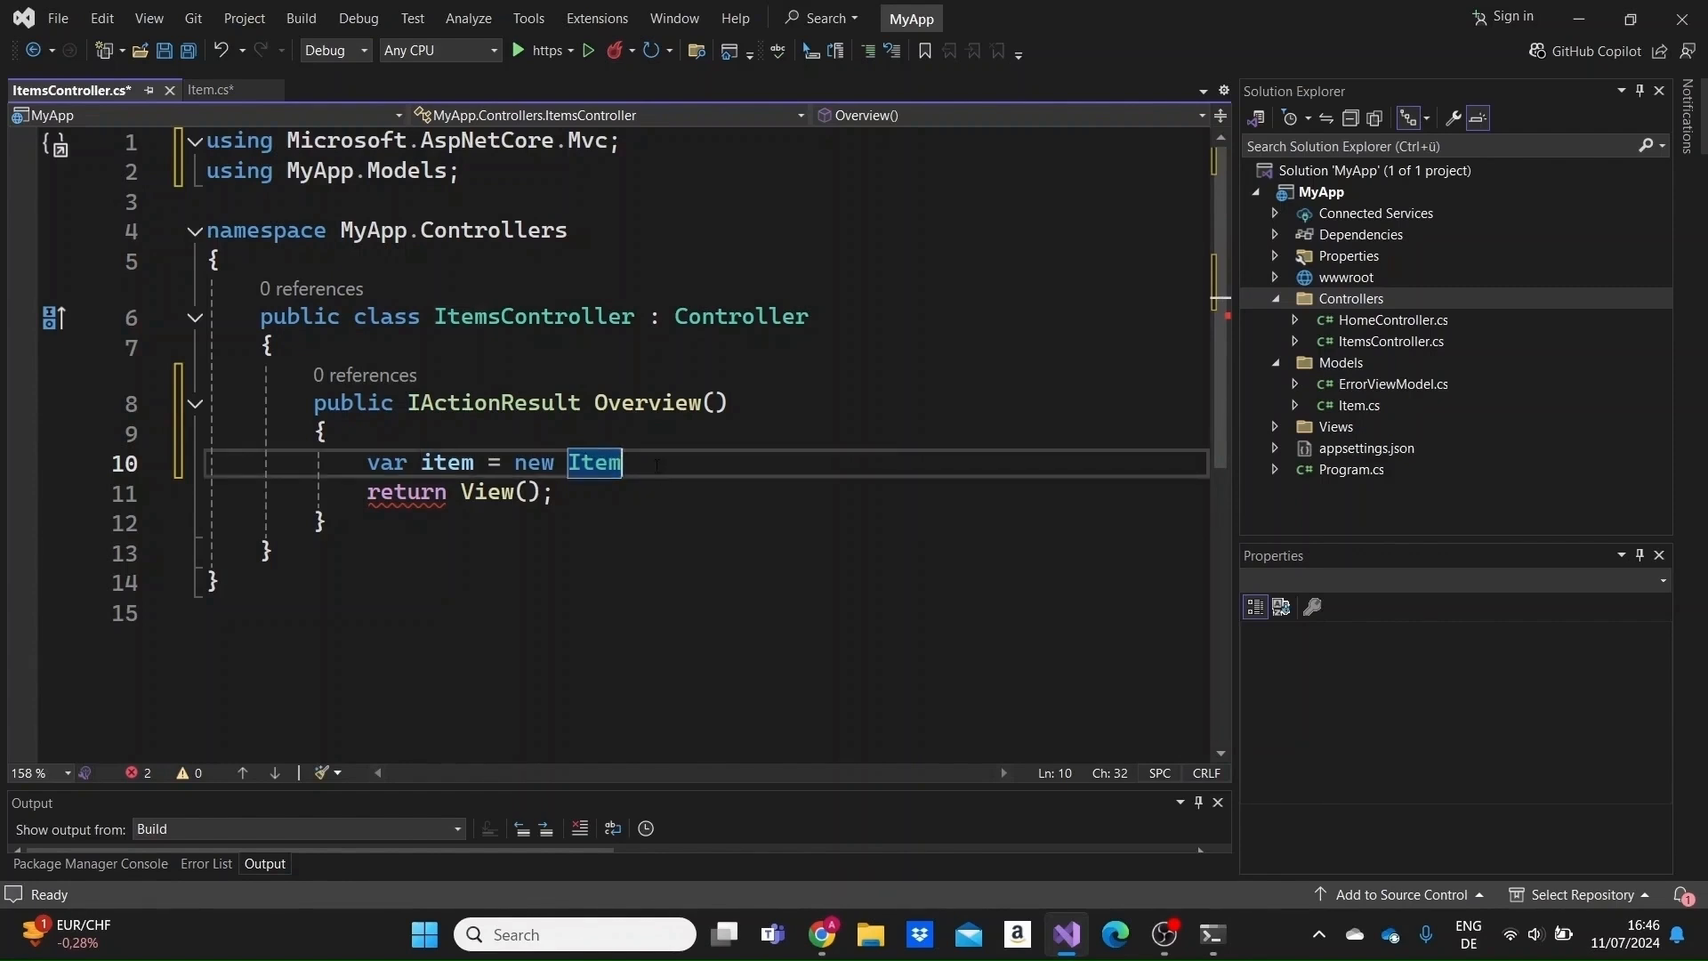
# Complete the initializer { Name = "keyboard" }; and return View(item)
pyautogui.write('() { };')
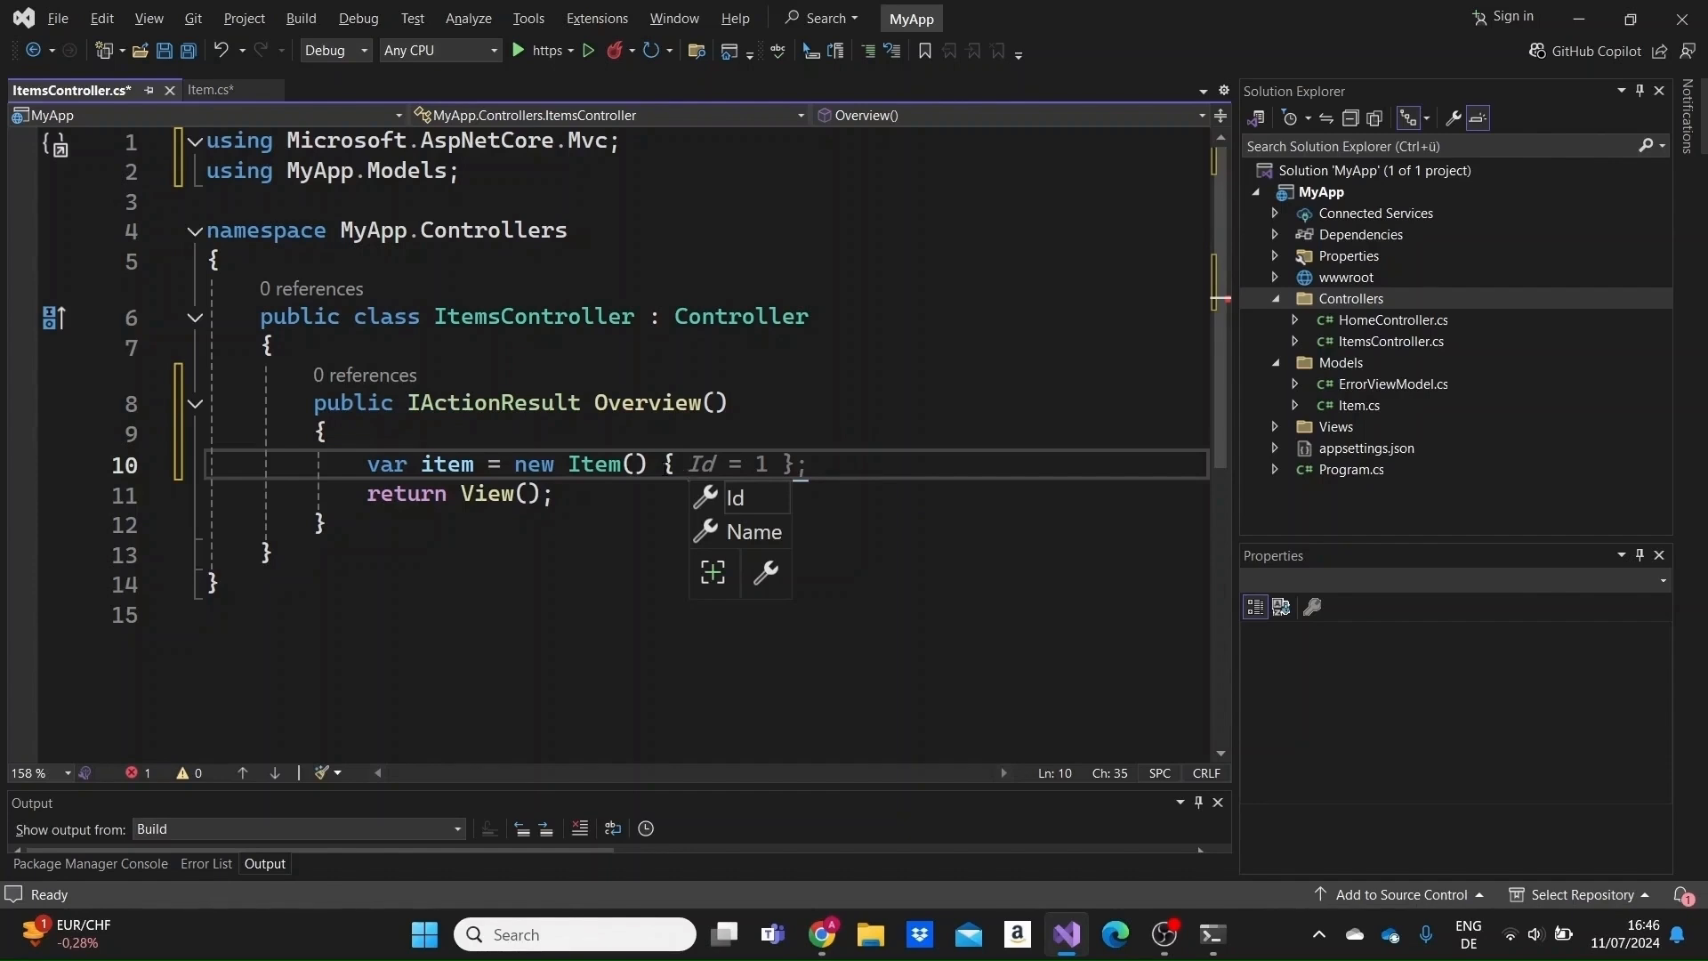
pyautogui.write('Nam')
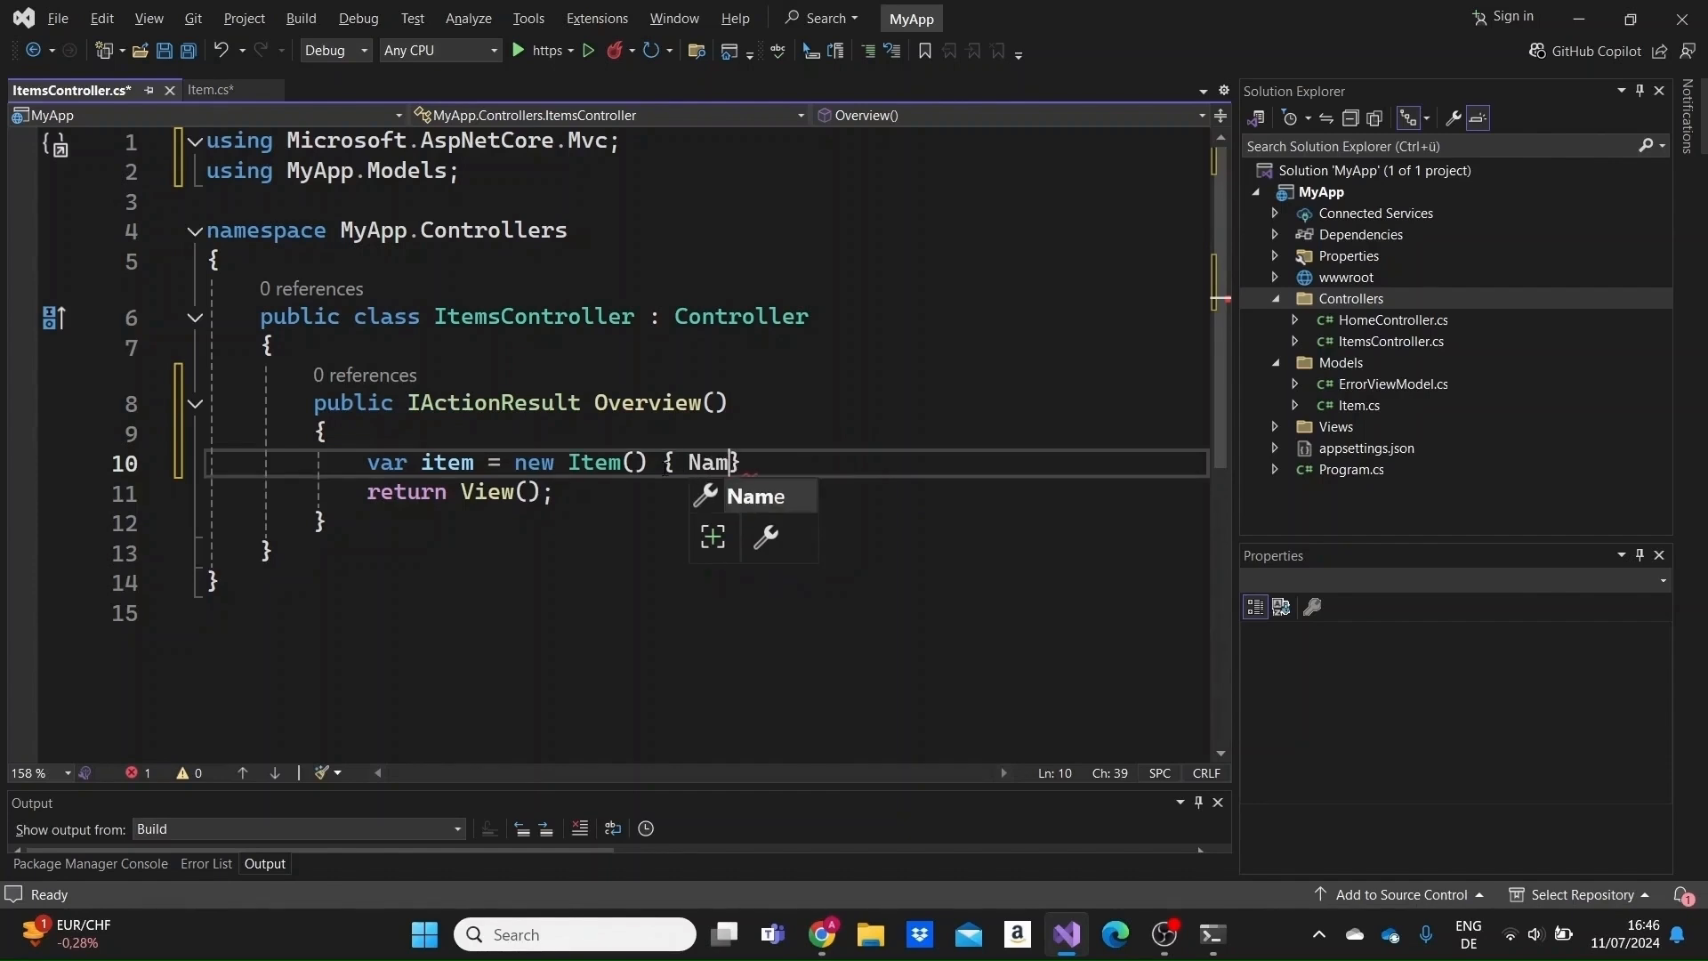
pyautogui.write('e=')
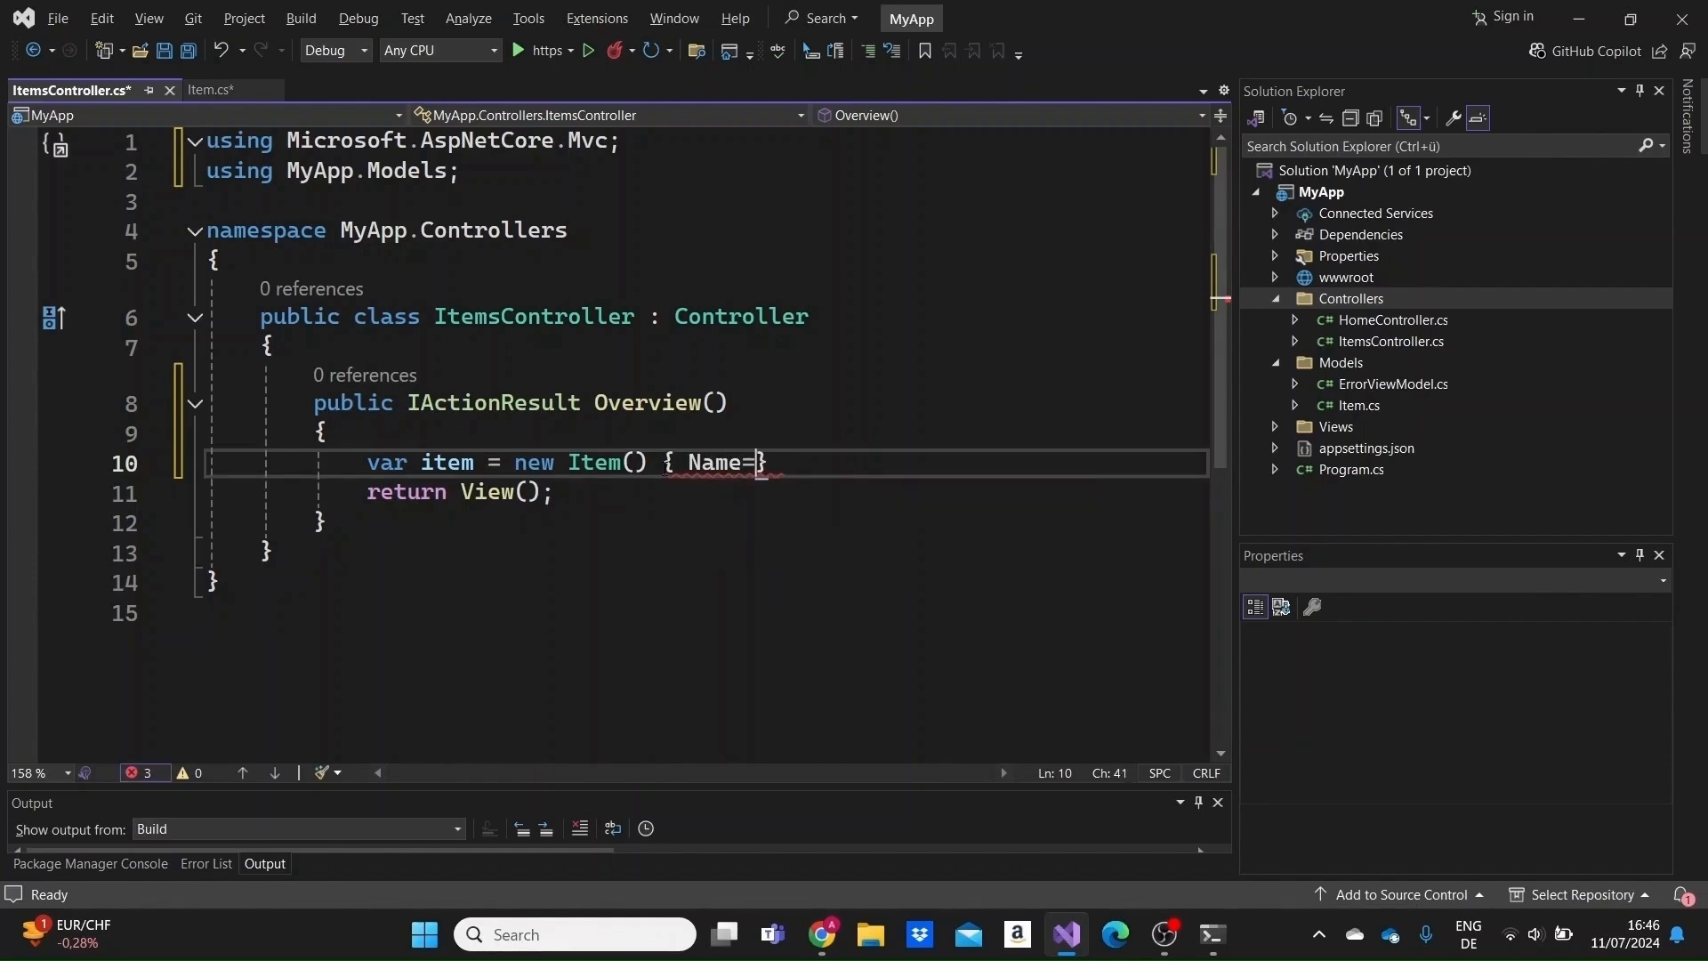
pyautogui.write('""')
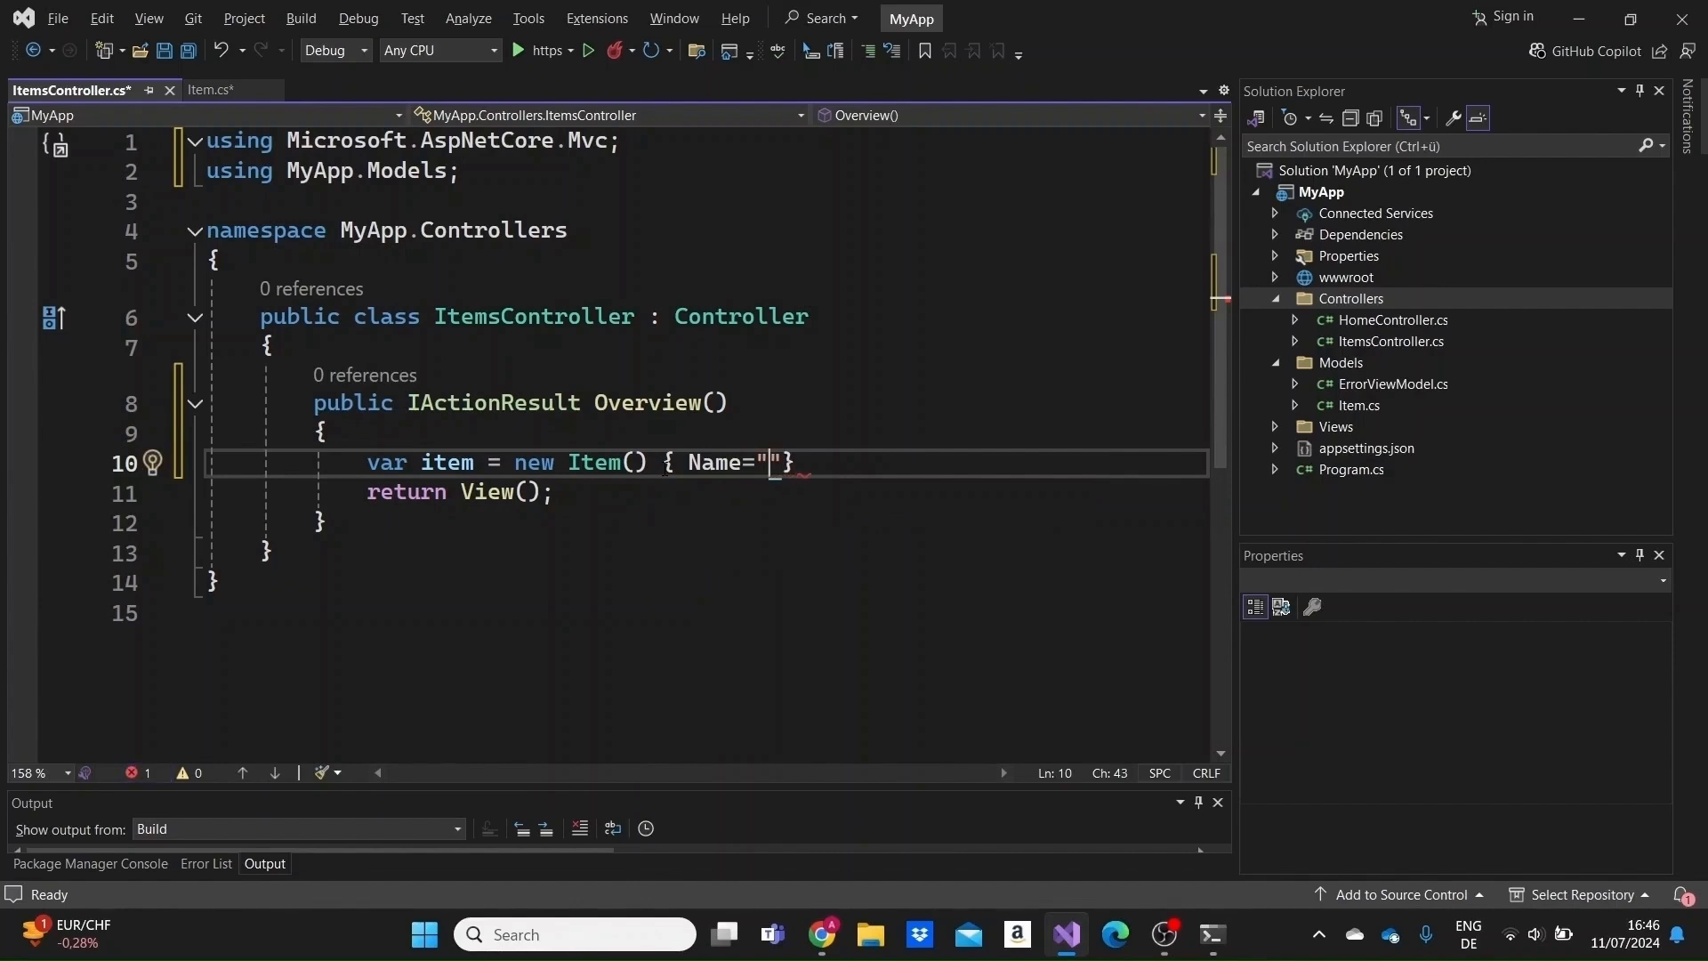
pyautogui.write('keyb')
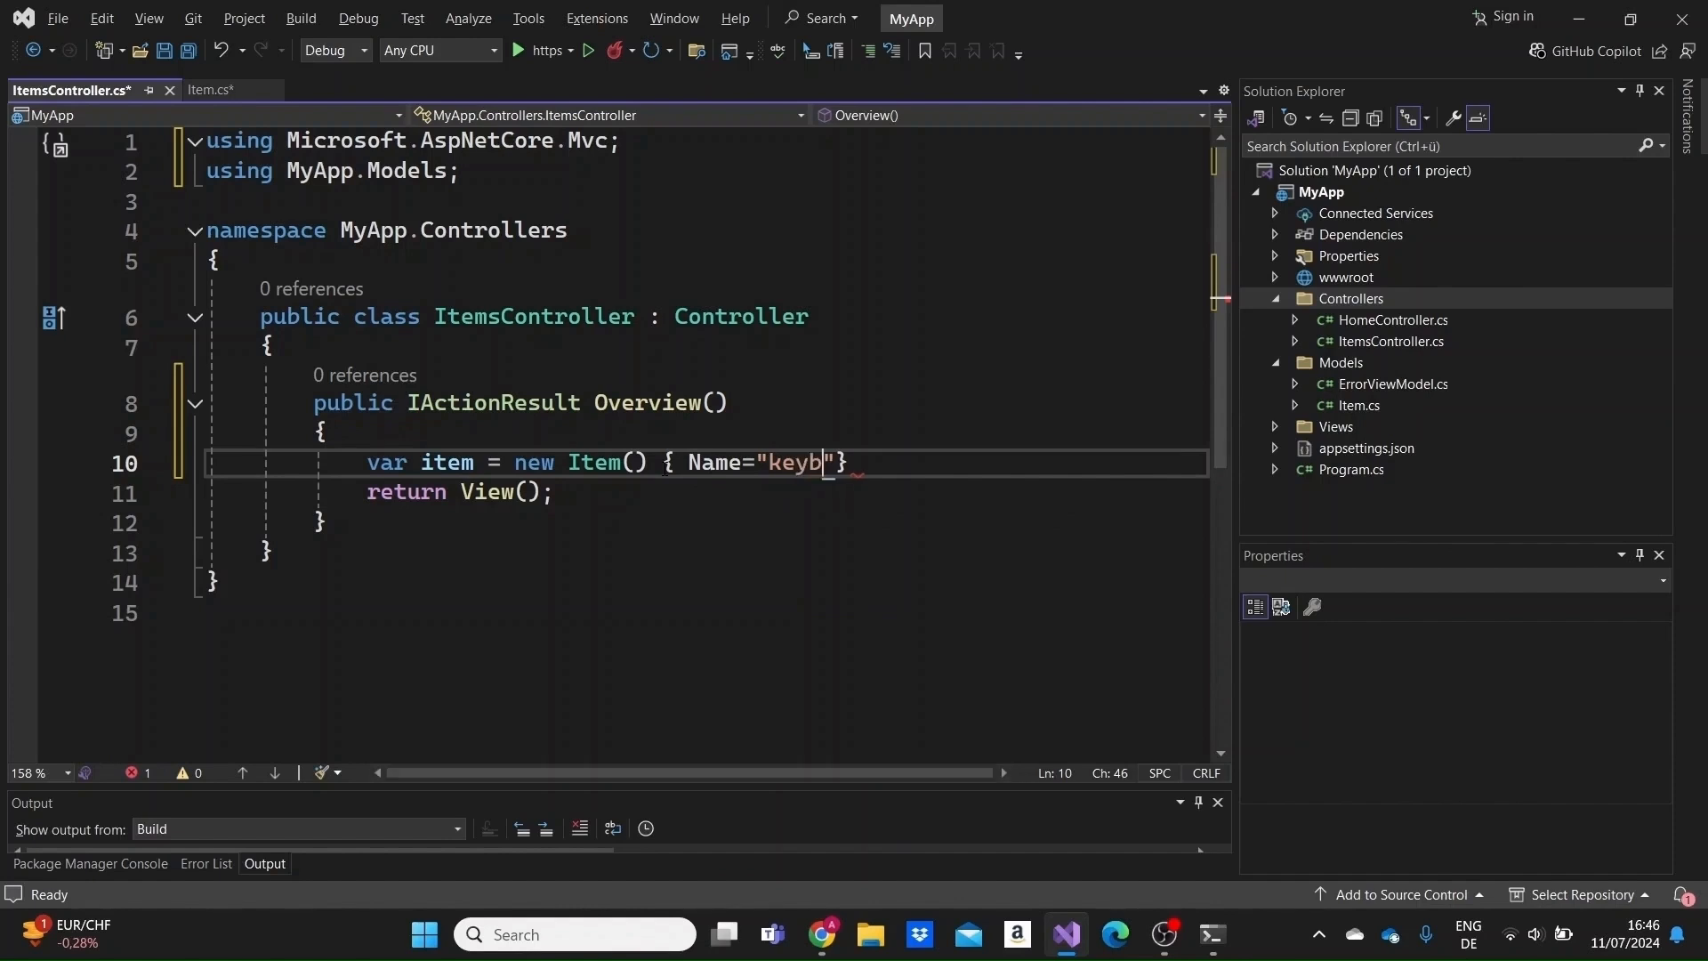
pyautogui.write('oard')
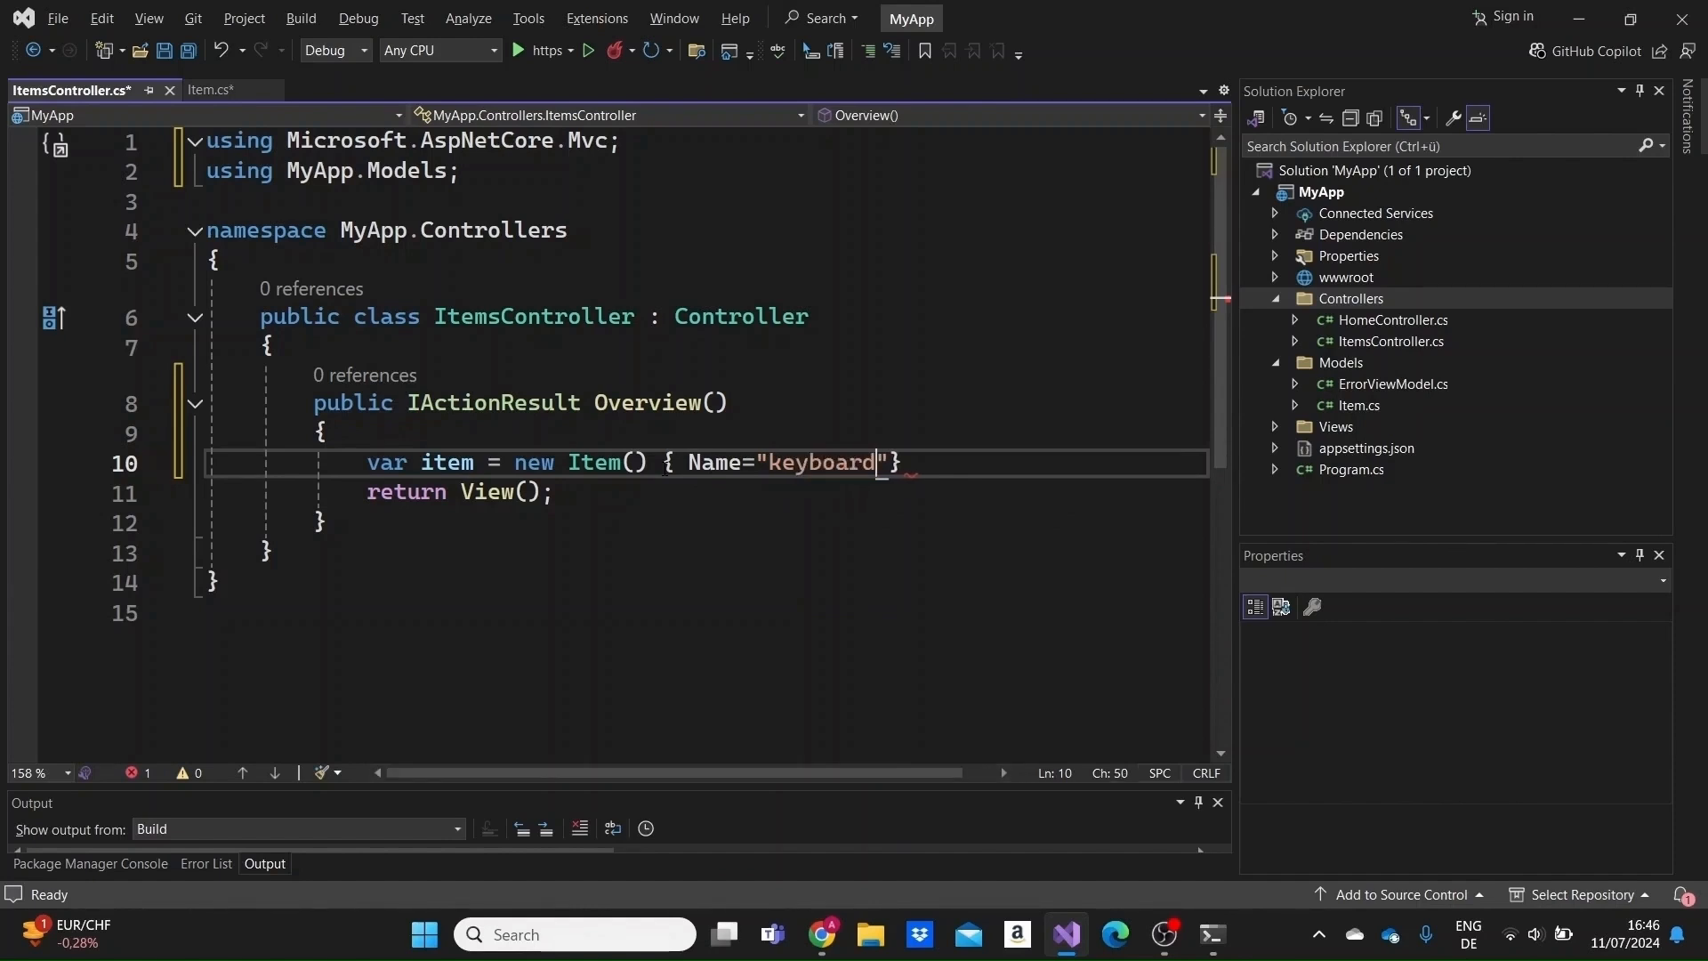
pyautogui.write(';')
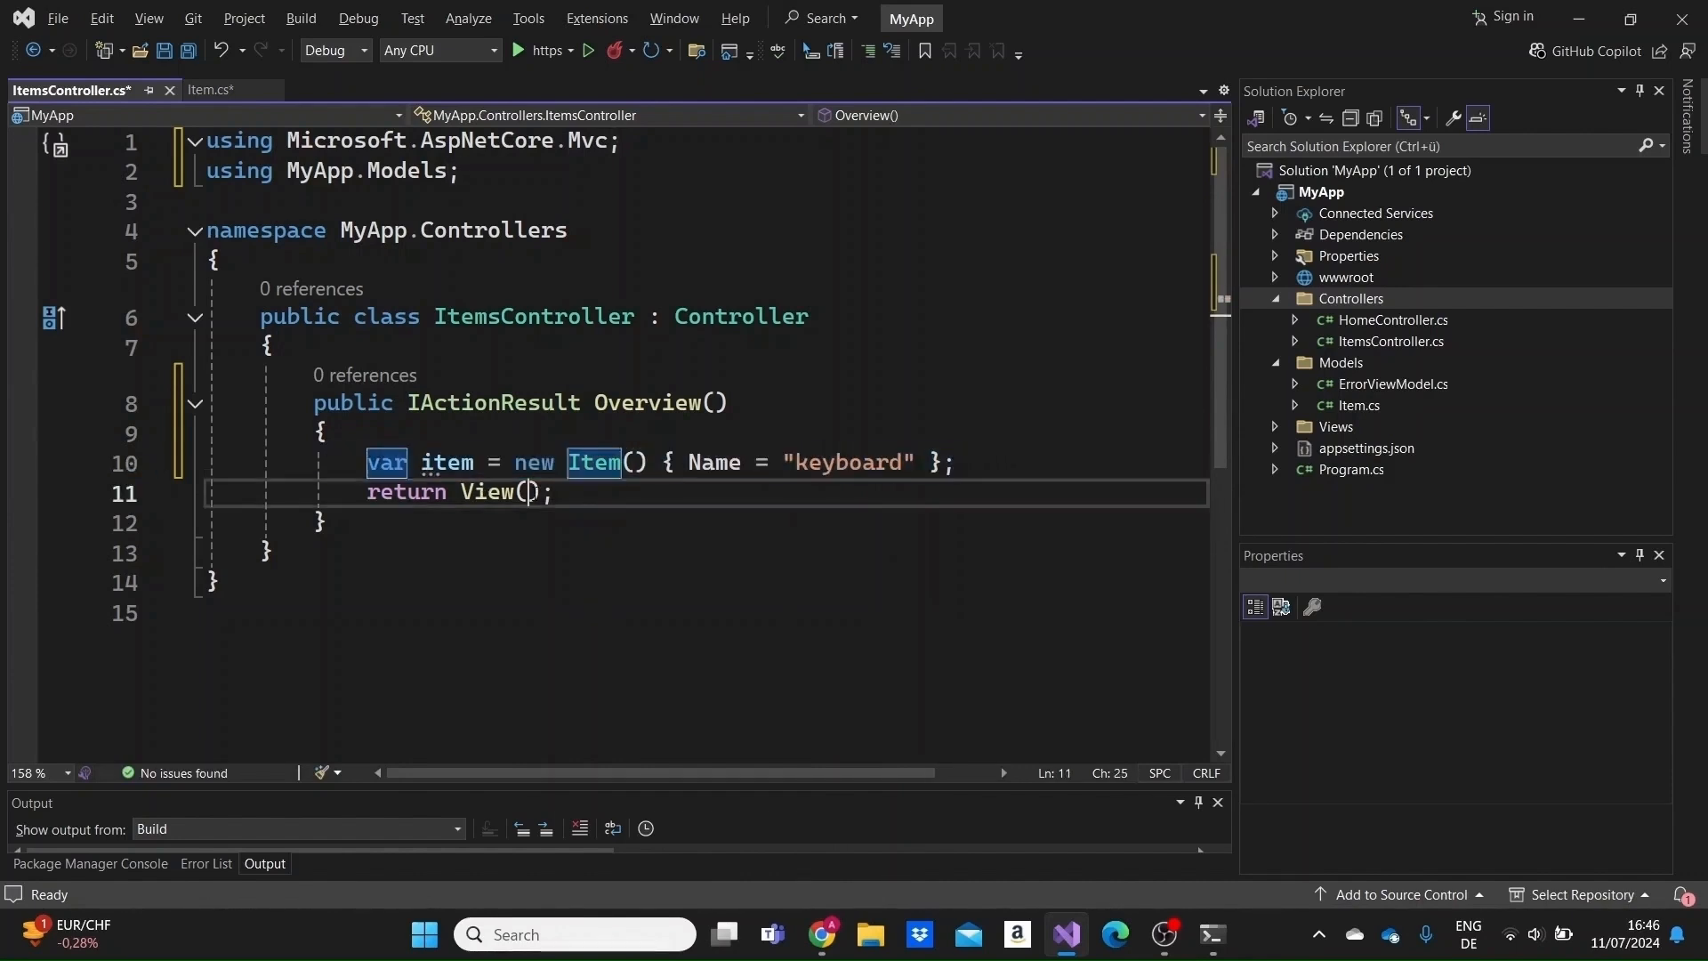
pyautogui.write('item')
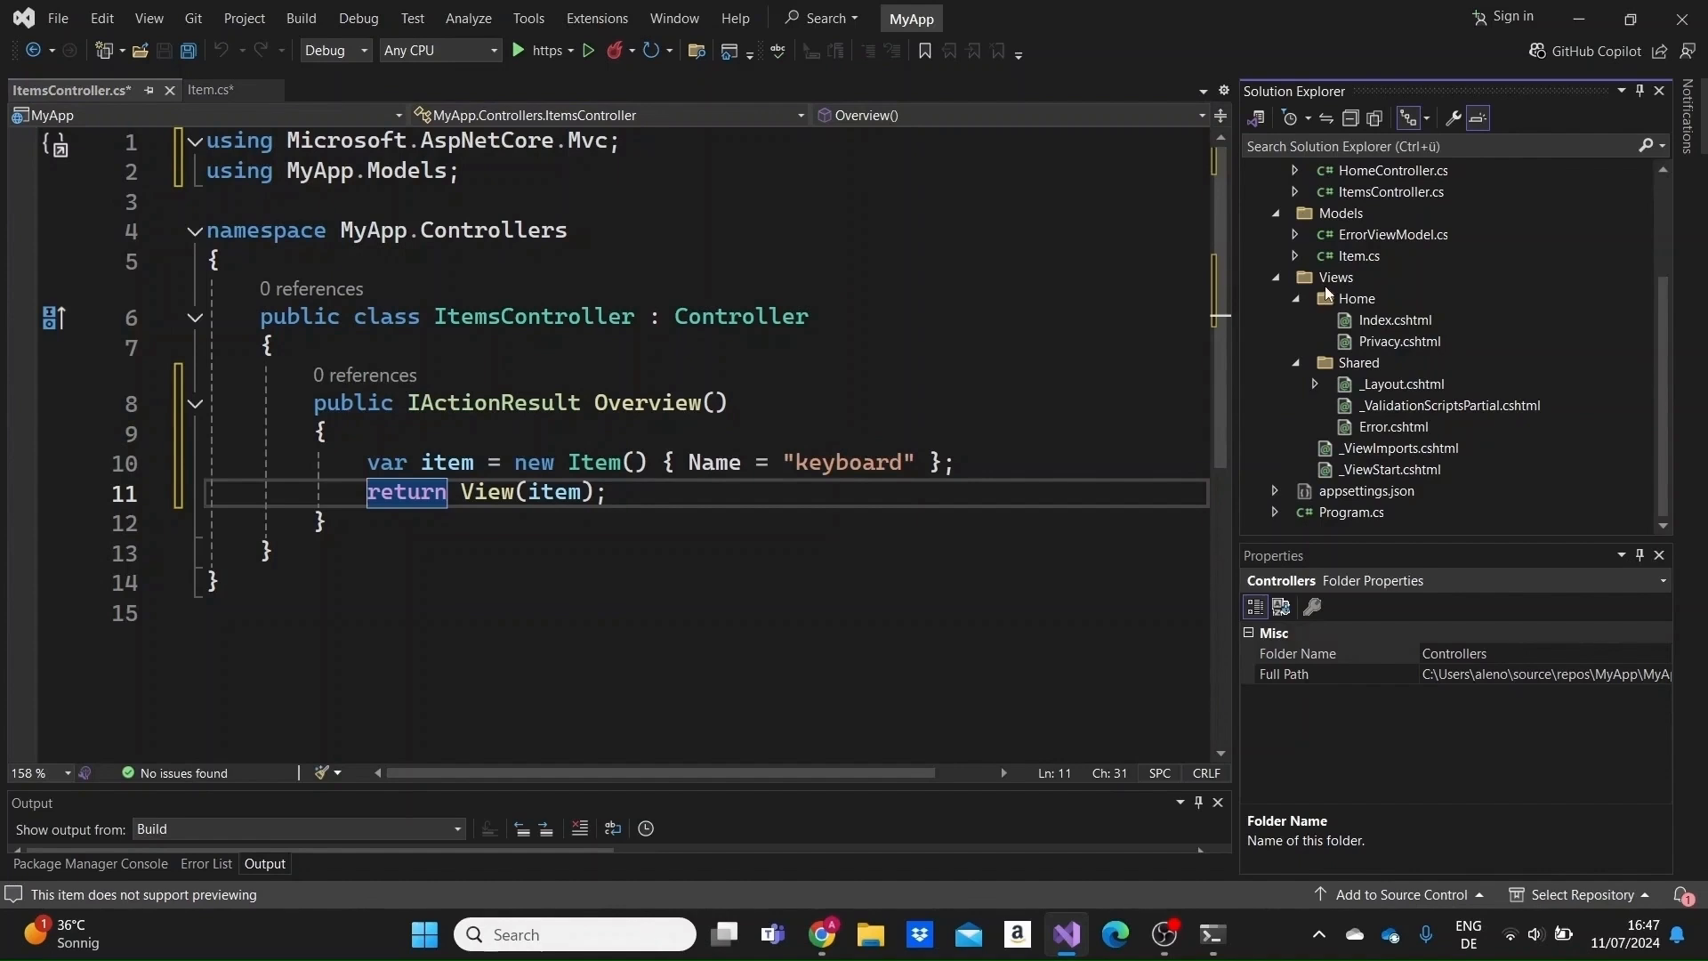
# Create an Items folder under Views and start Add > View for it
pyautogui.rightClick(1336, 277)
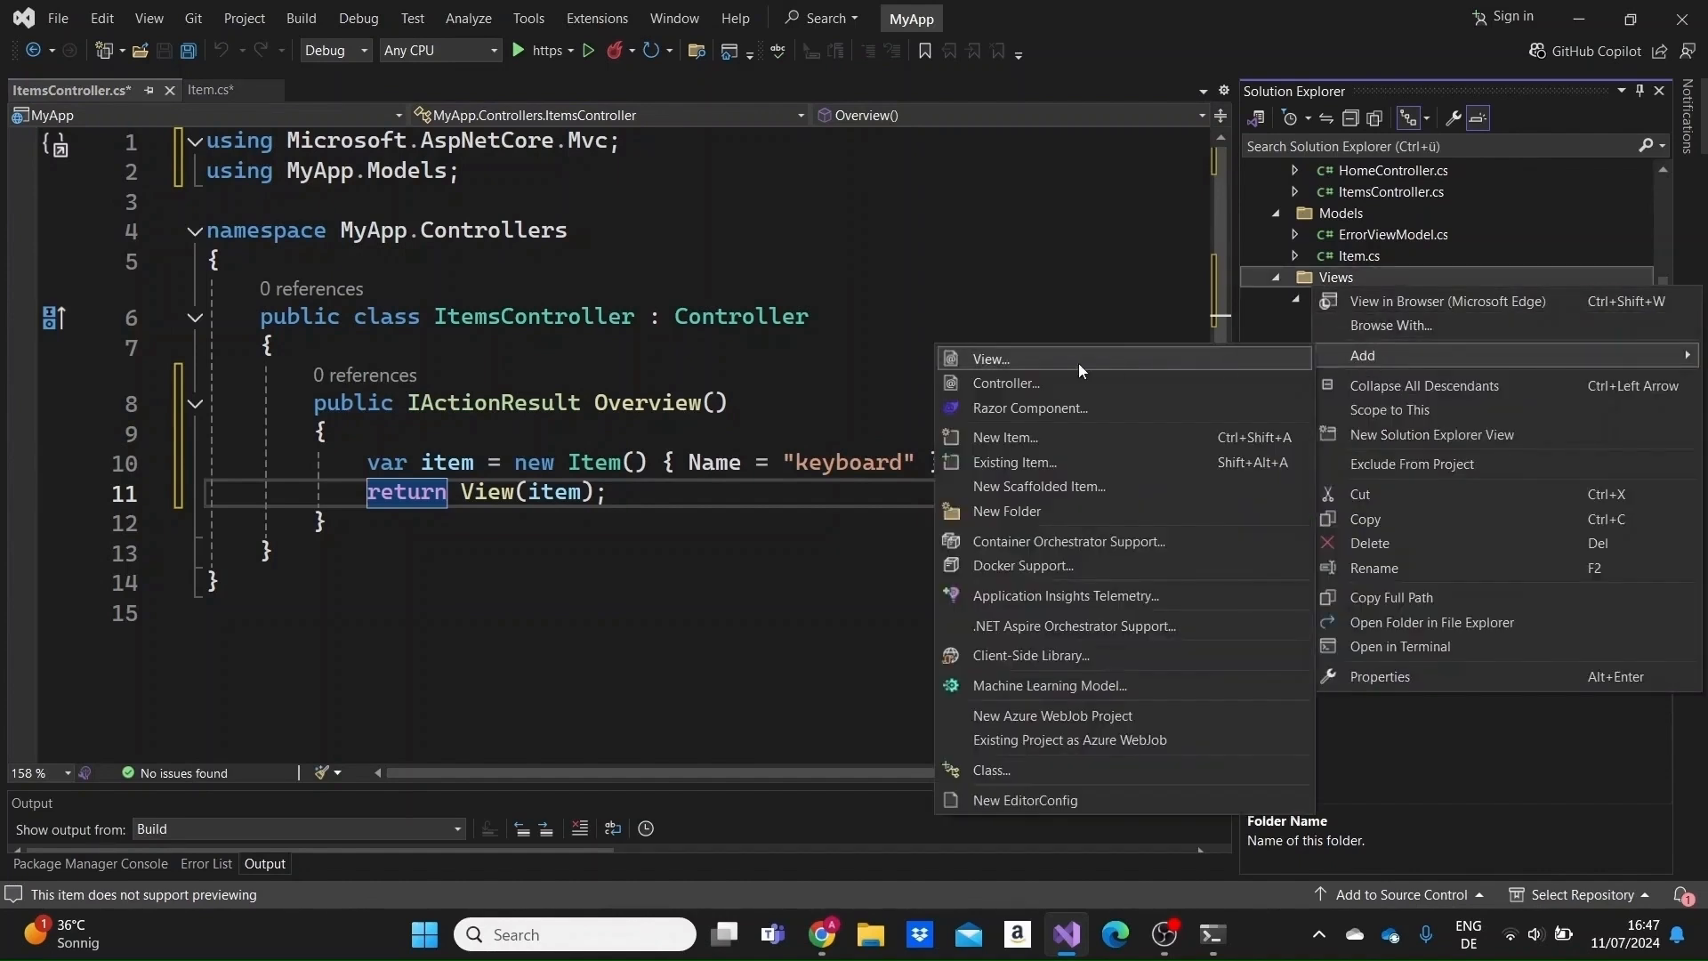
pyautogui.click(1004, 513)
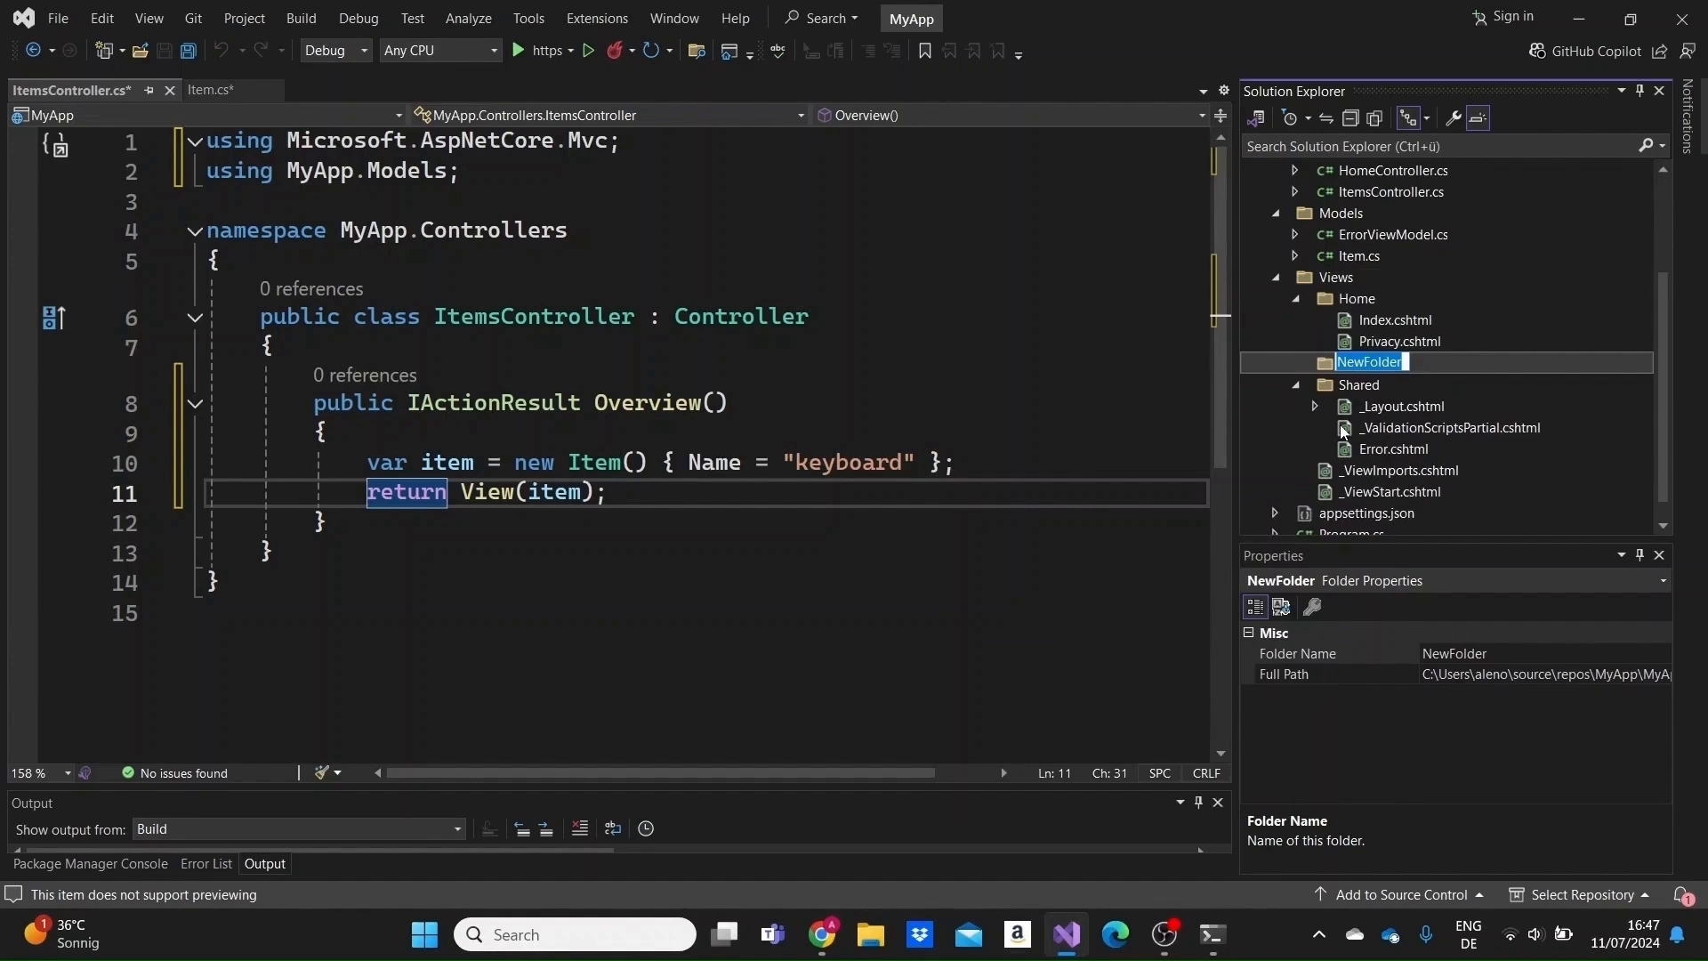
pyautogui.write('Items')
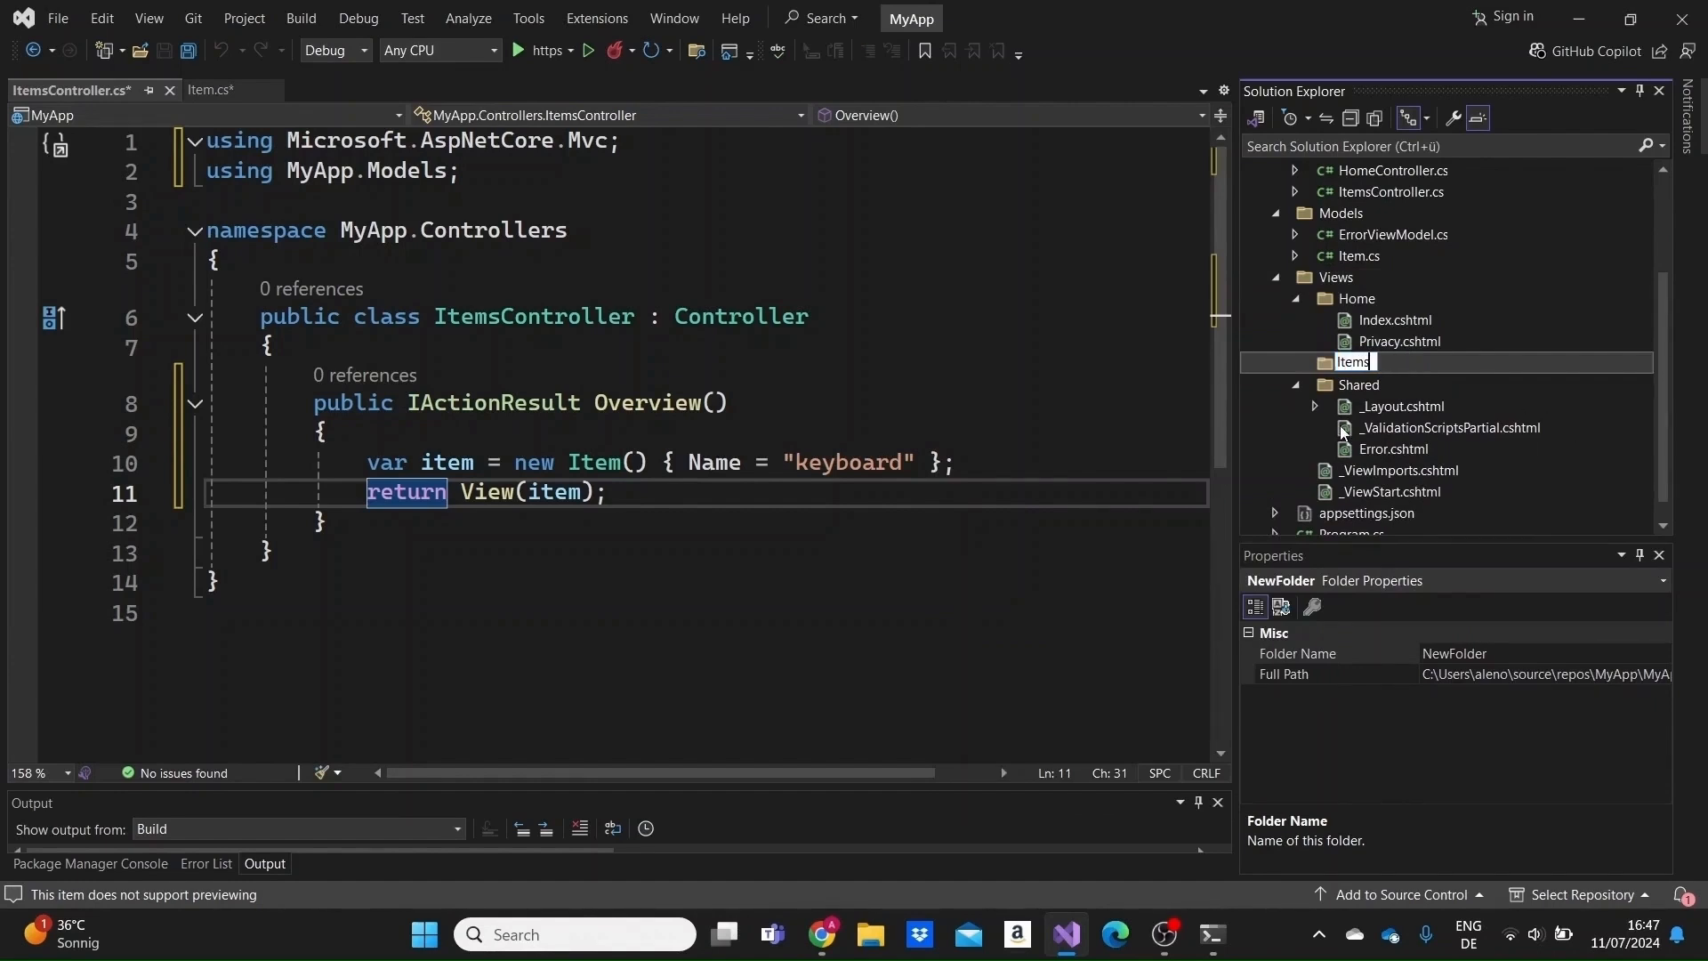
pyautogui.rightClick(1352, 362)
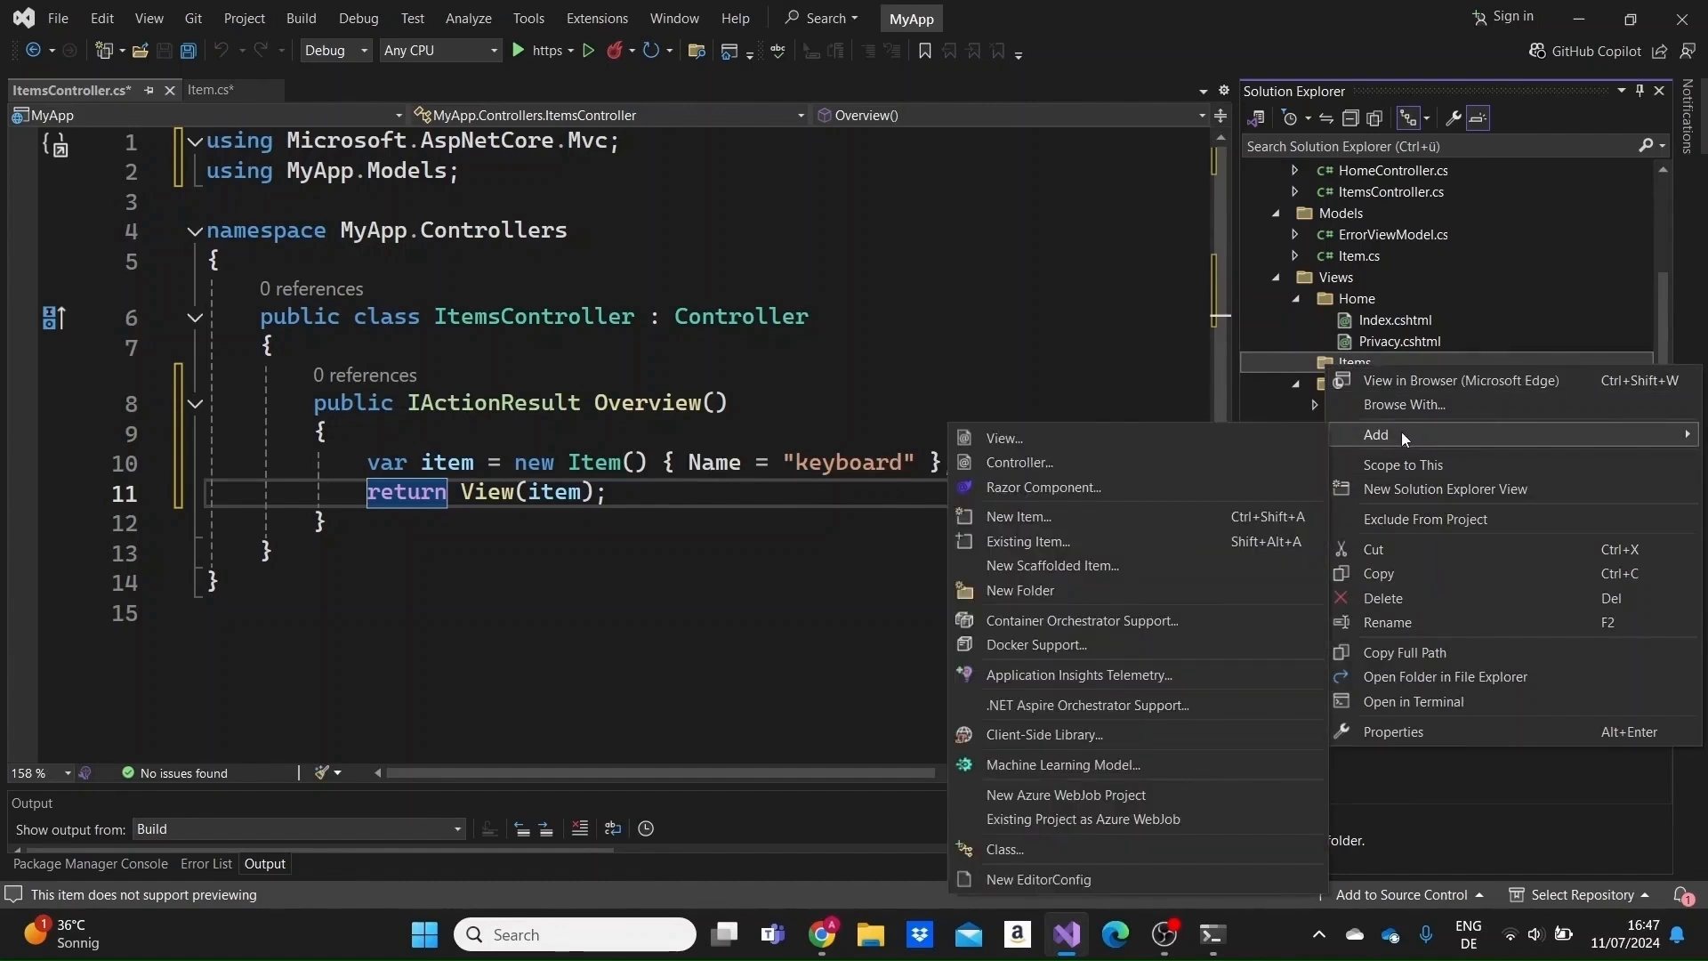
pyautogui.click(1050, 566)
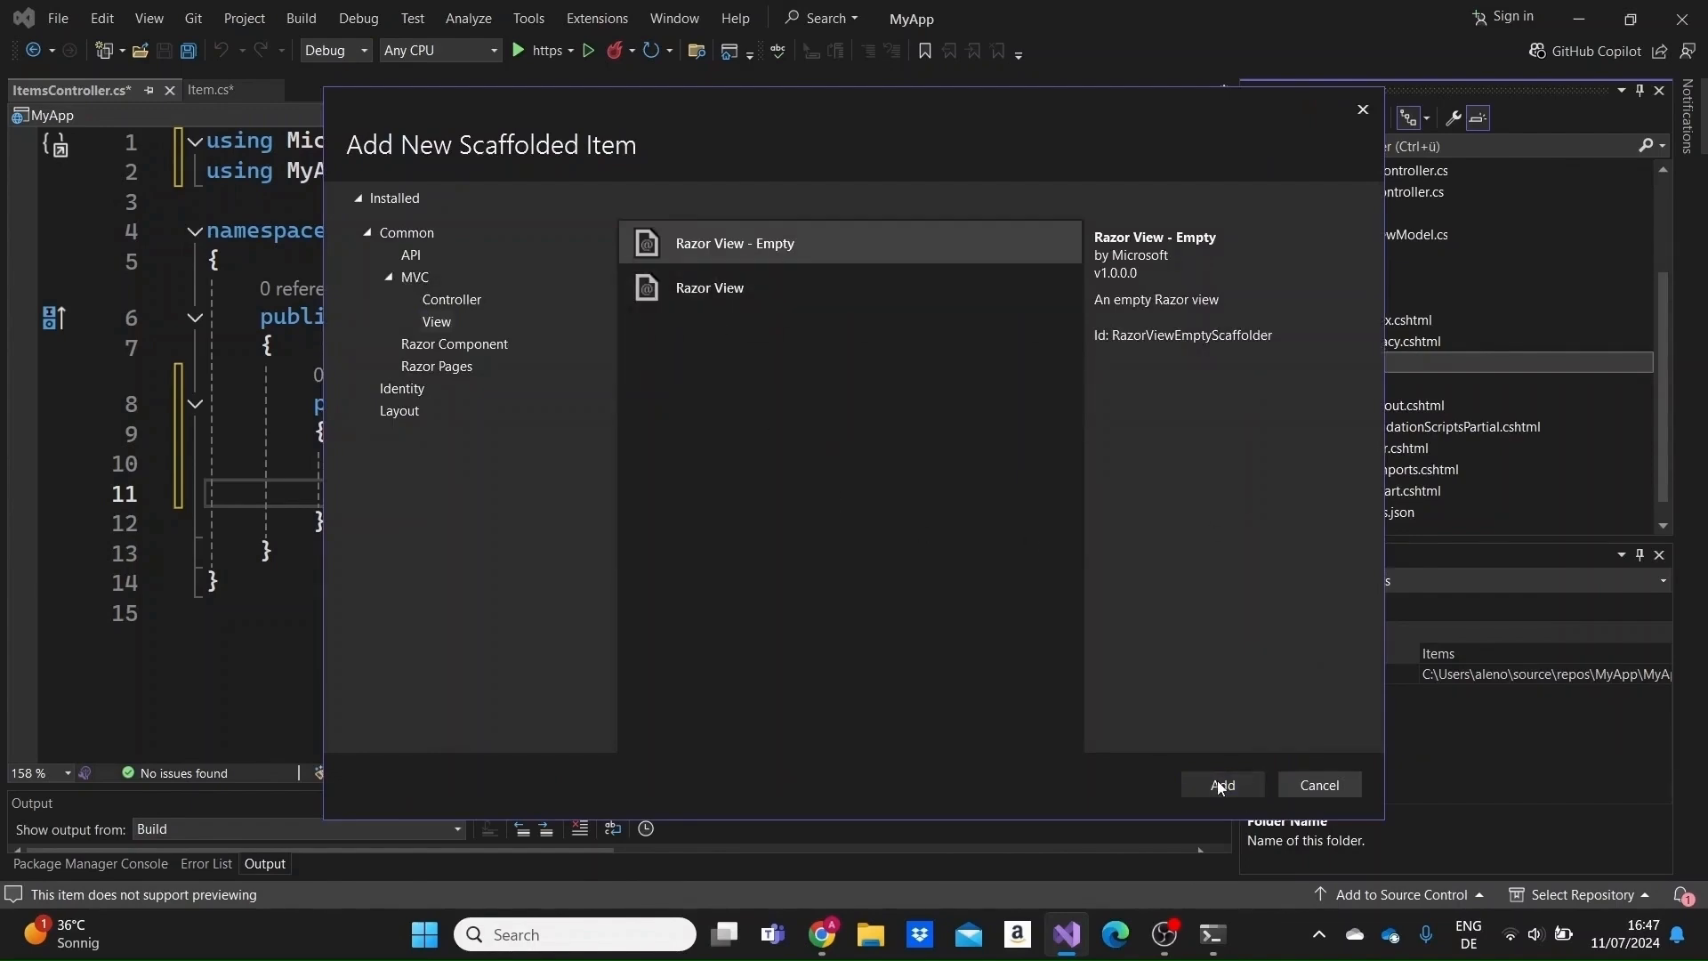
# Add a Razor View - Empty named Overview.cshtml to Views/Items
pyautogui.click(1221, 785)
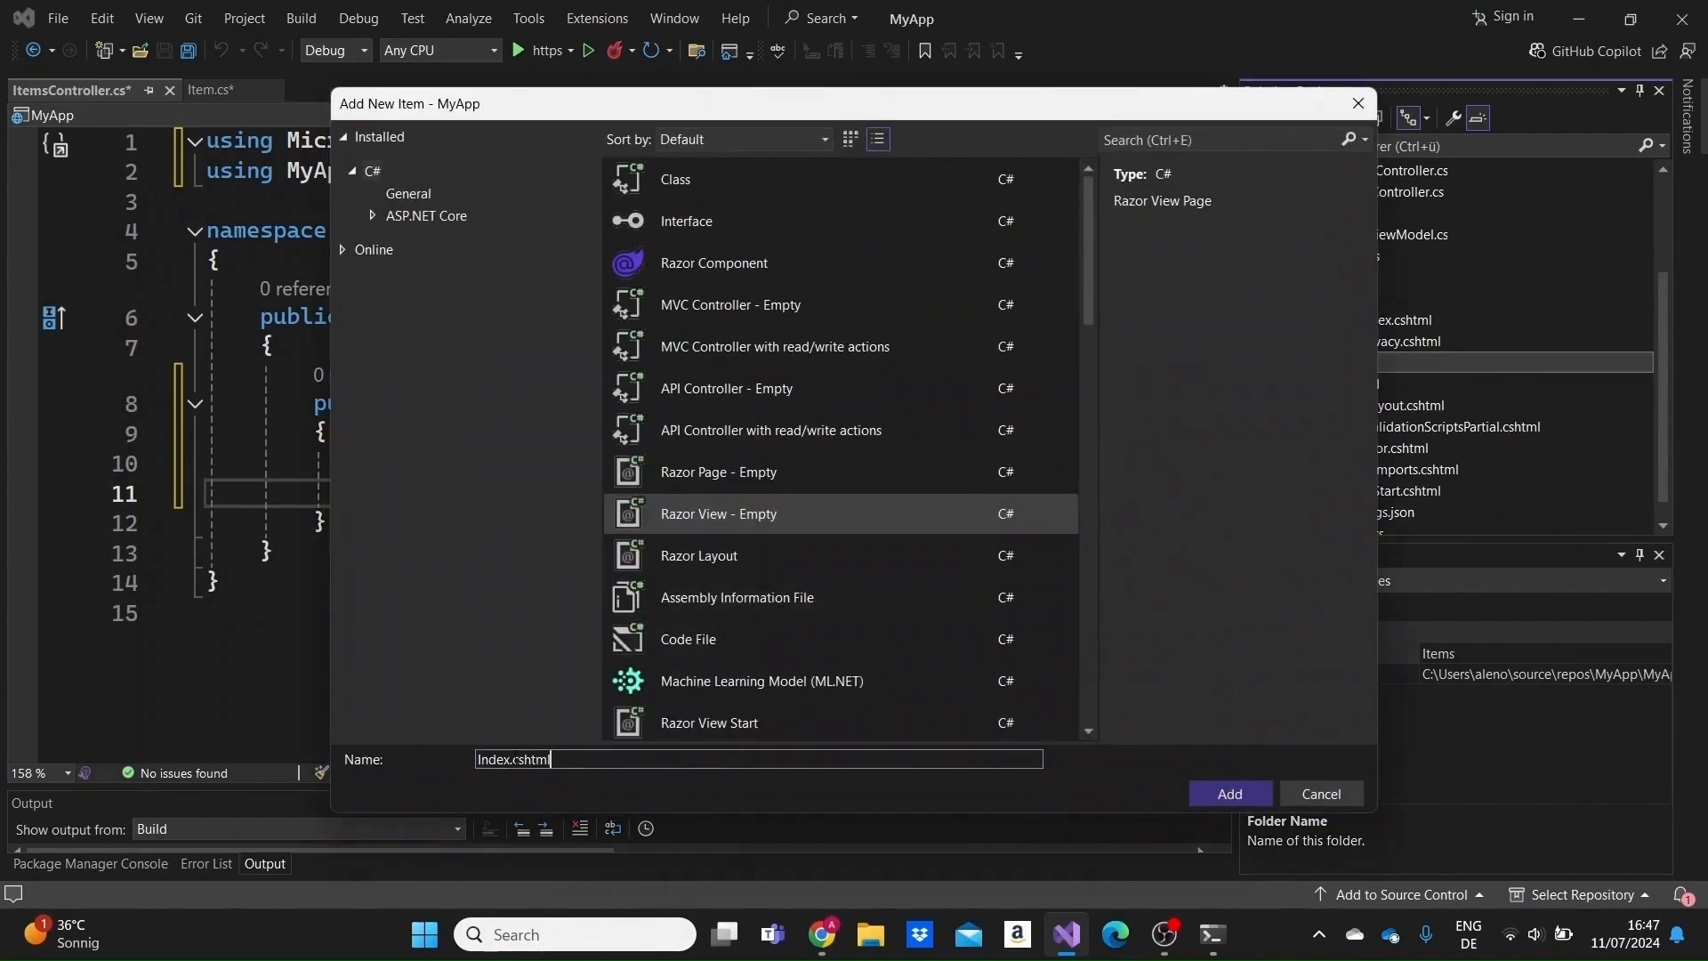
pyautogui.doubleClick(493, 760)
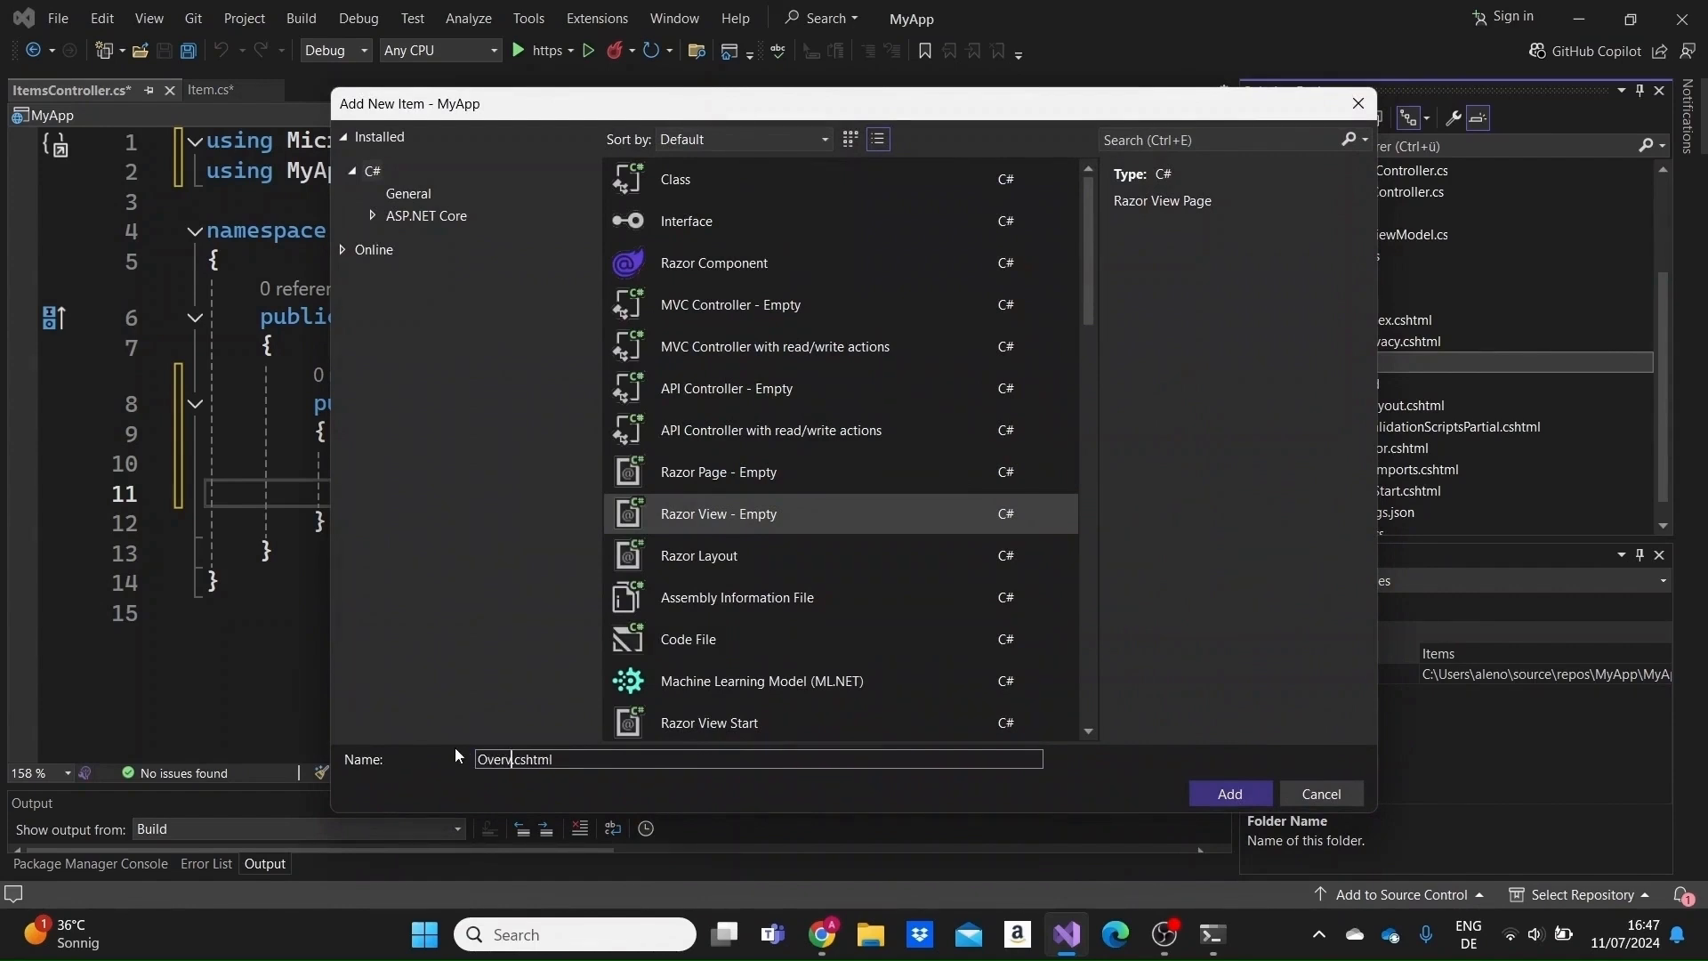
pyautogui.write('iew')
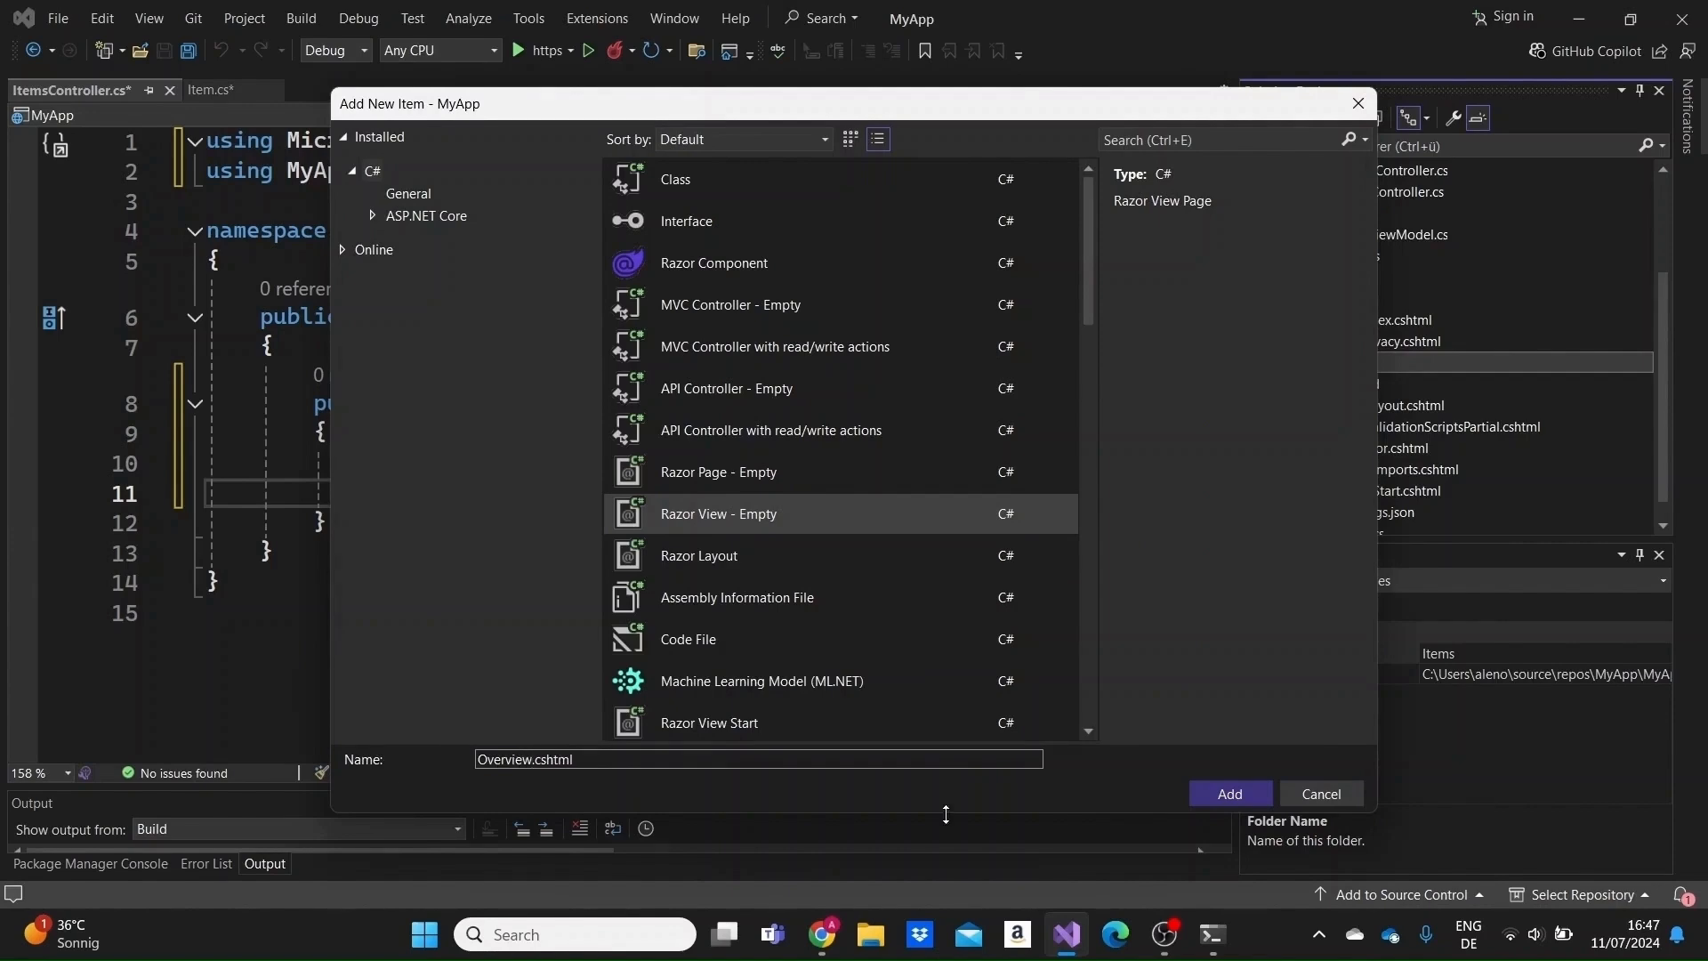
pyautogui.click(1230, 794)
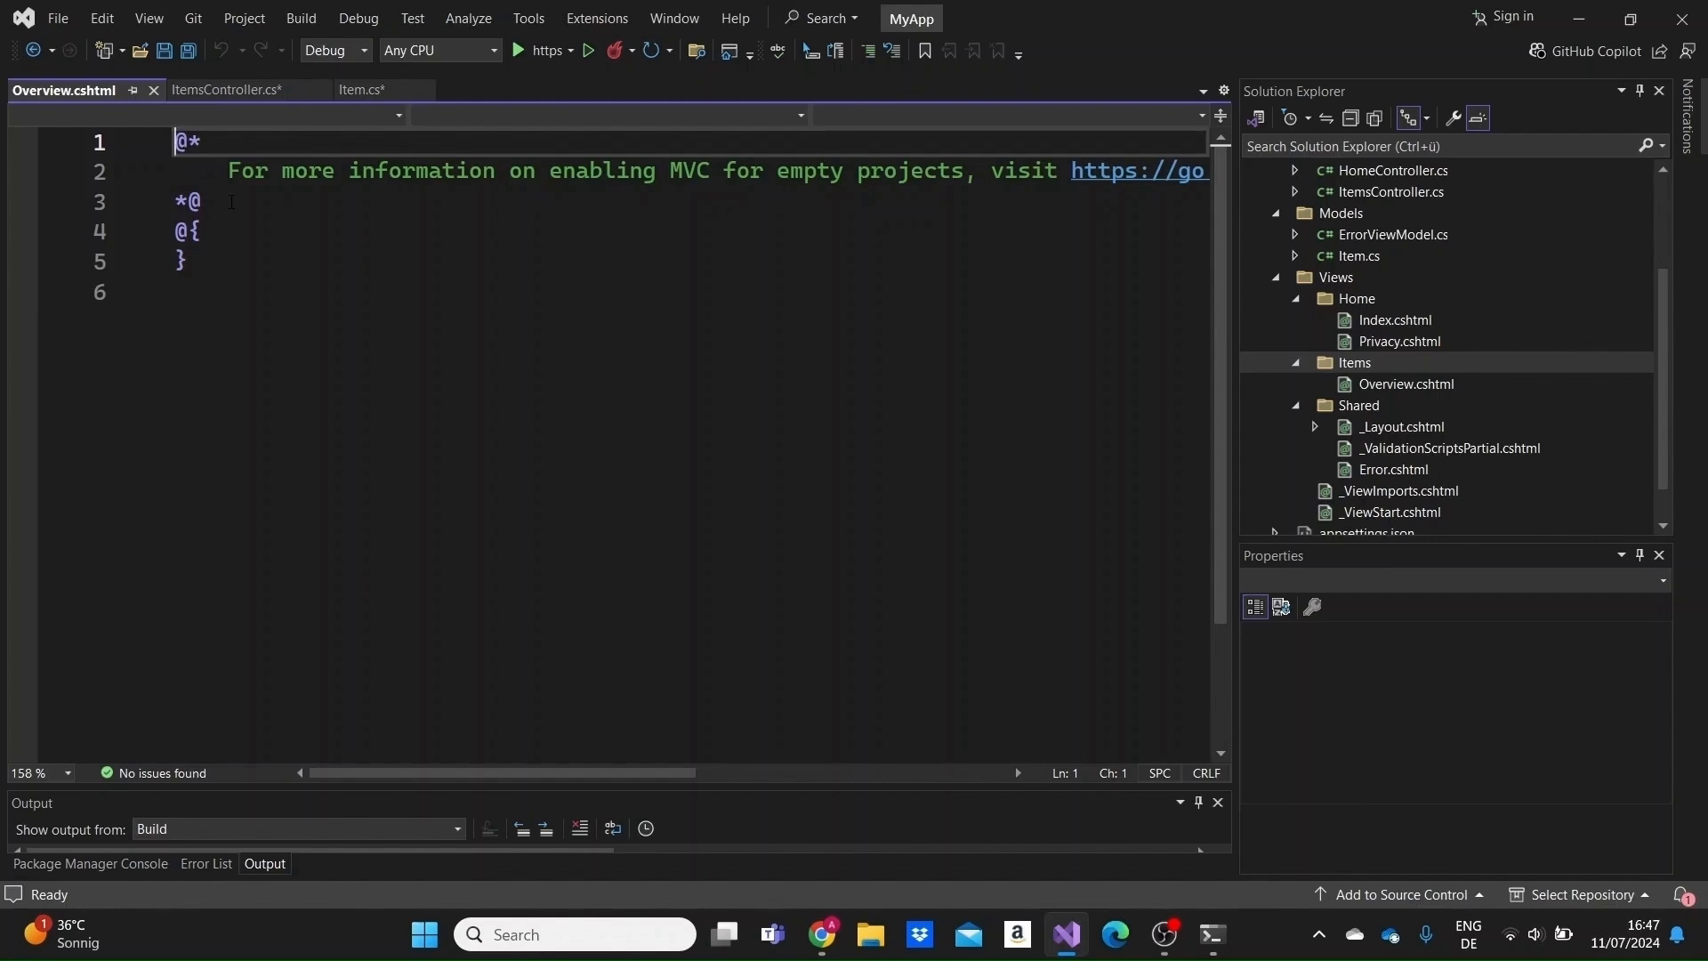
# Delete the @* *@ placeholder comment and write <p>This is the name of the item</p>
pyautogui.moveTo(176, 142); pyautogui.dragTo(201, 202)
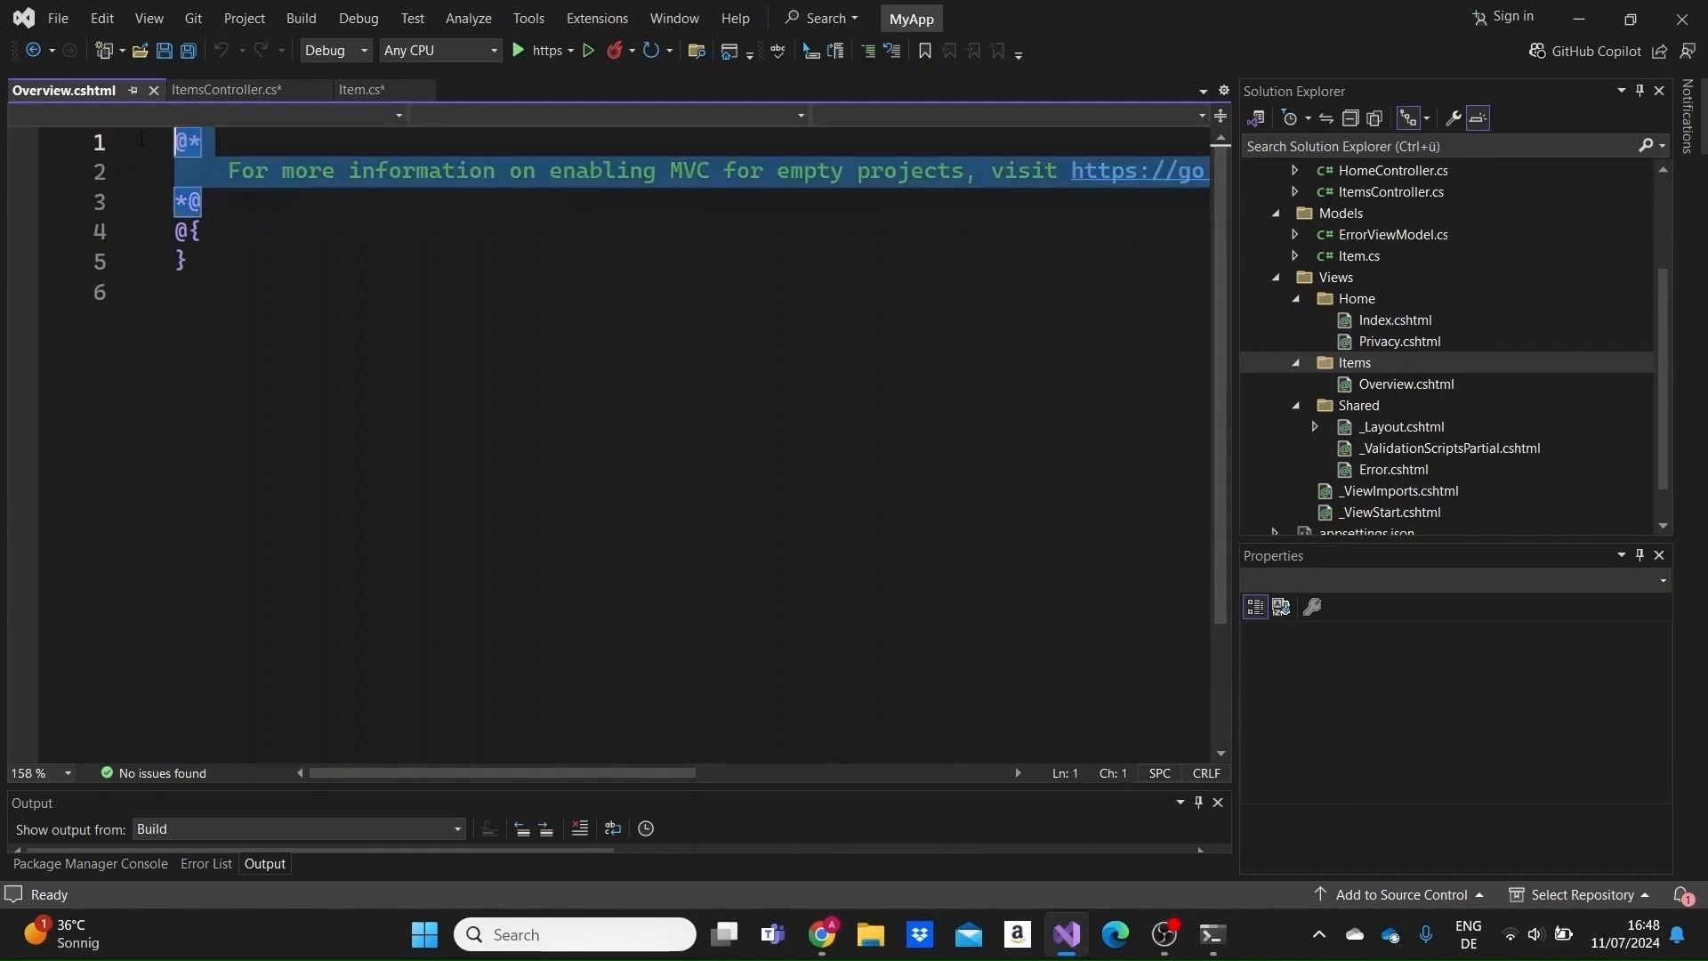
pyautogui.press('Delete')
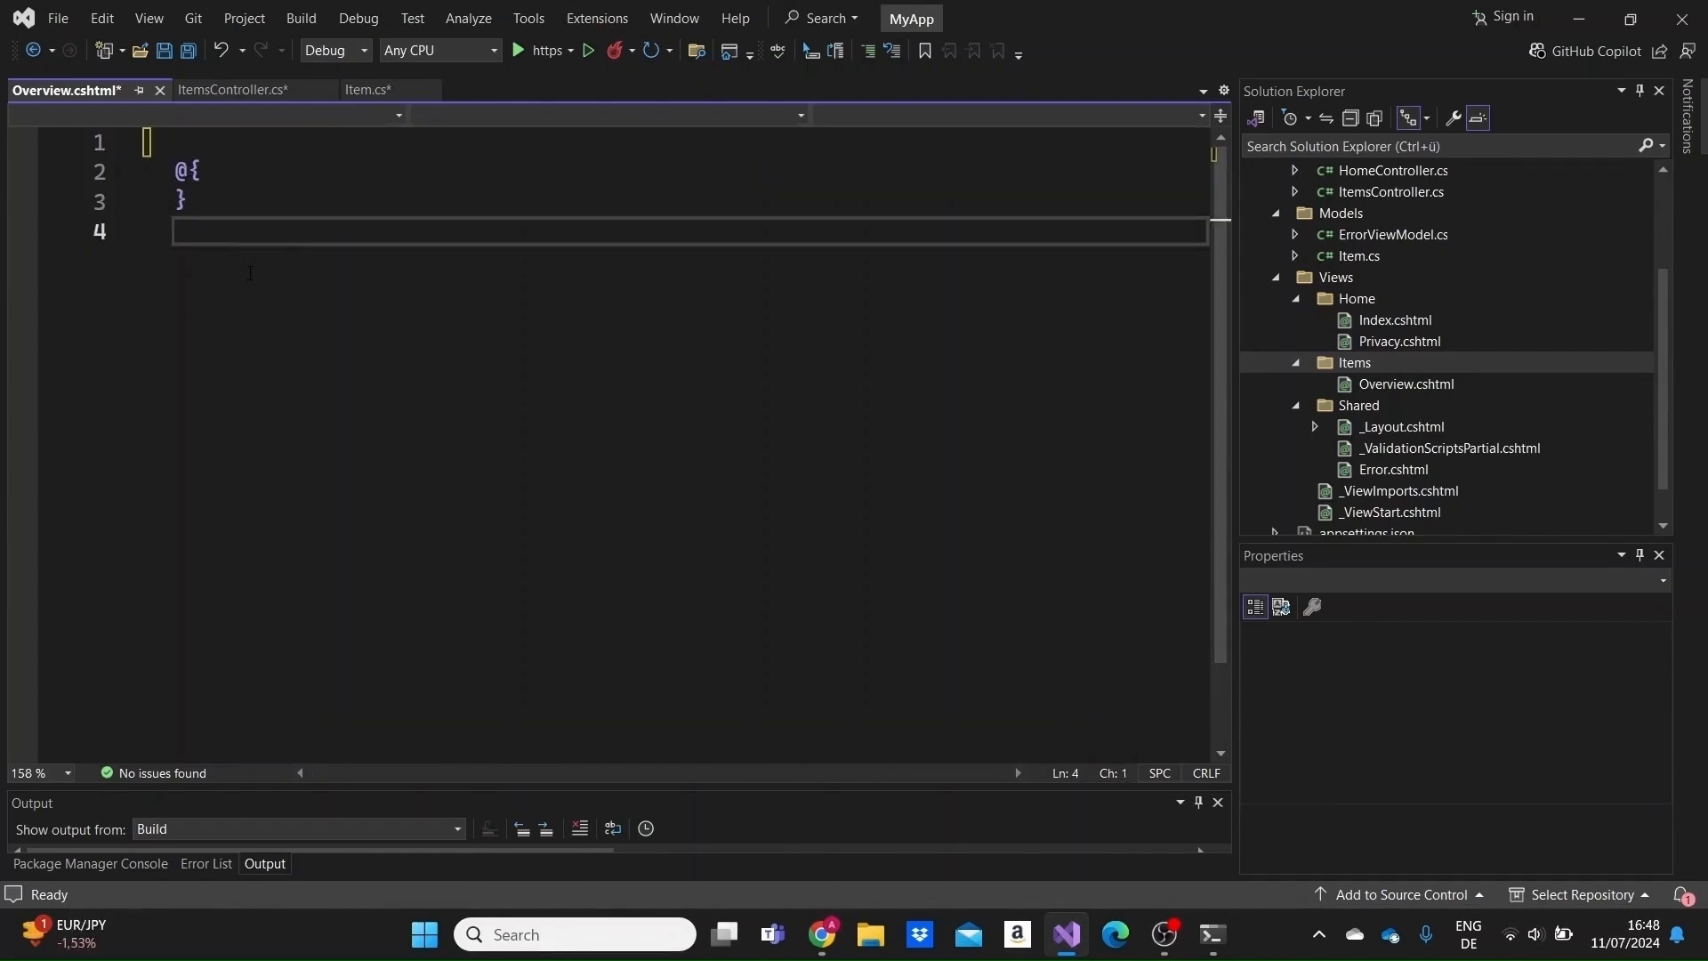
pyautogui.write('<')
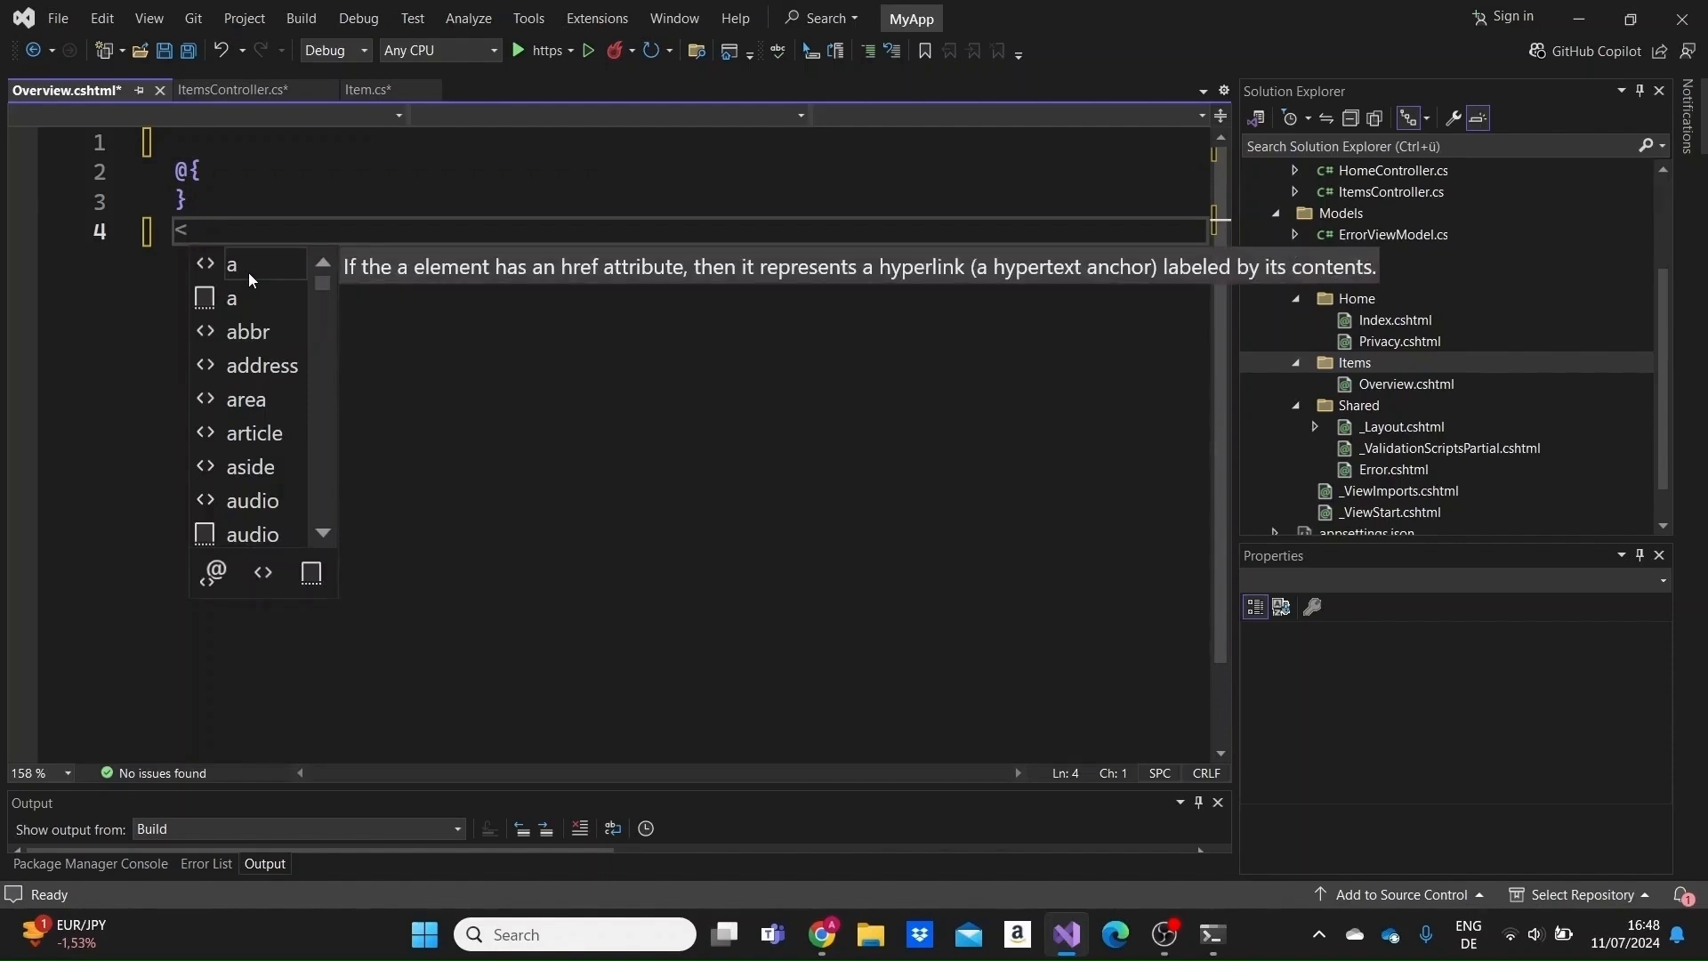
pyautogui.write('p></p>')
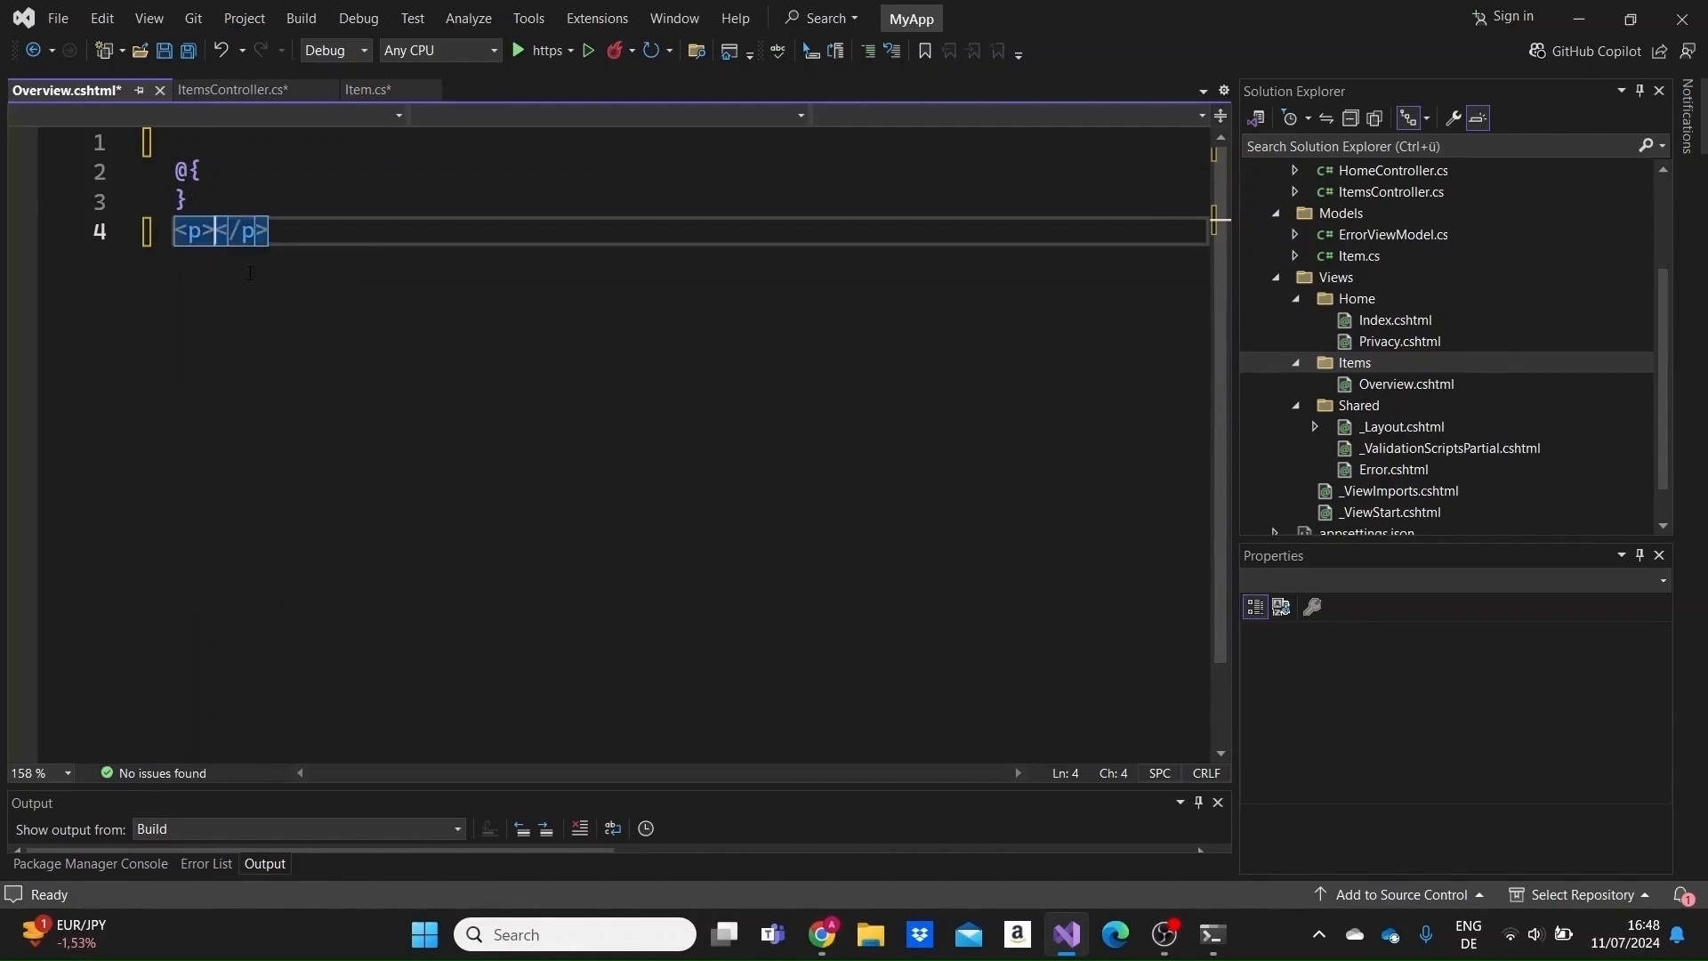
pyautogui.write('T')
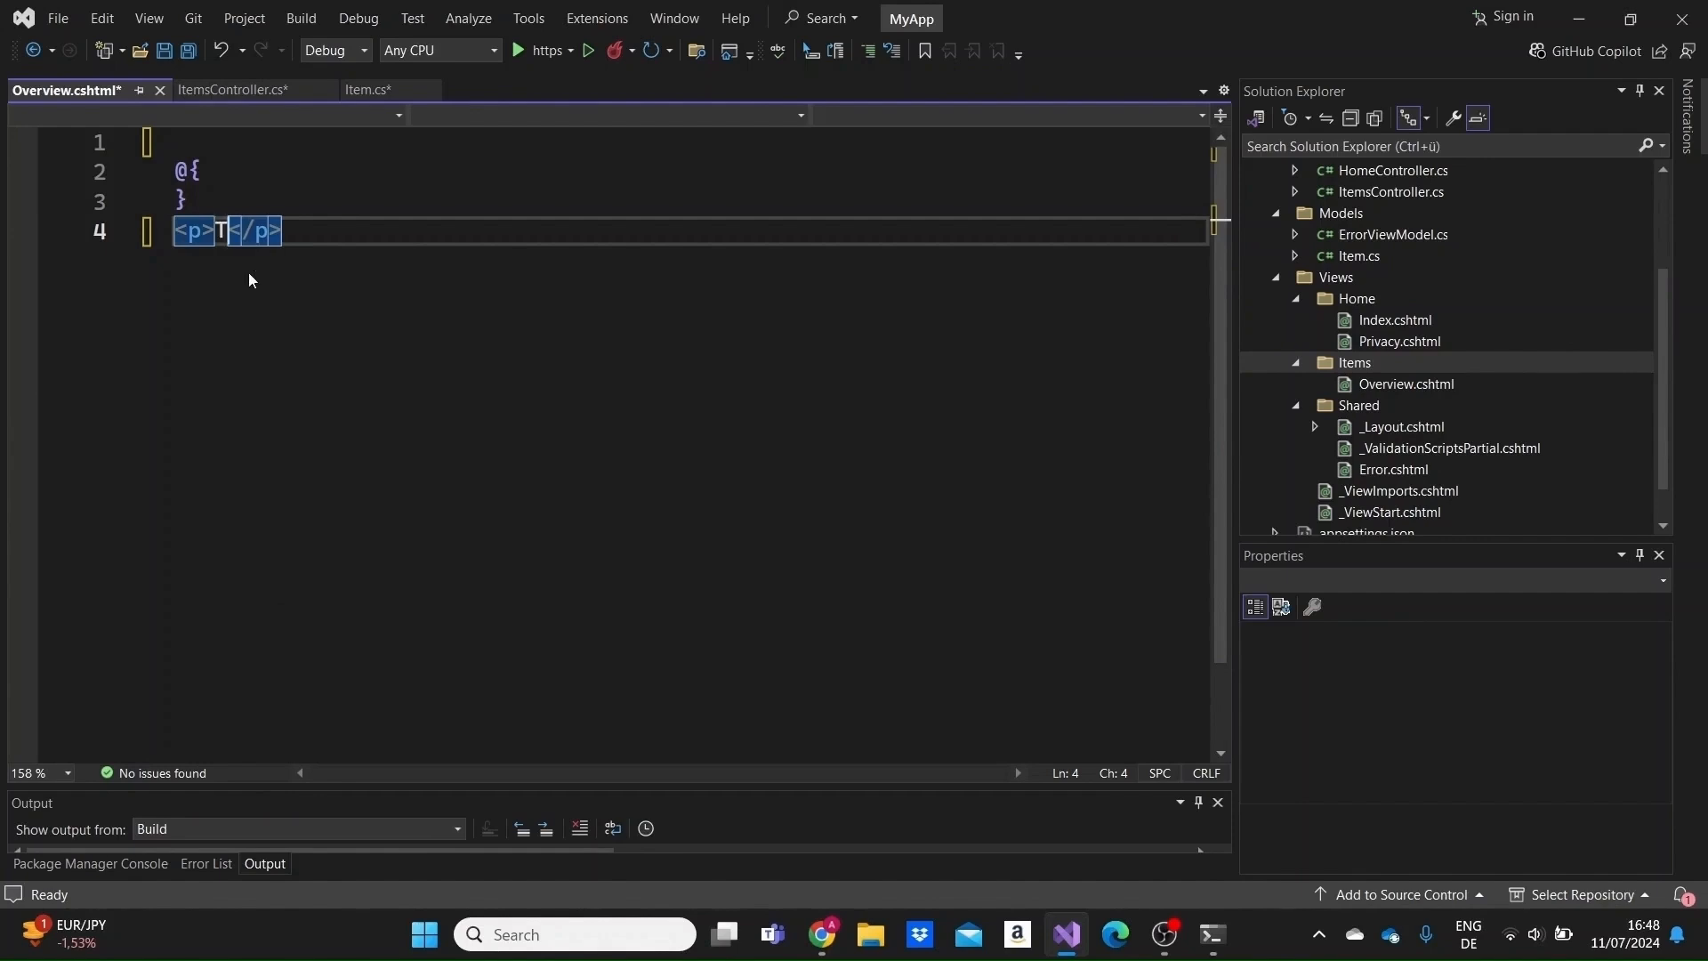
pyautogui.write('This is the n')
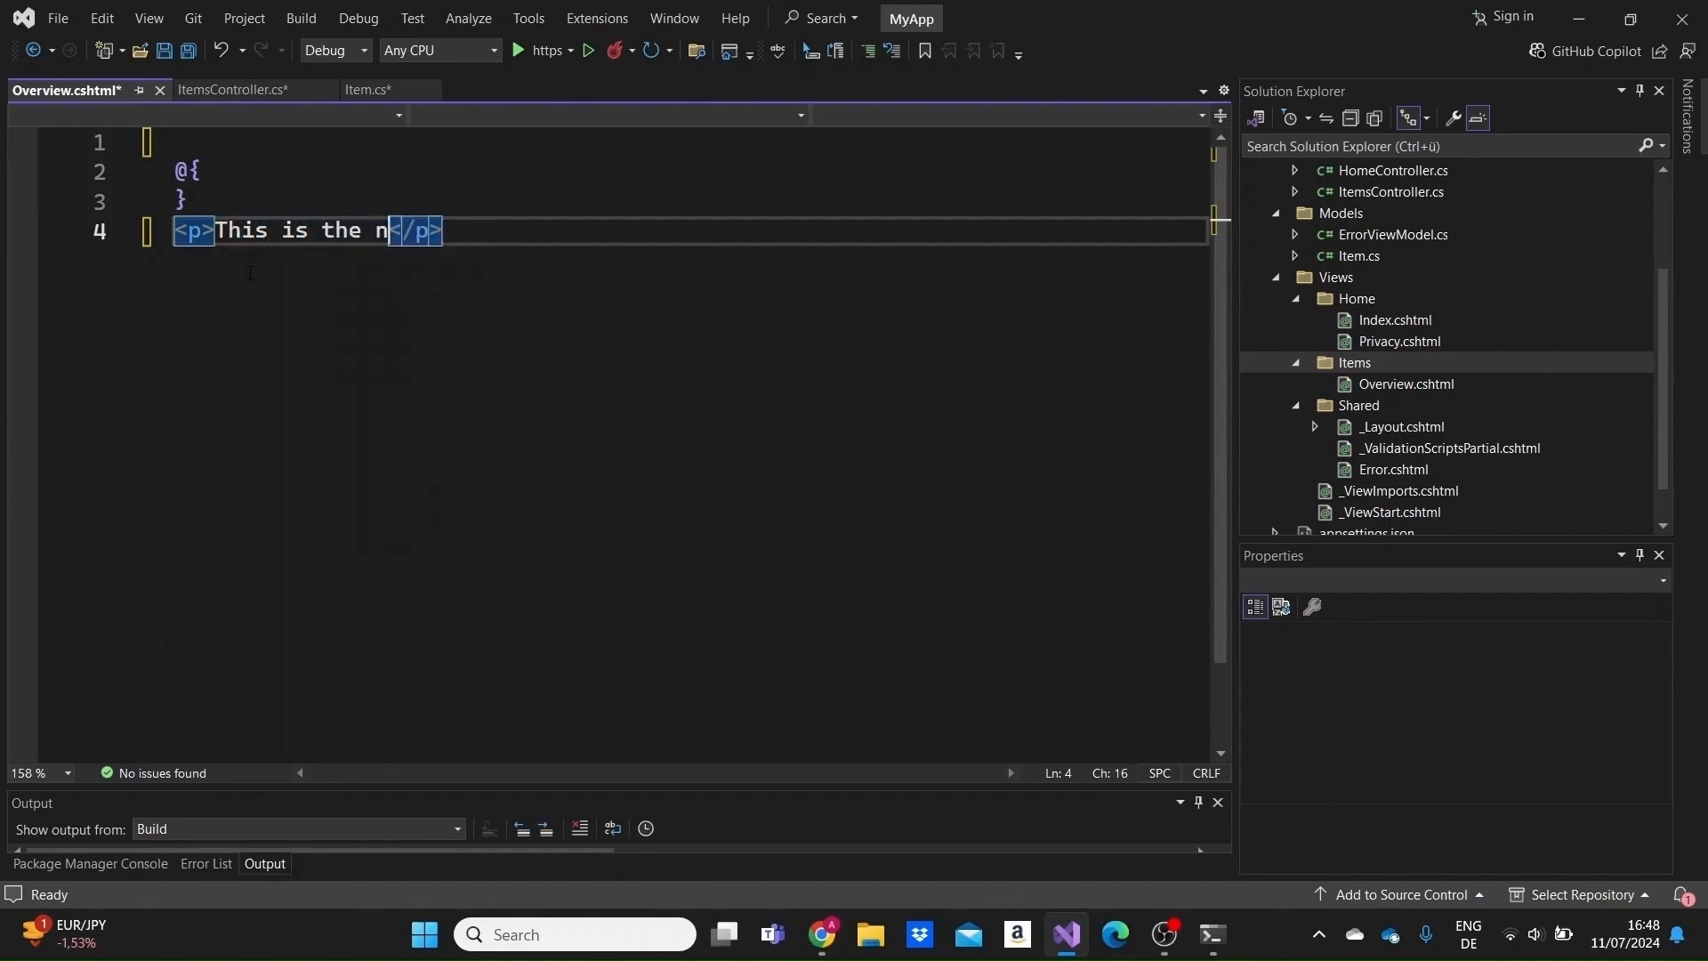
pyautogui.write('ame o')
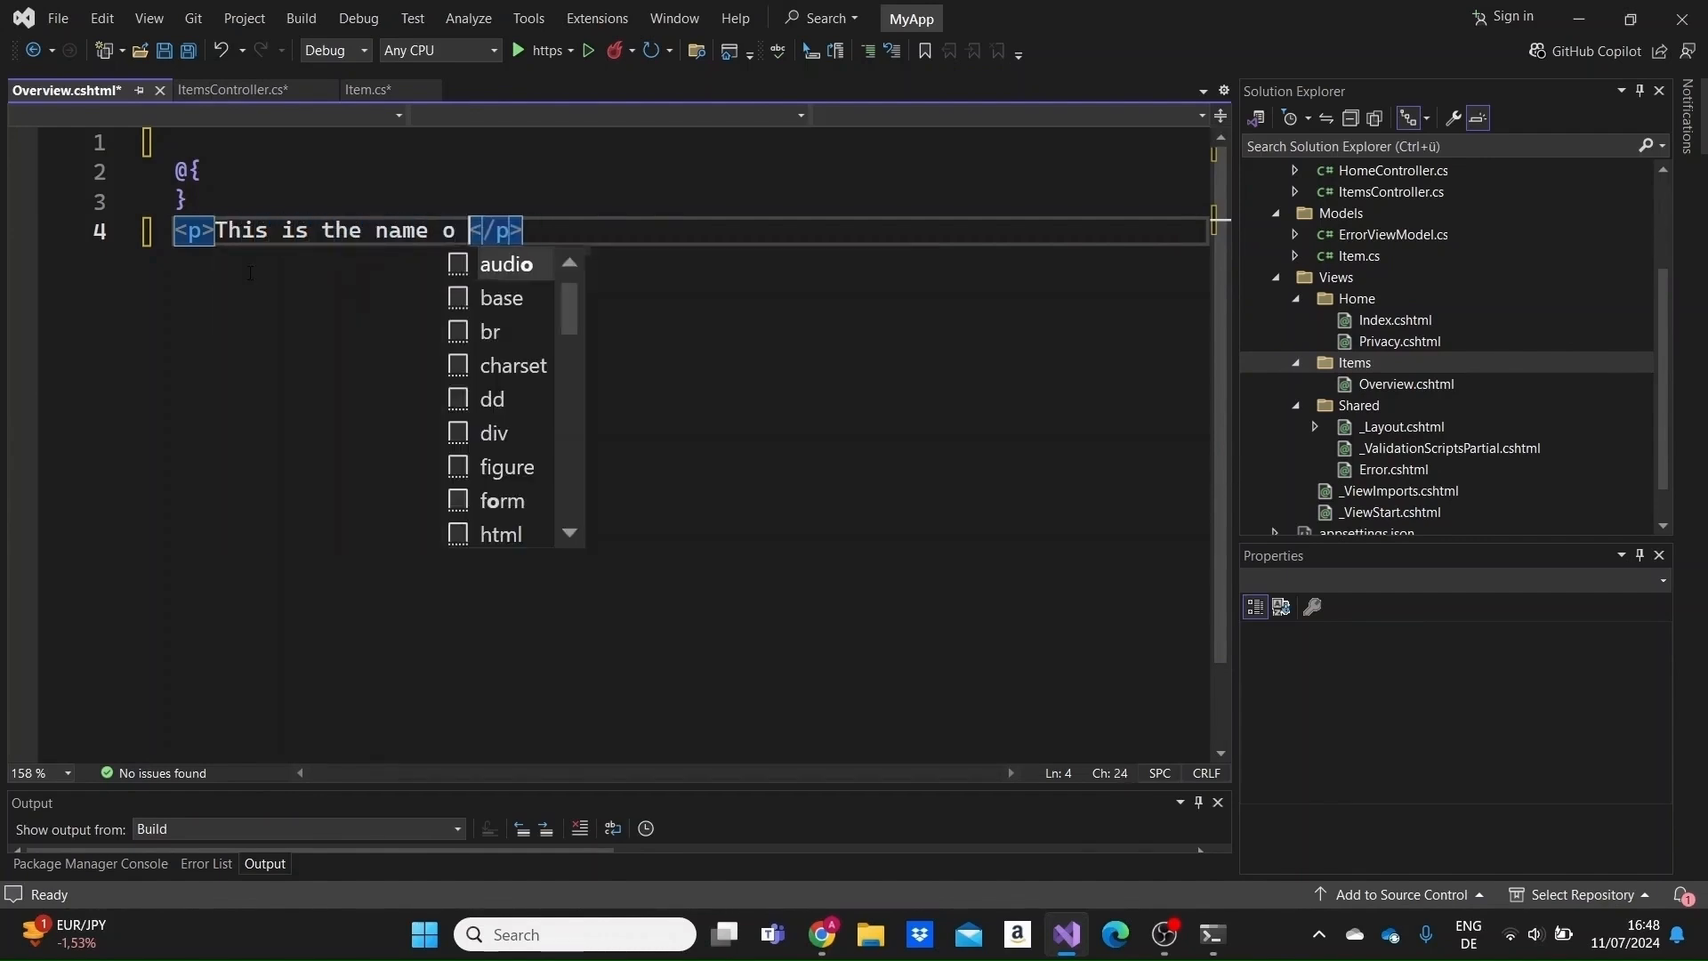
pyautogui.write('f the item')
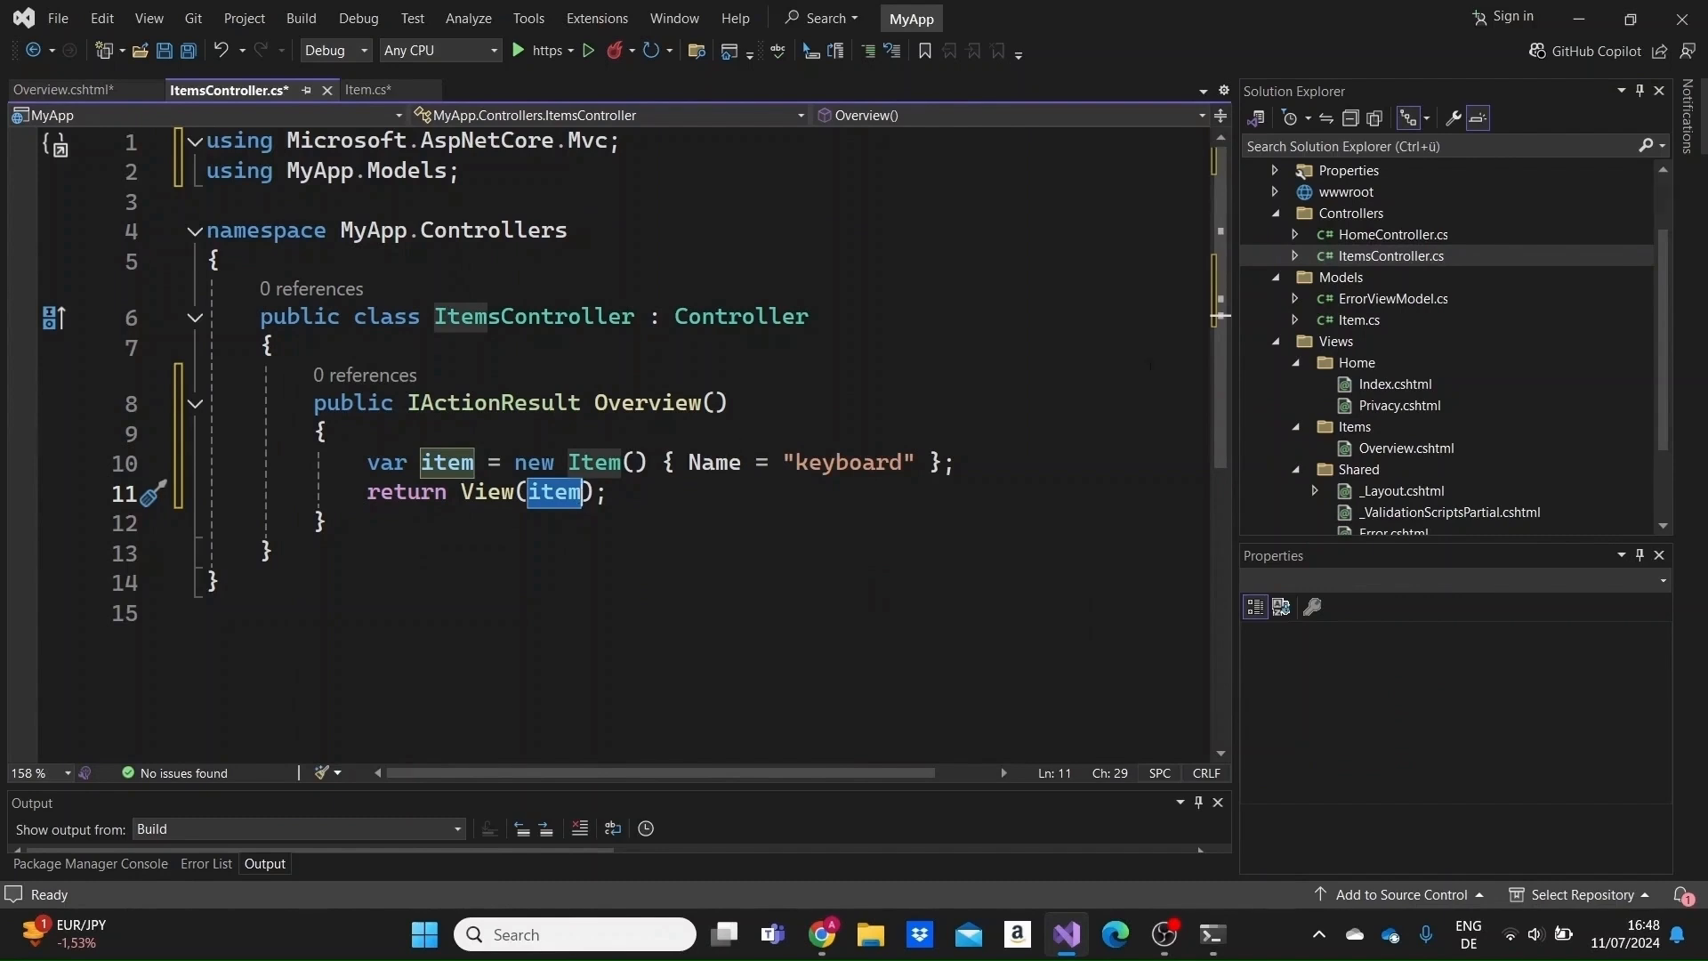
pyautogui.moveTo(1385, 255)
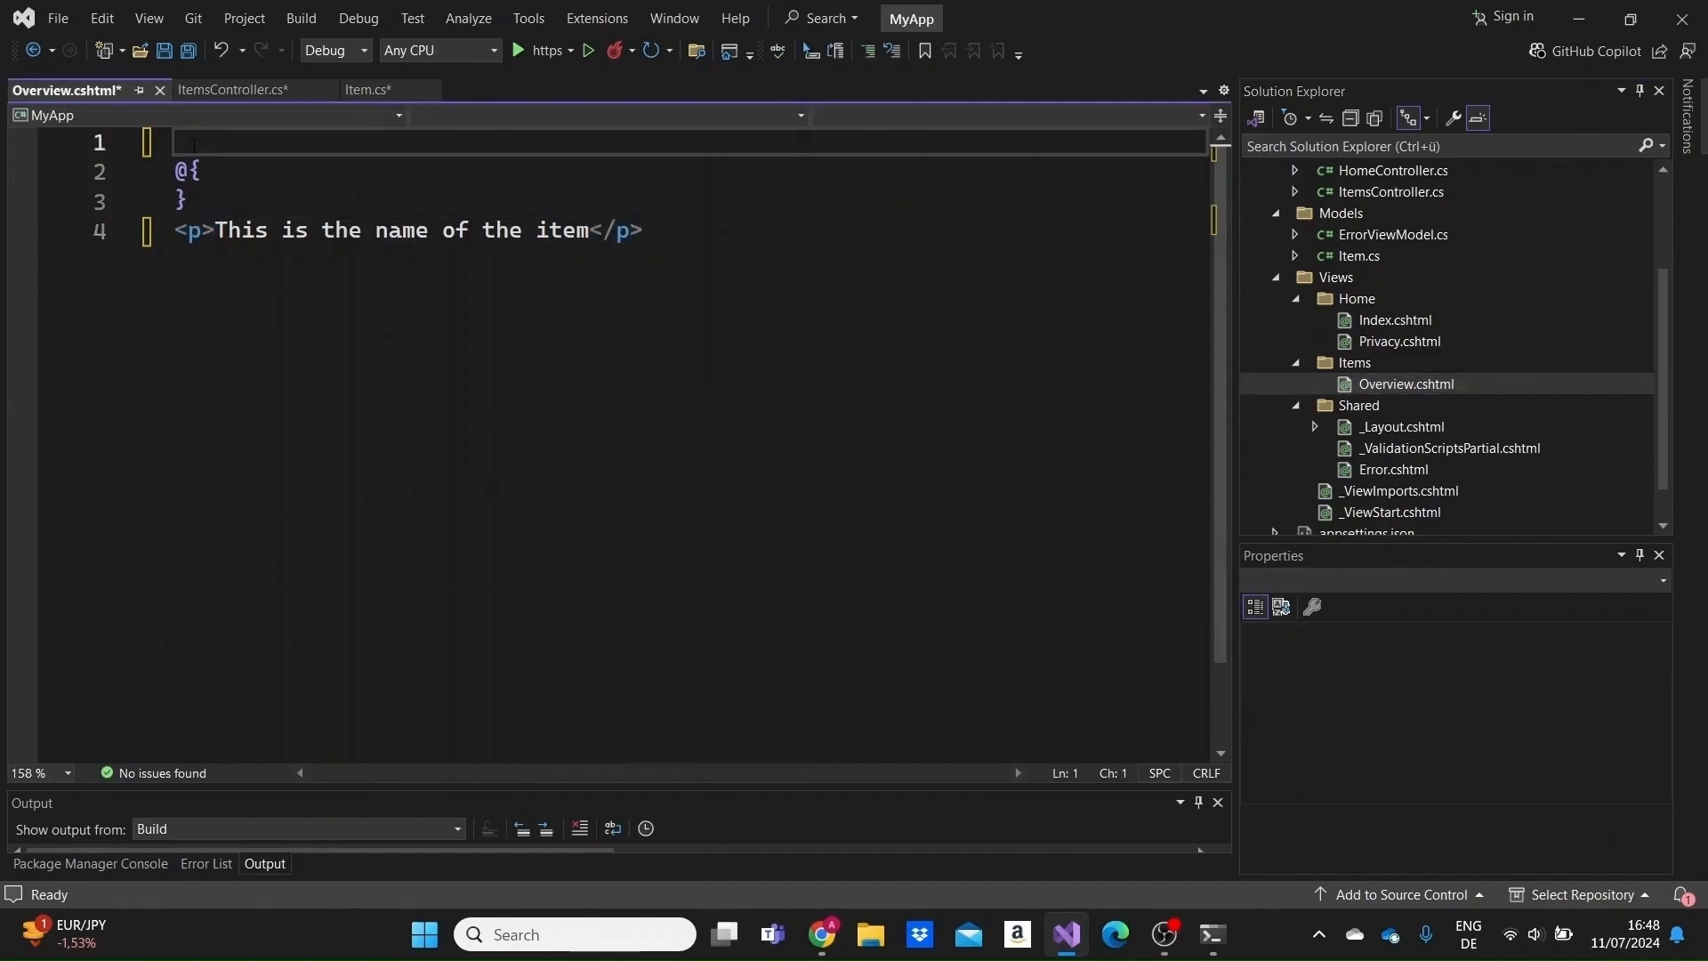
pyautogui.write('@')
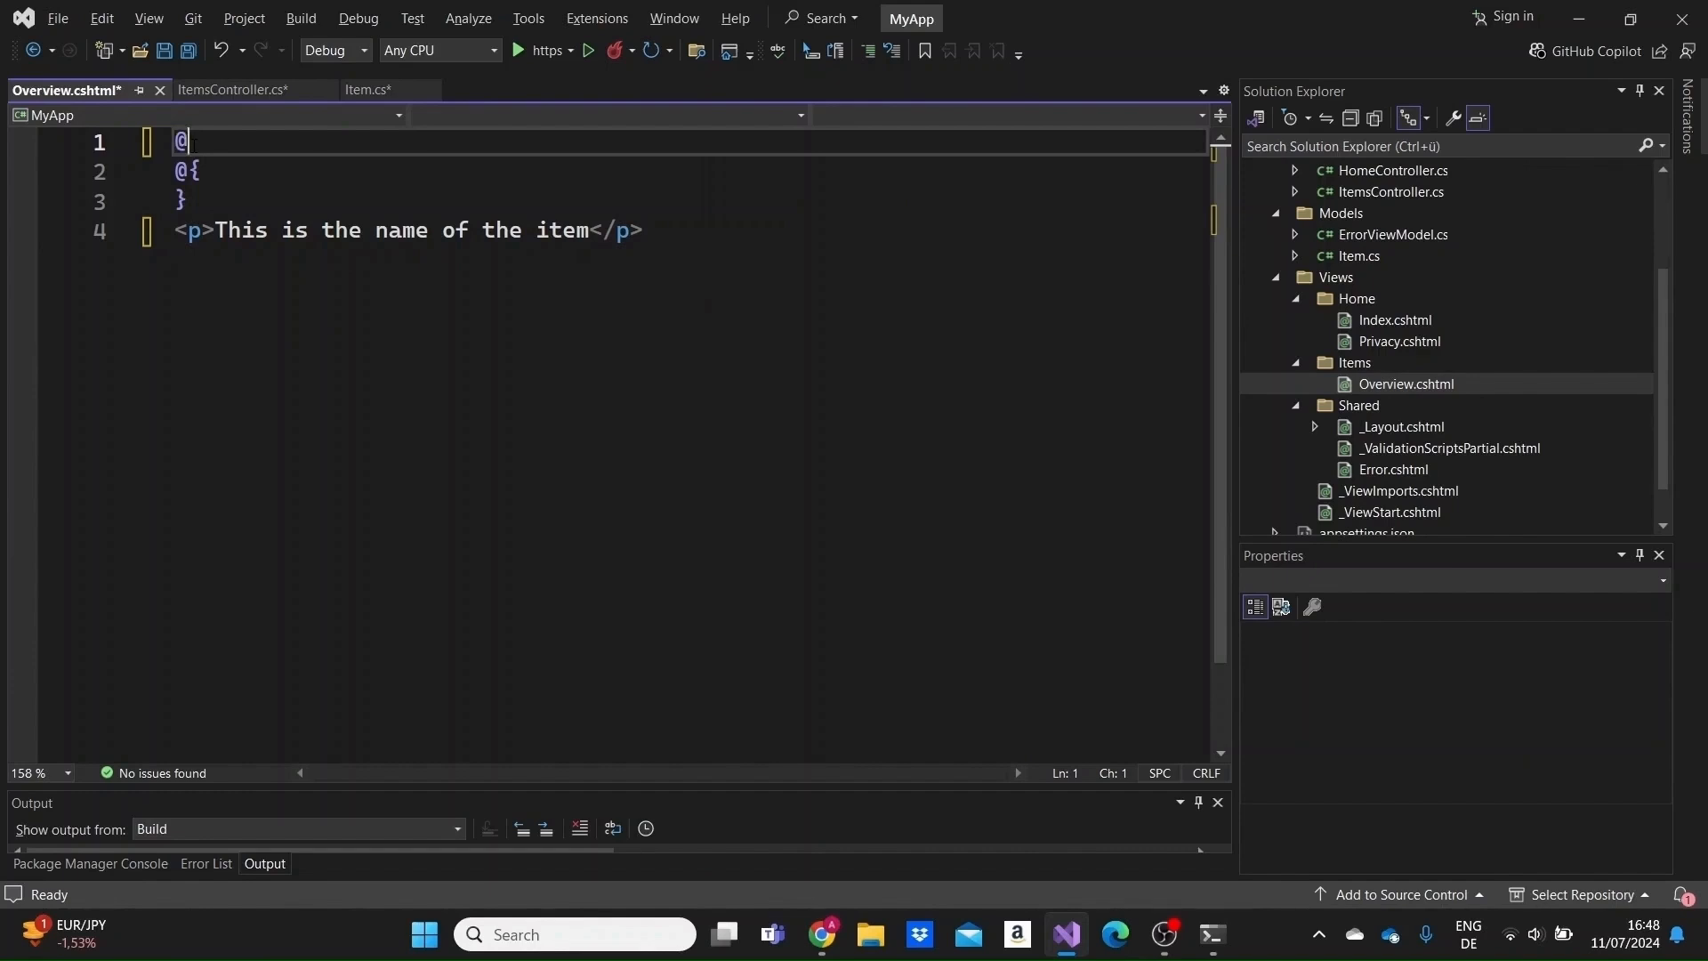
pyautogui.write('model')
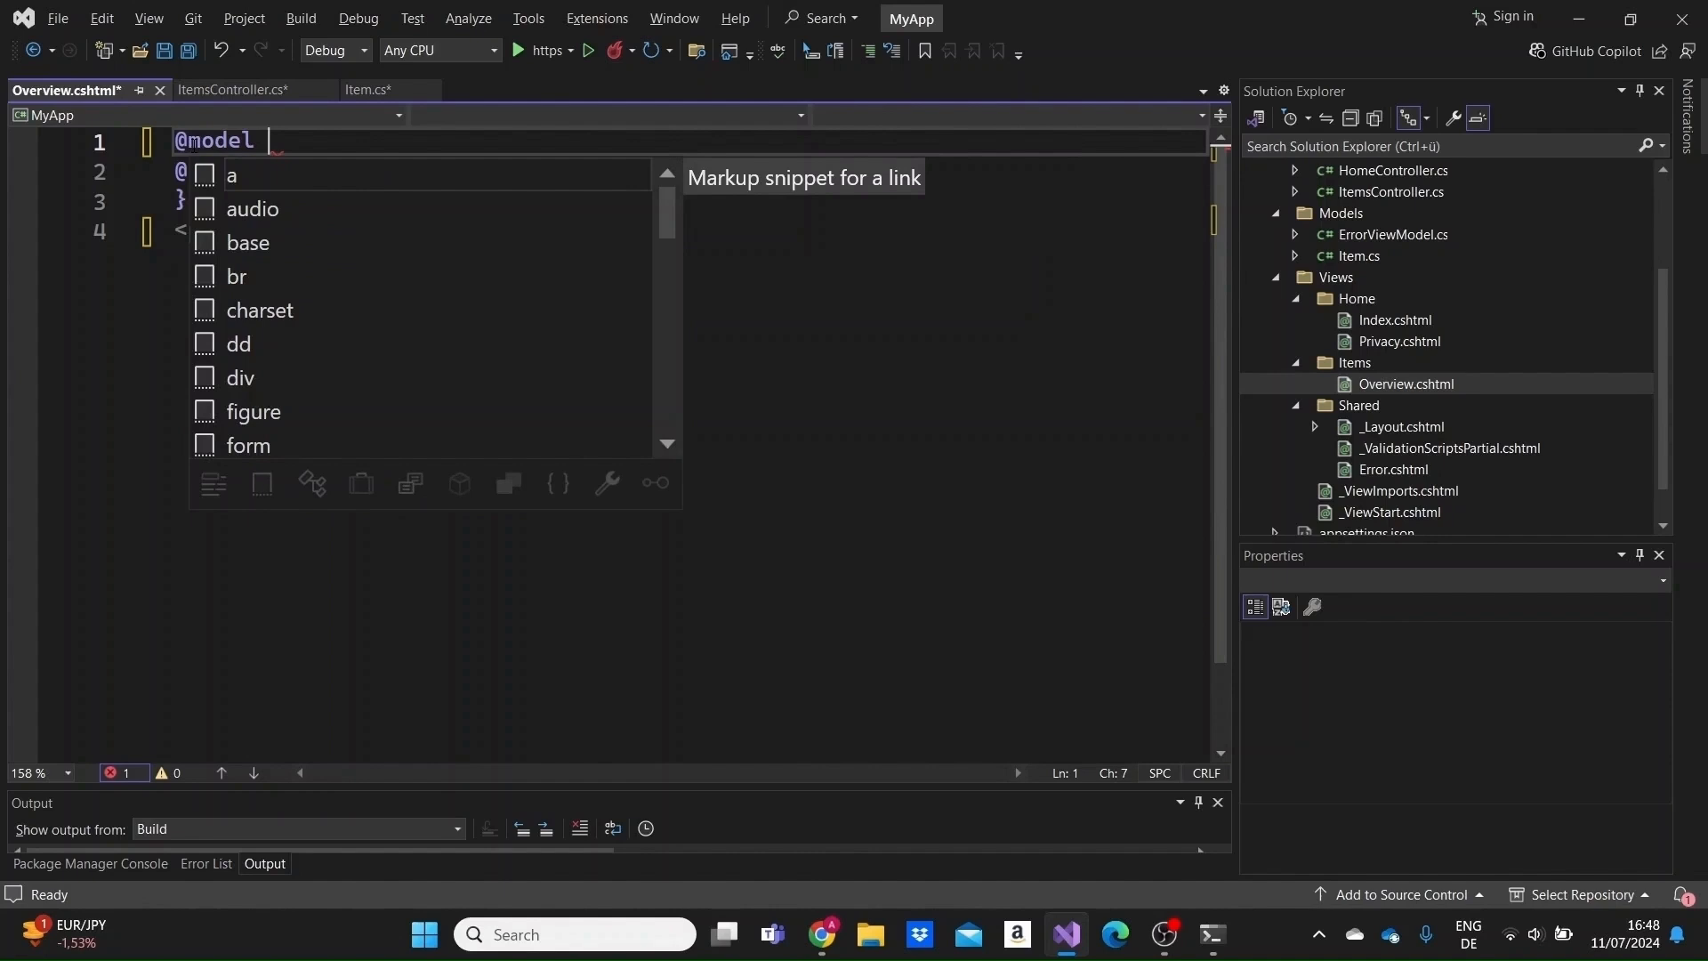
pyautogui.write('MyApp')
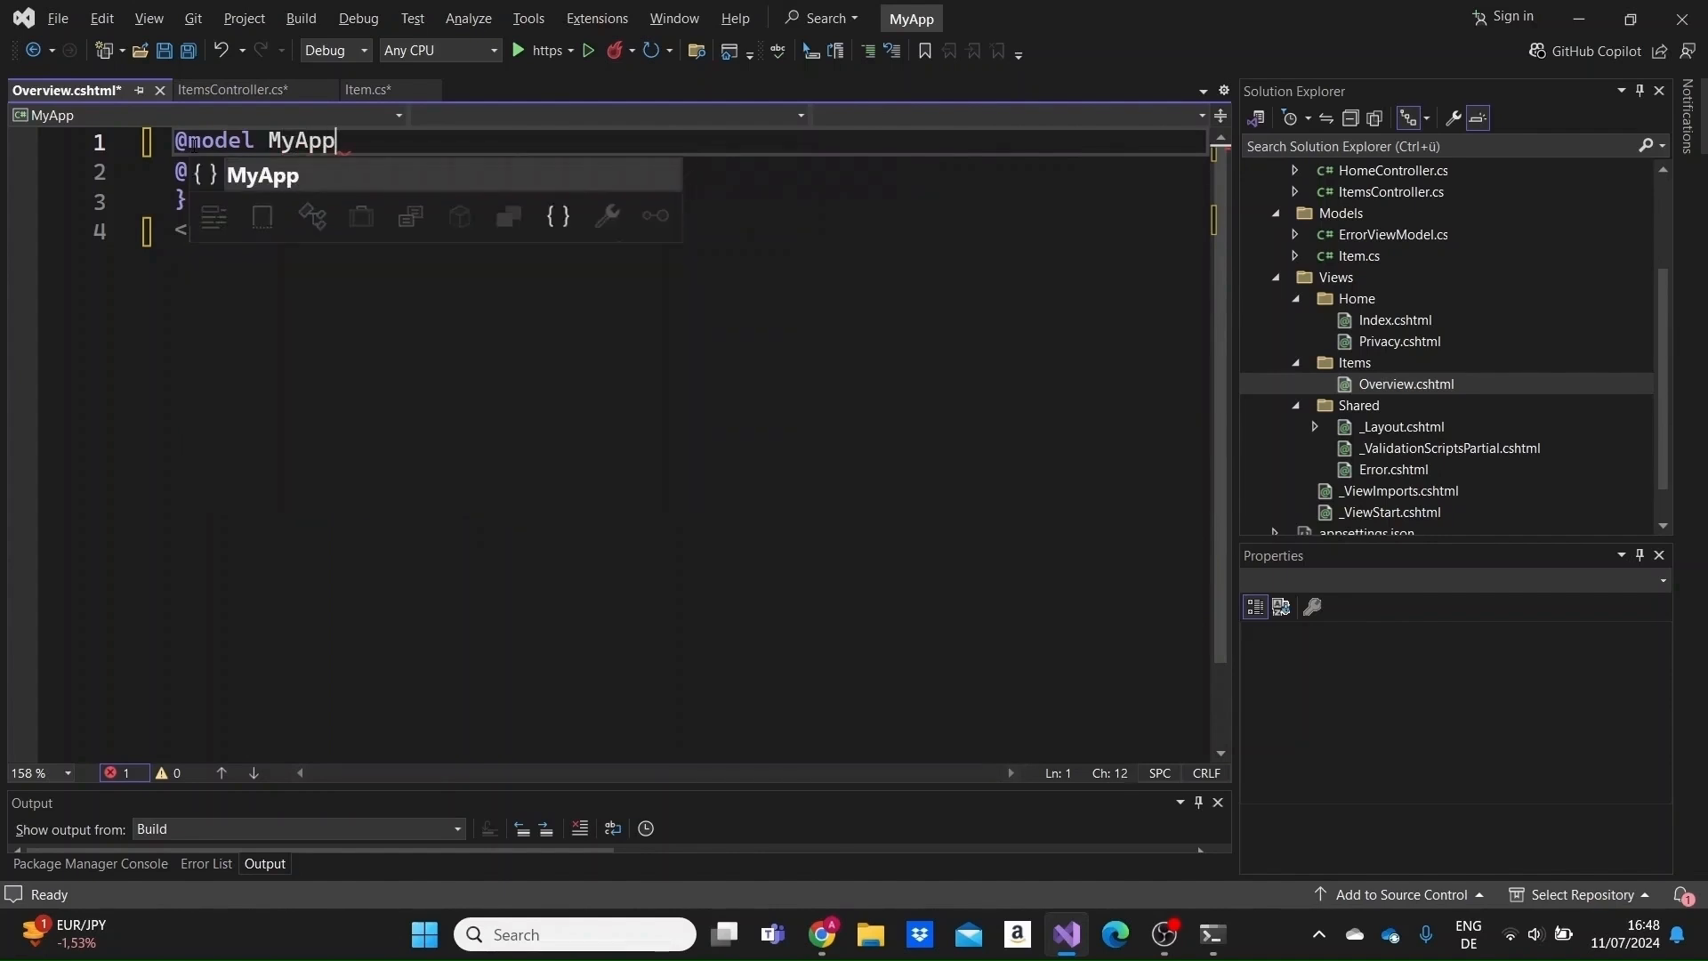
pyautogui.write('.')
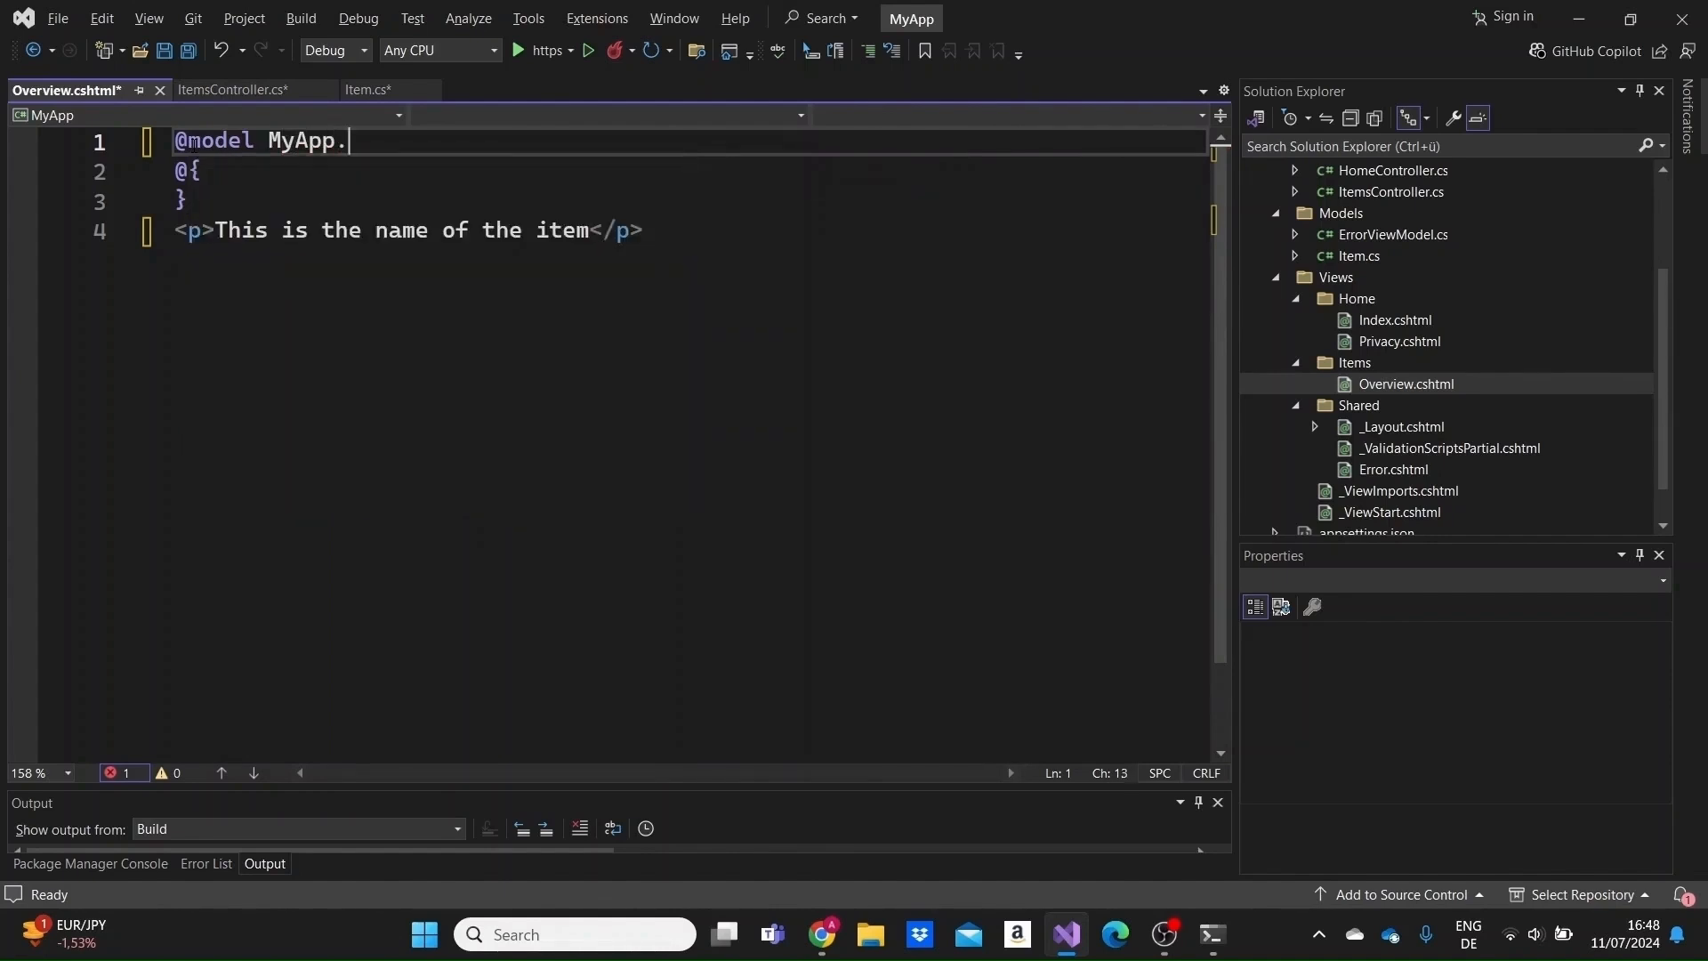
pyautogui.write('.')
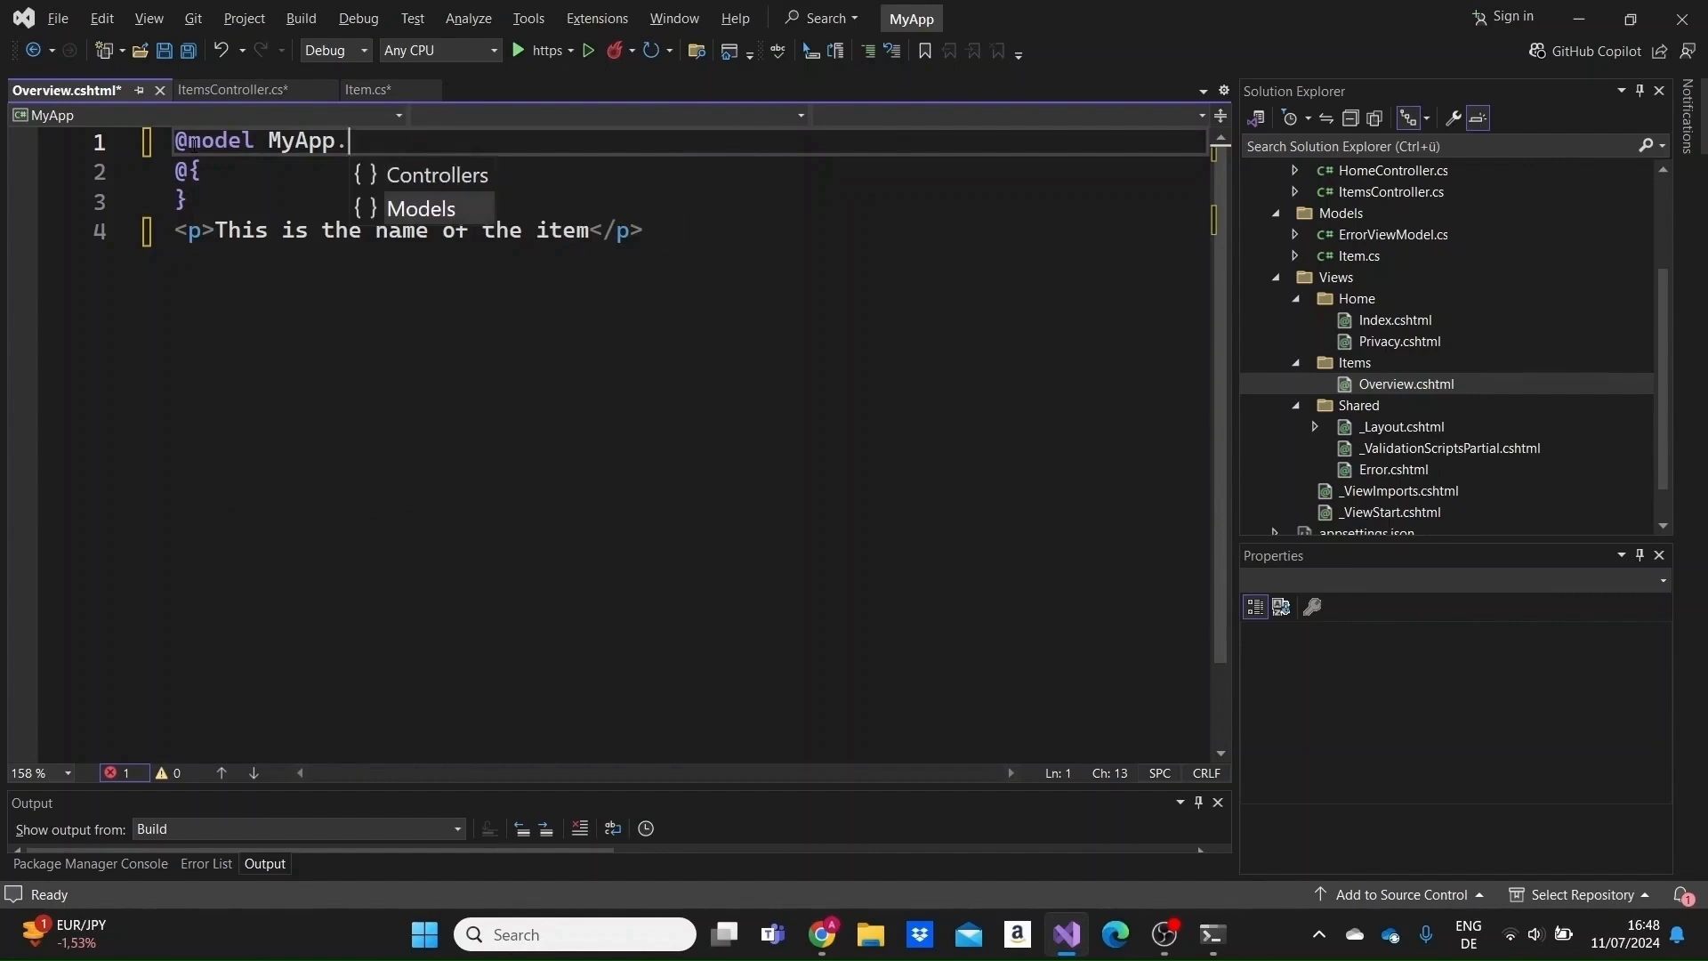
pyautogui.write('Models.Item')
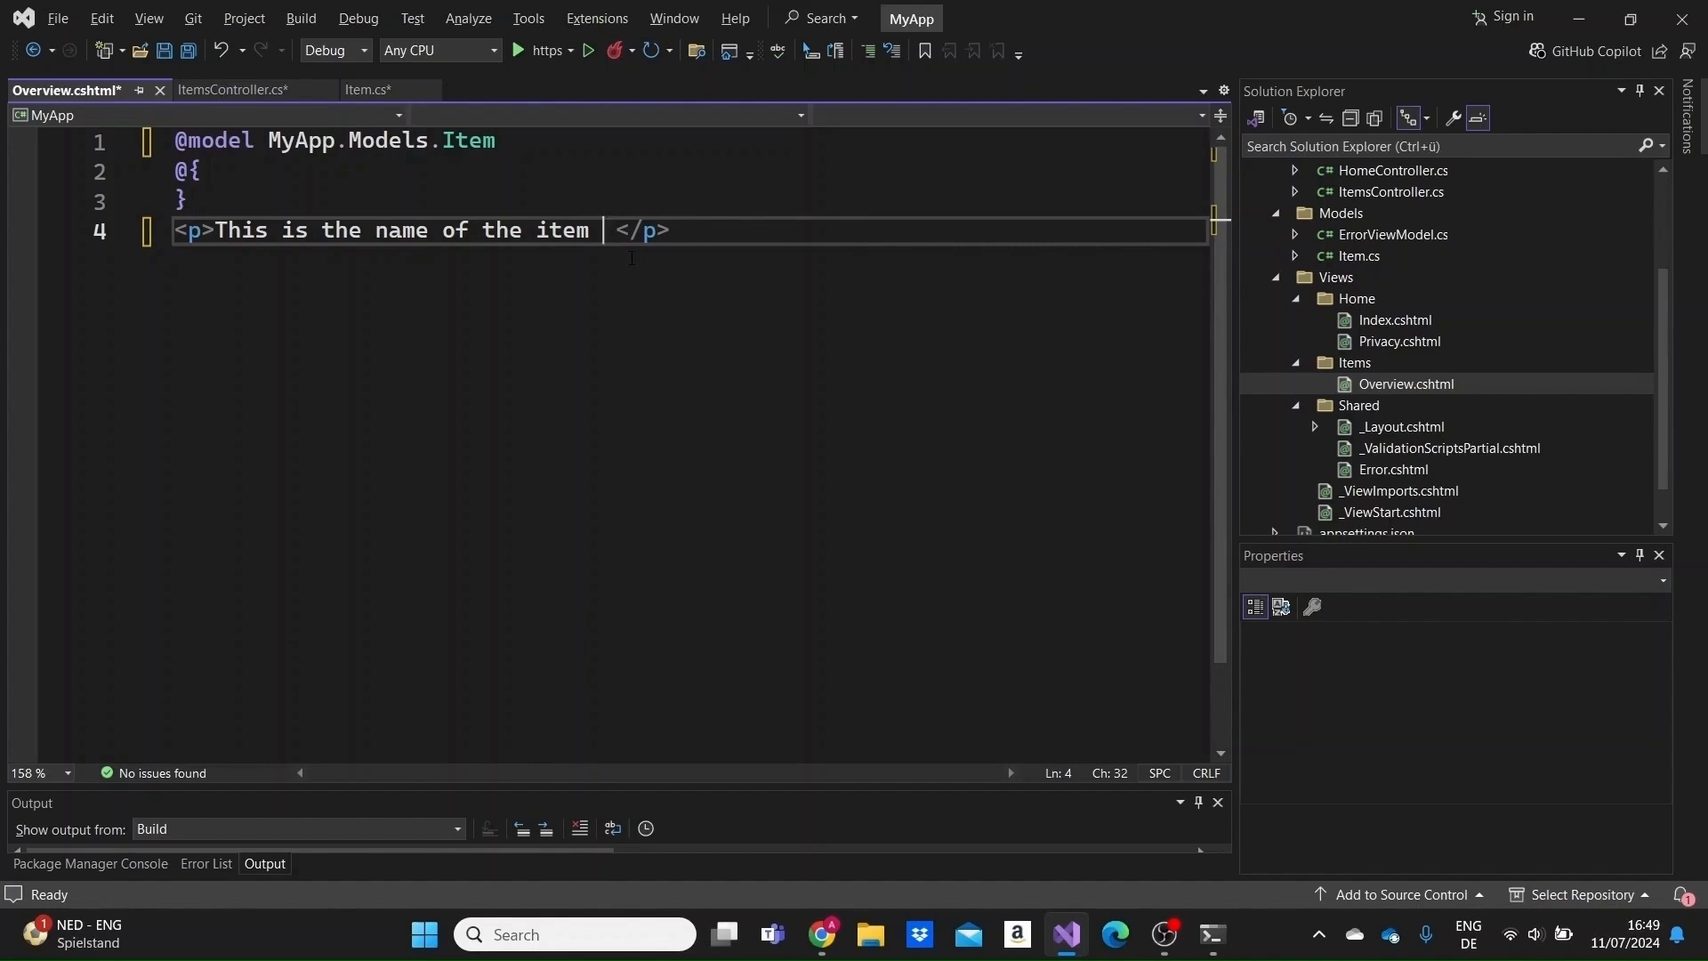
pyautogui.write('@')
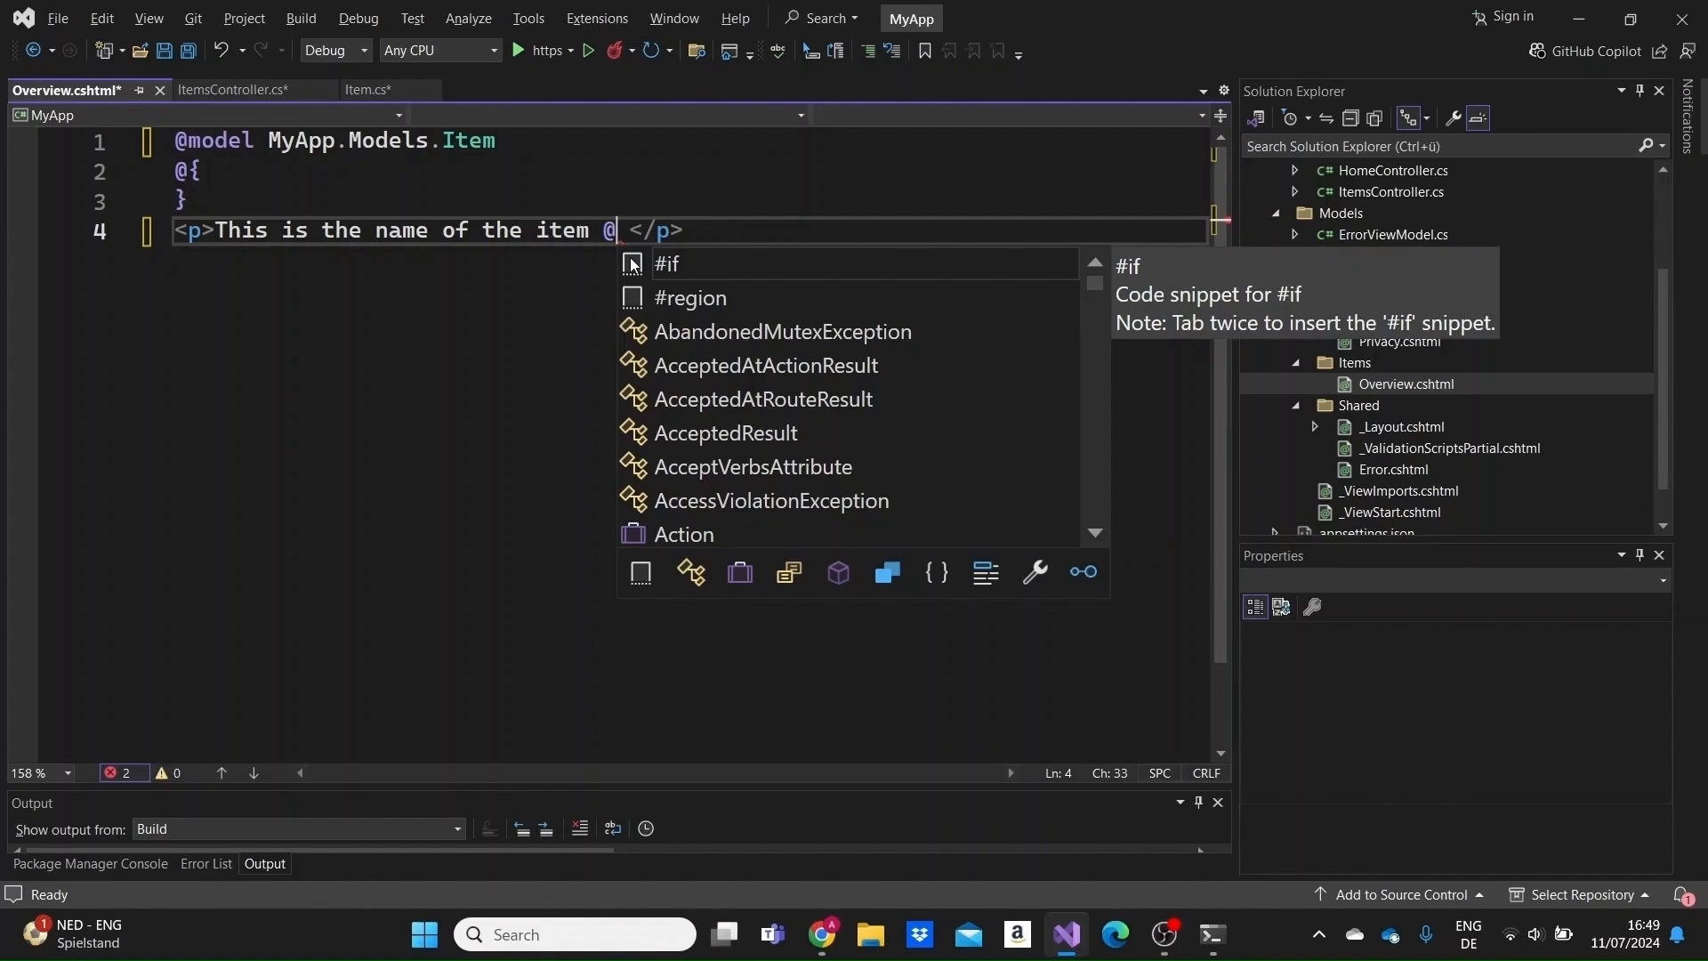
pyautogui.write('Model')
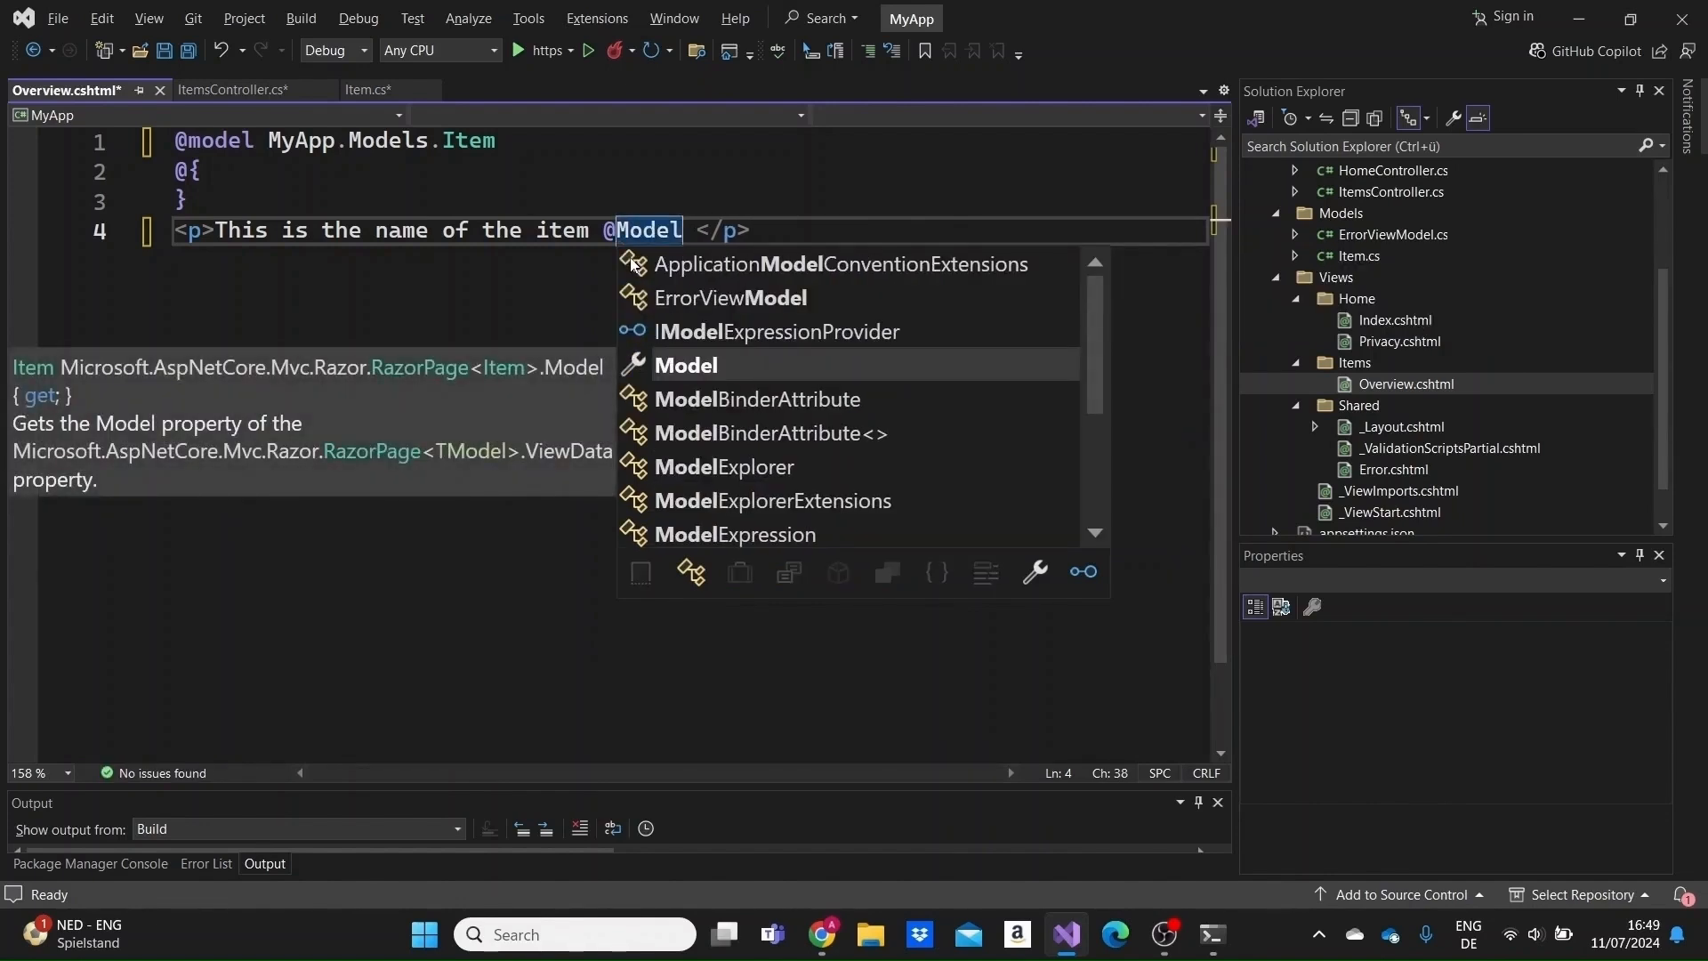
pyautogui.write('.')
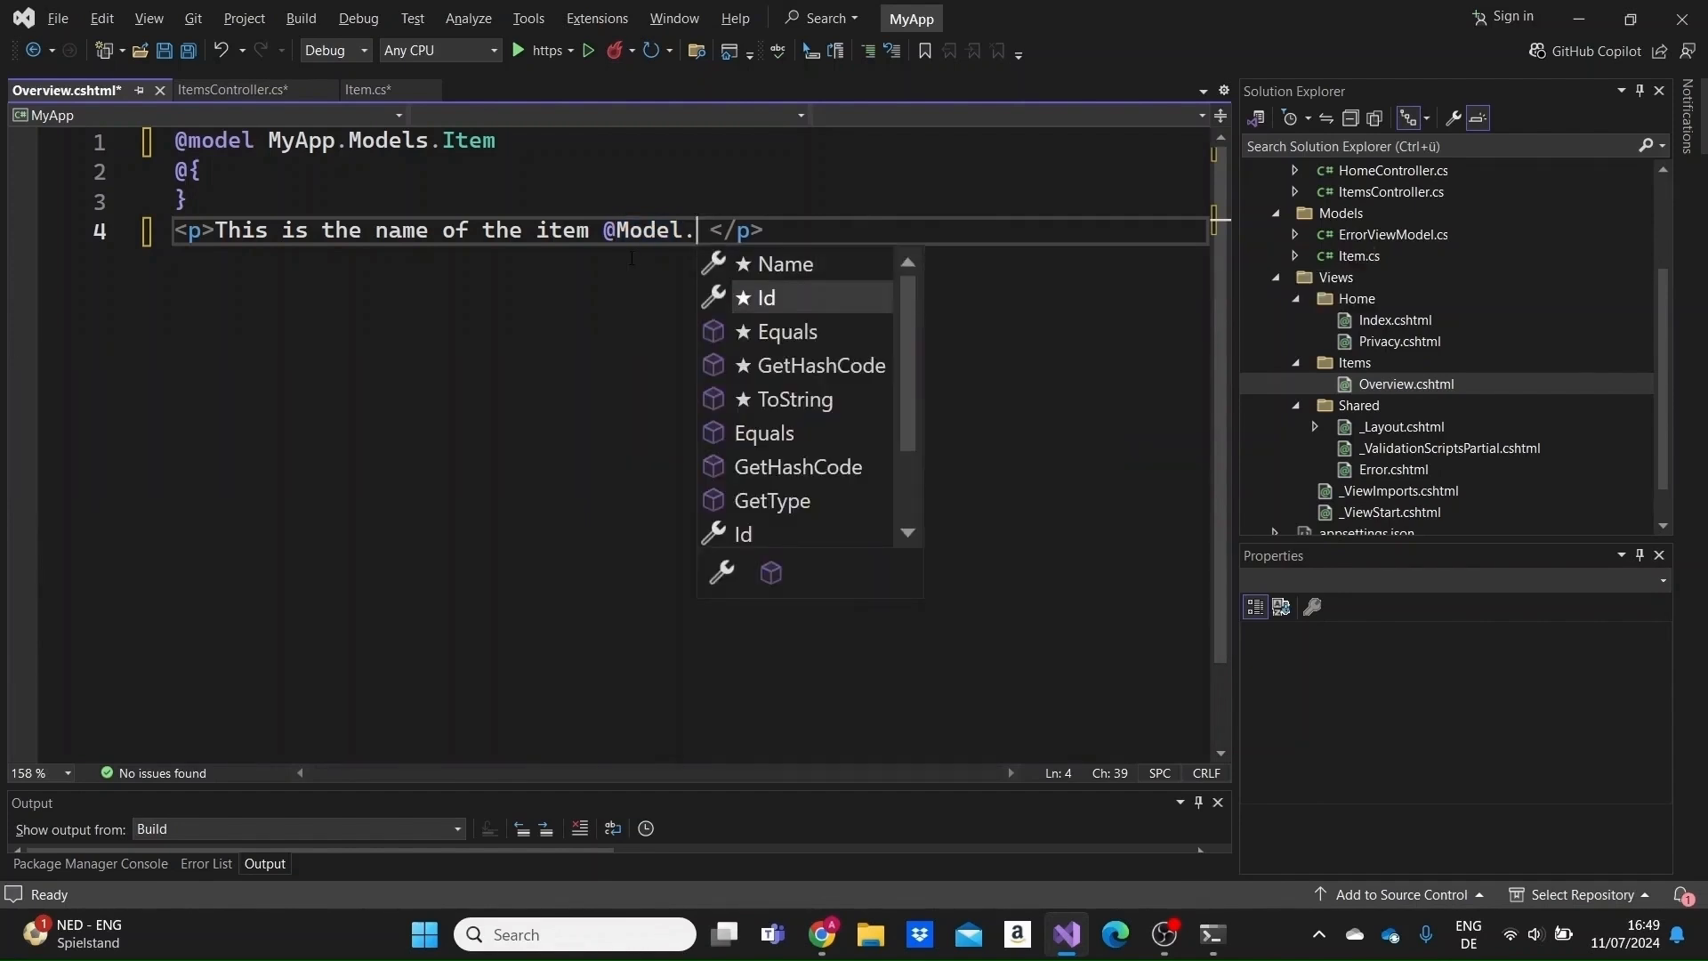
pyautogui.moveTo(783, 263)
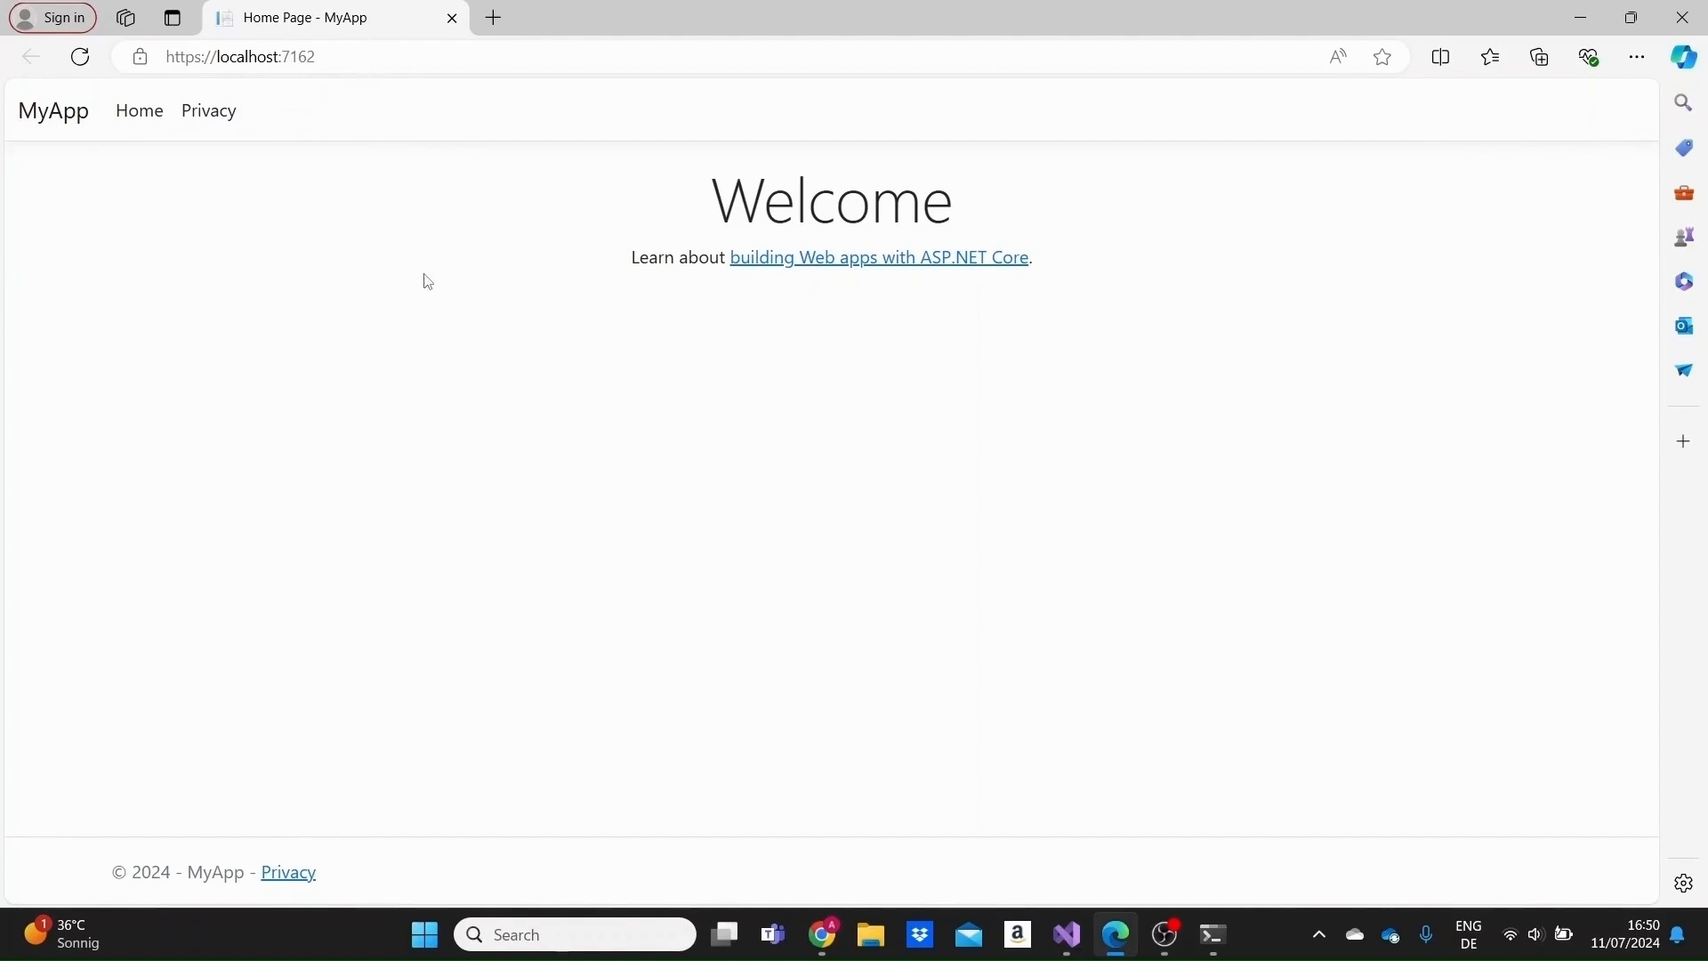
# Navigate Edge to localhost:7162/items/overview, which shows 'This is the name of the item keyboard'
pyautogui.tripleClick(831, 256)
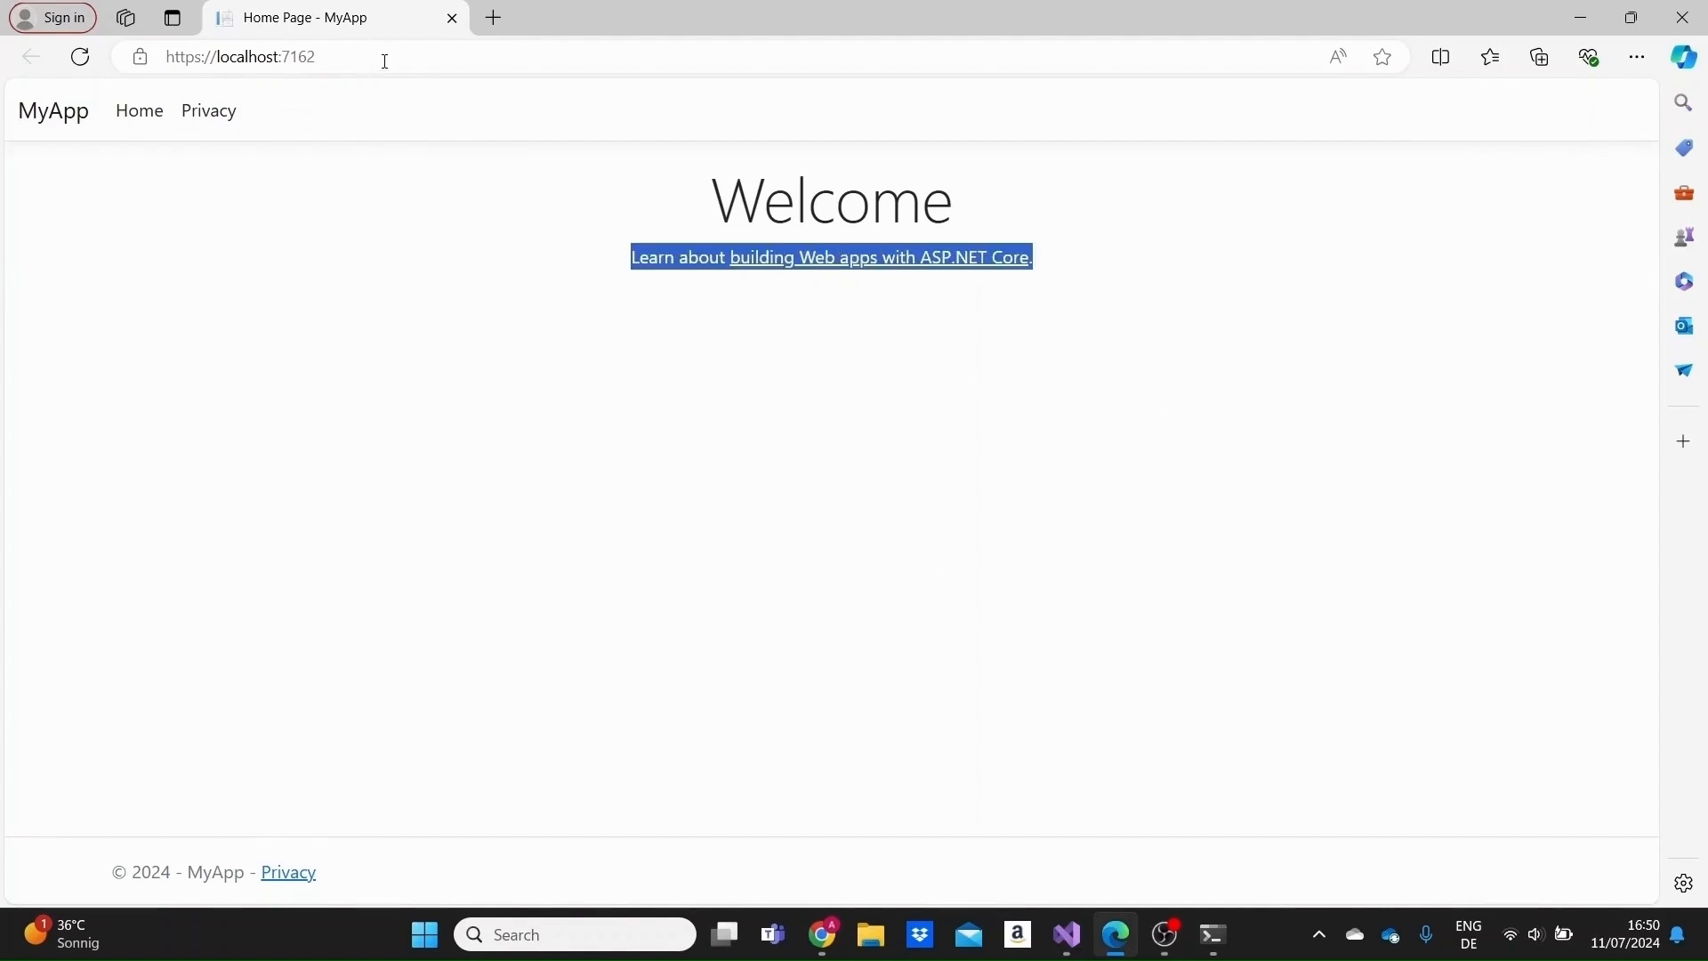
pyautogui.click(273, 57)
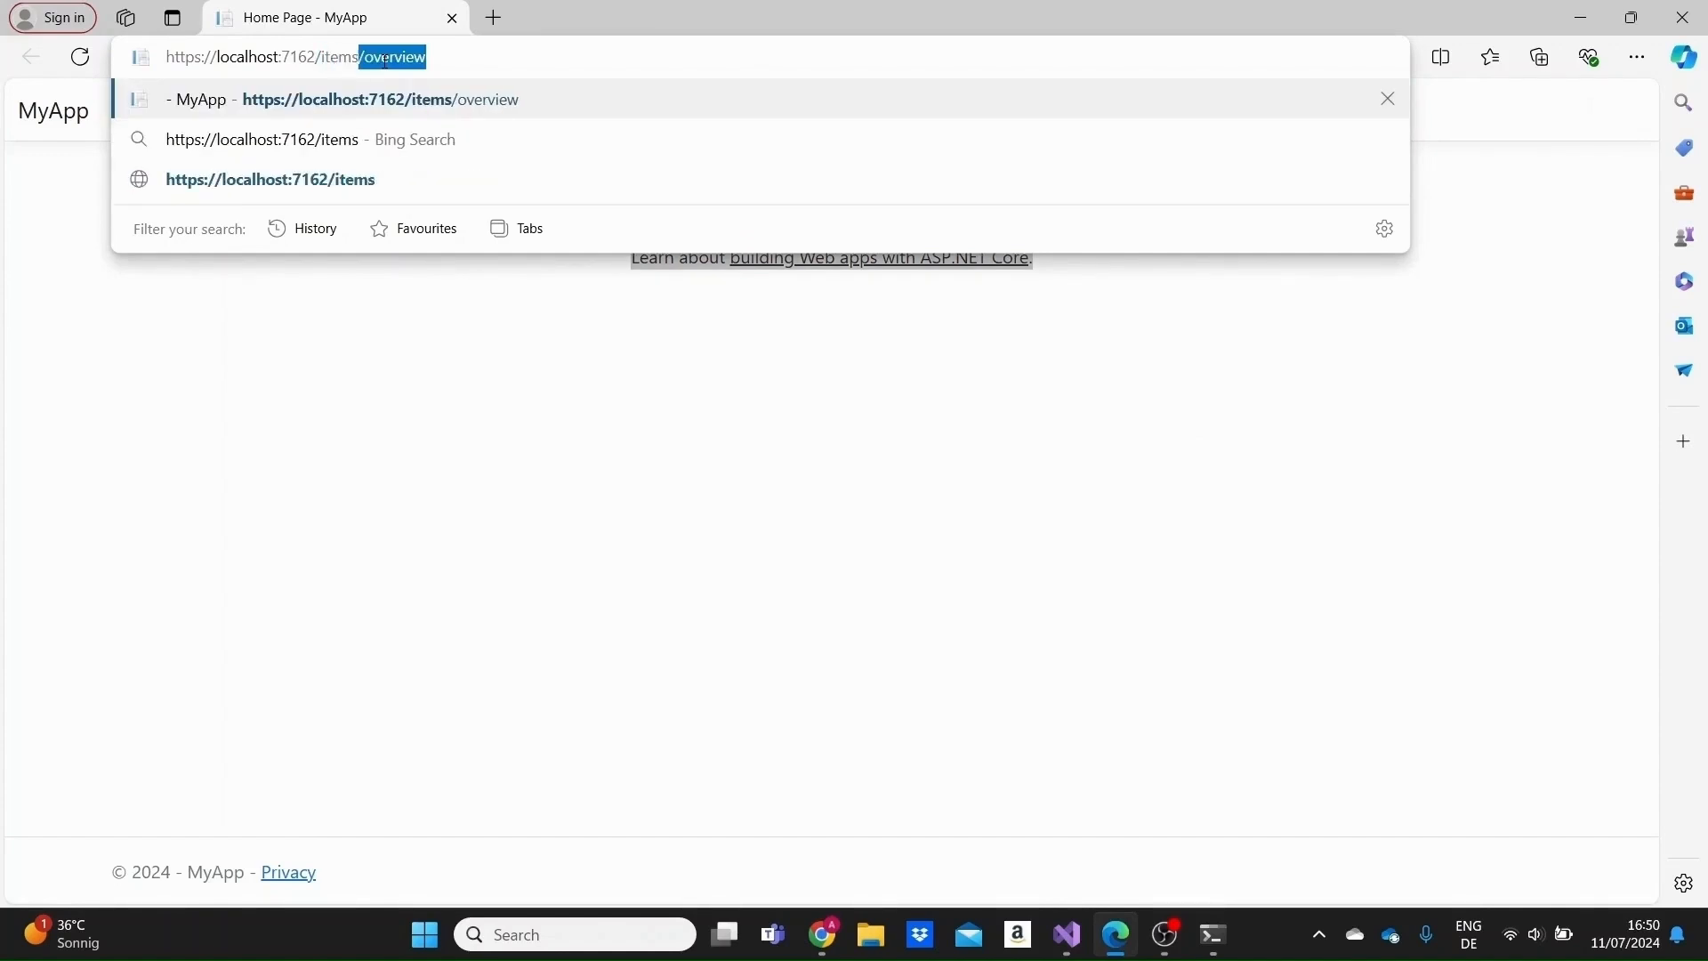
pyautogui.write('overview')
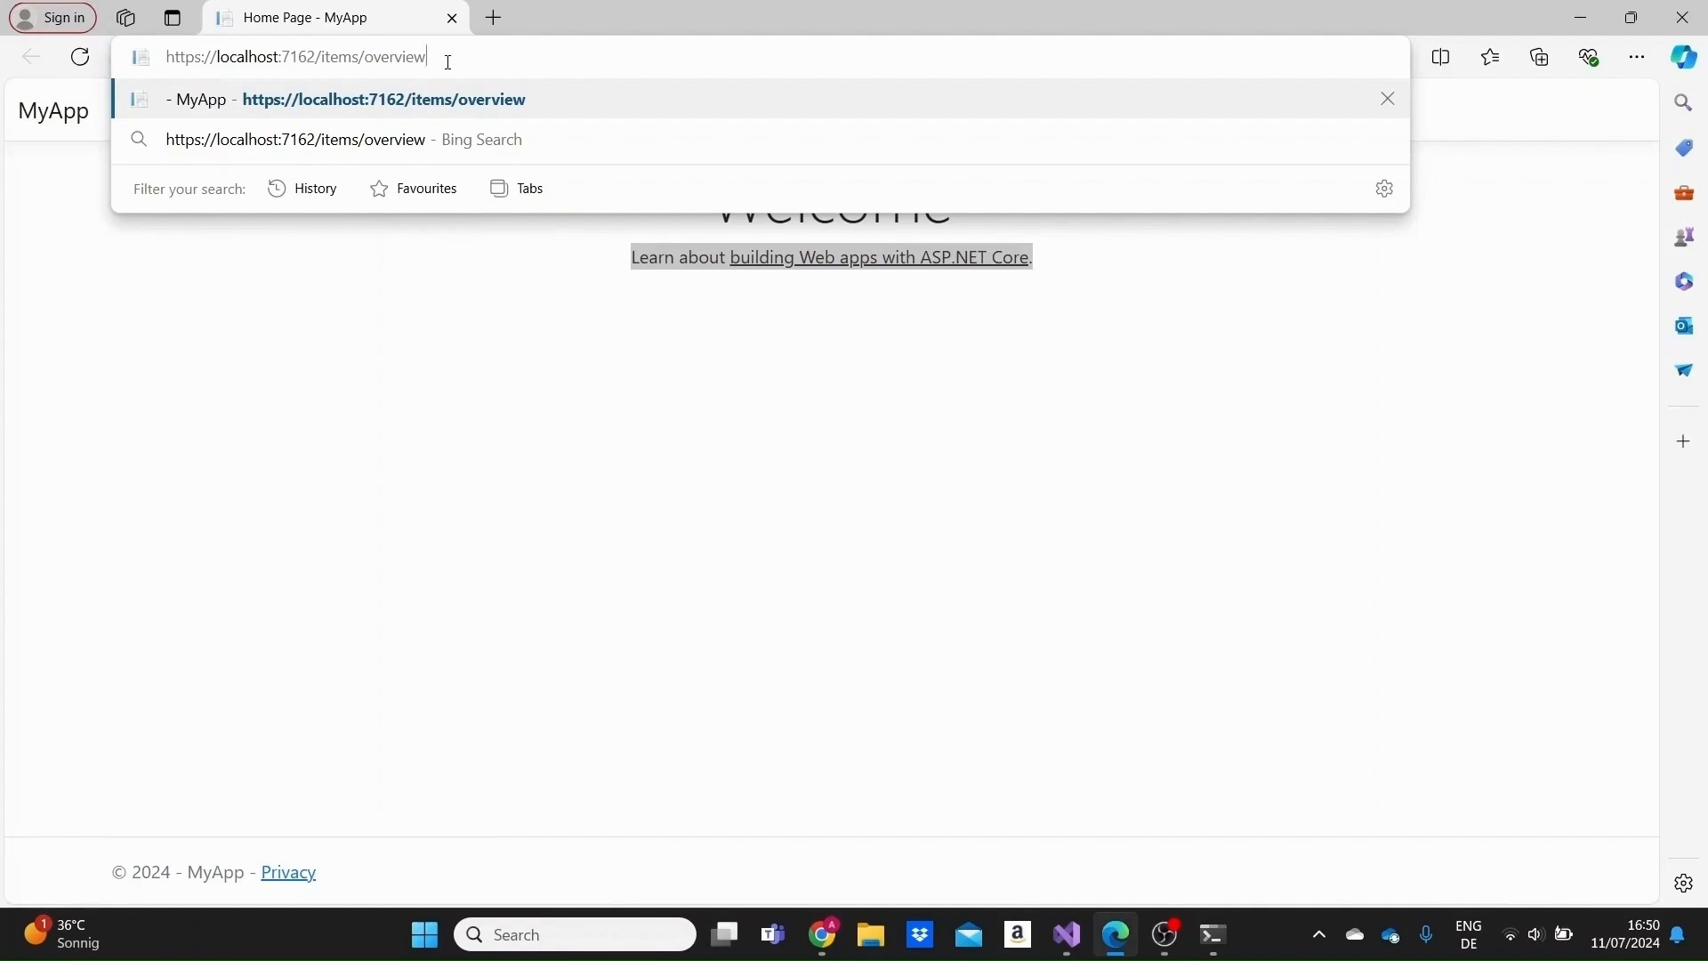
pyautogui.press('Enter')
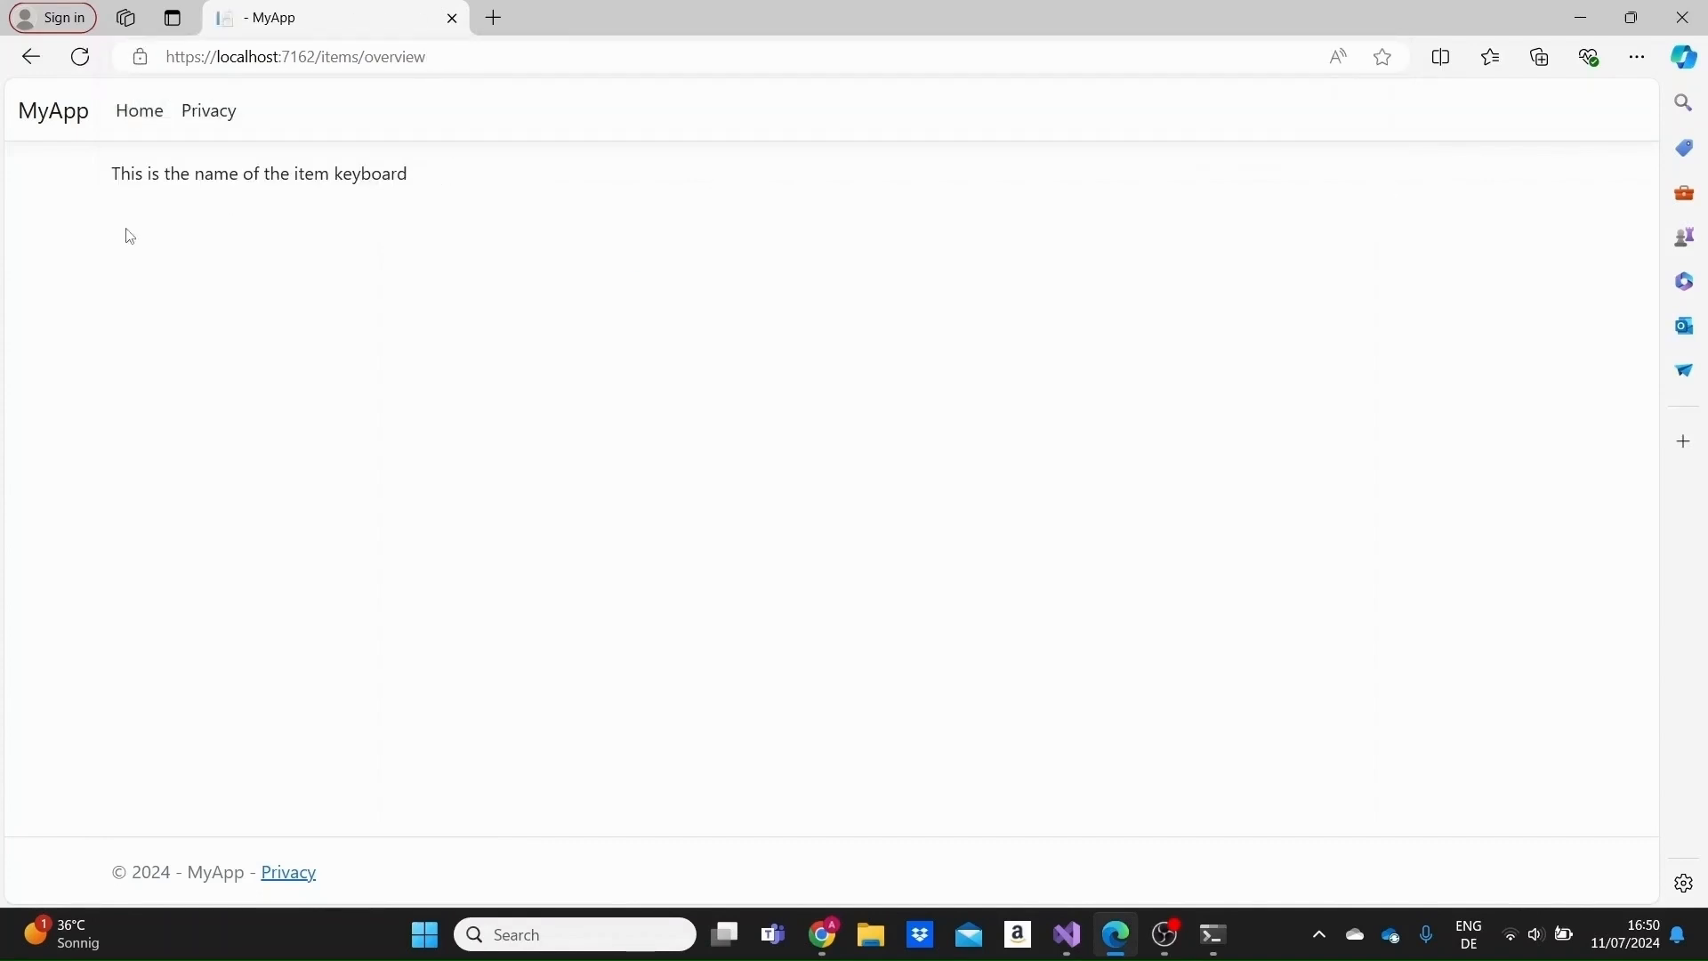
pyautogui.moveTo(114, 173); pyautogui.dragTo(330, 173)
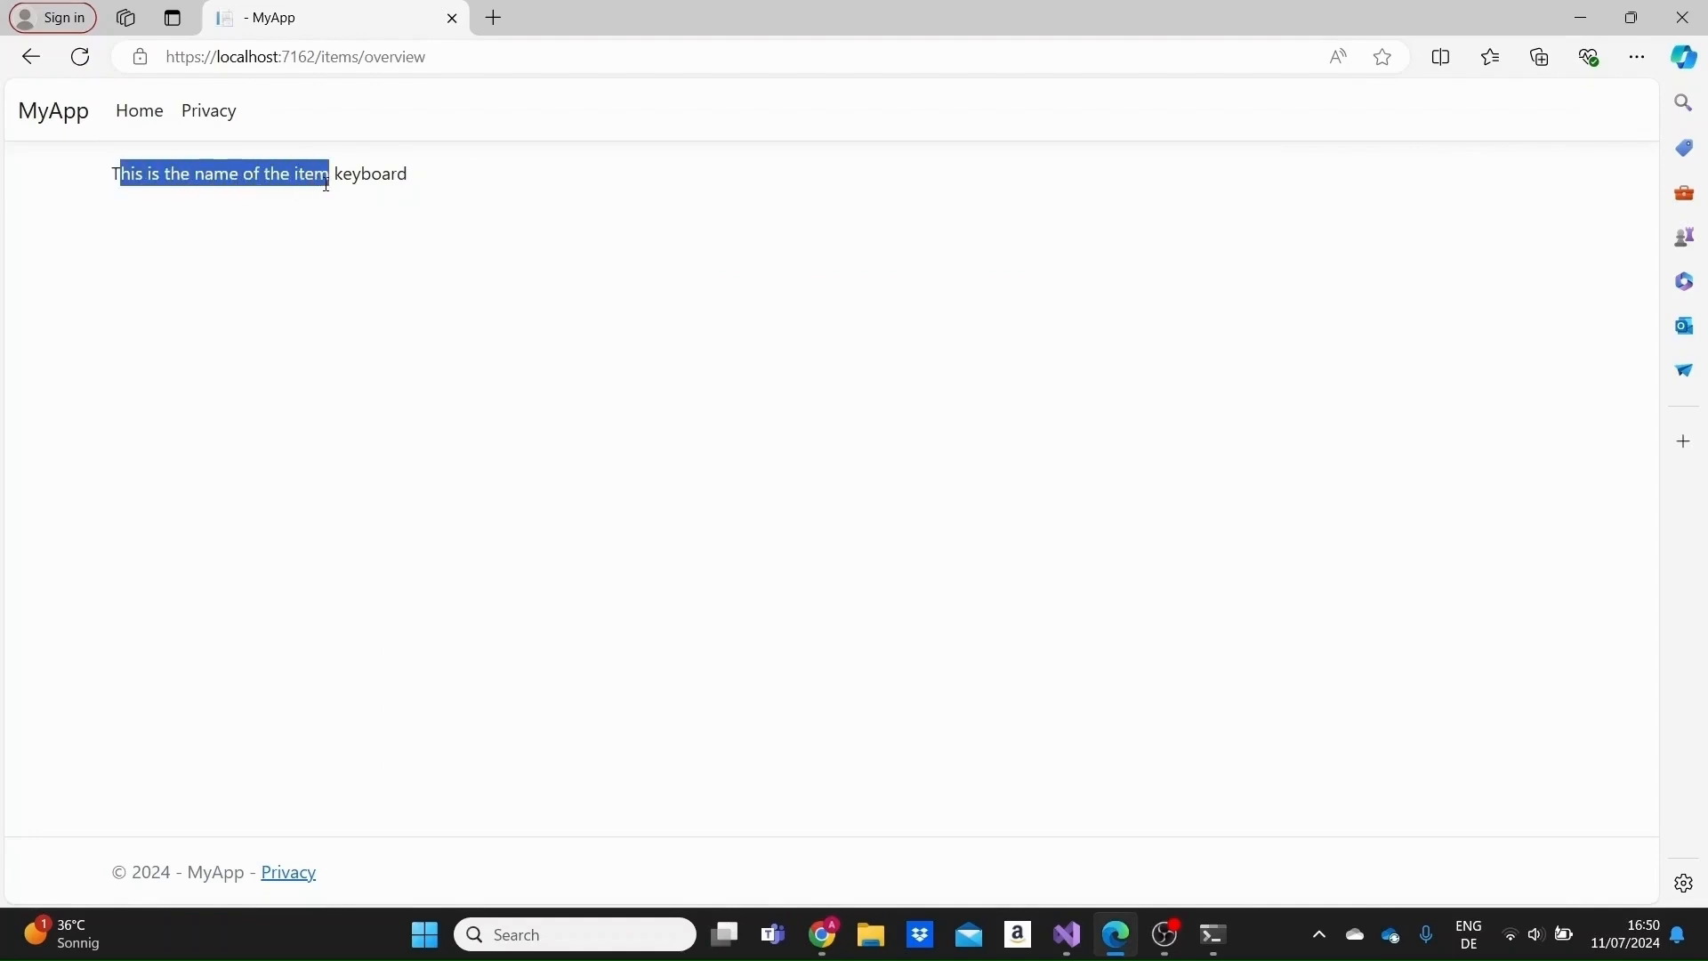